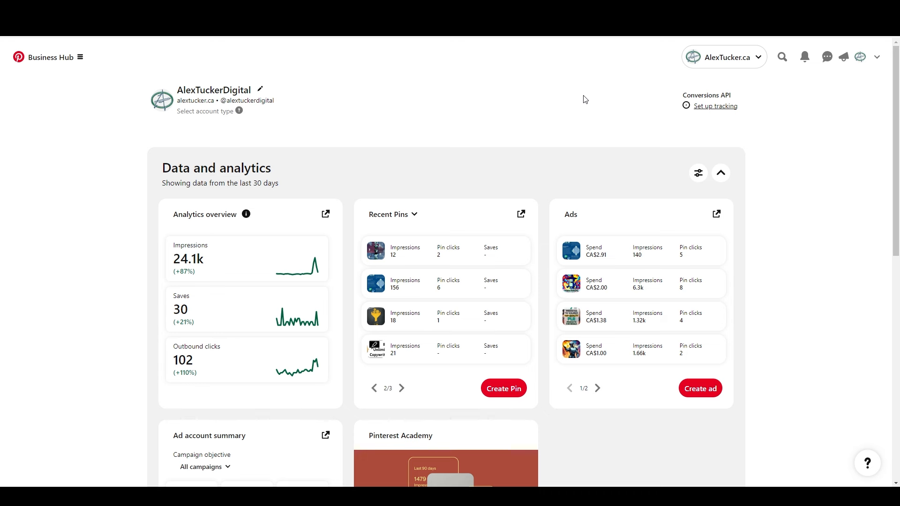
{"action": "mouse_move", "coordinate": [571, 104]}
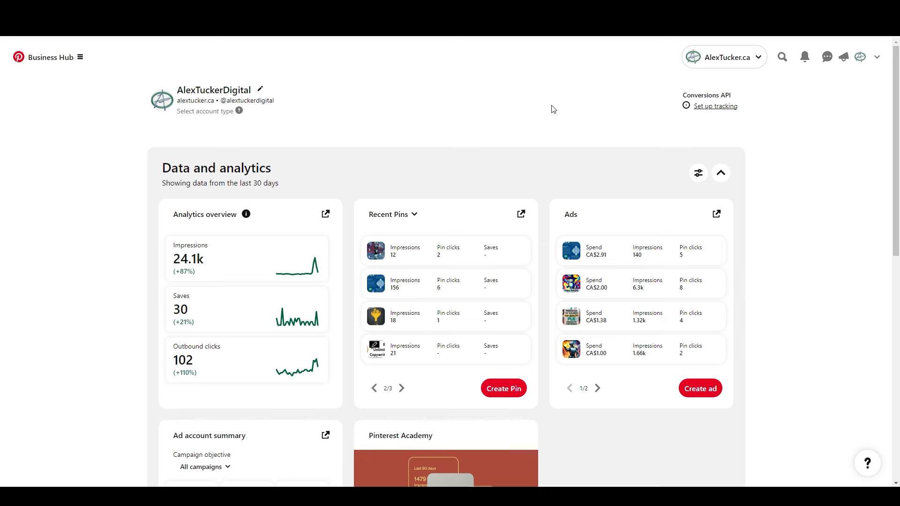
{"action": "mouse_move", "coordinate": [542, 114]}
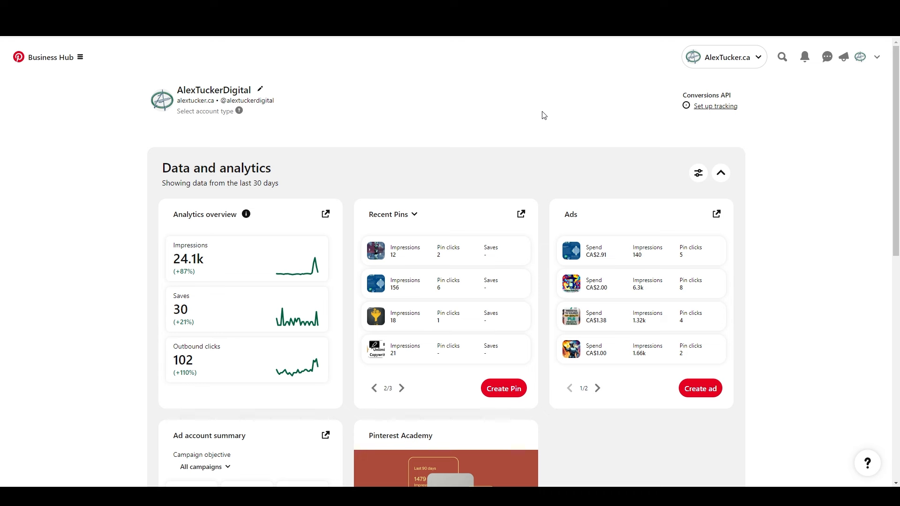
{"action": "mouse_move", "coordinate": [320, 109]}
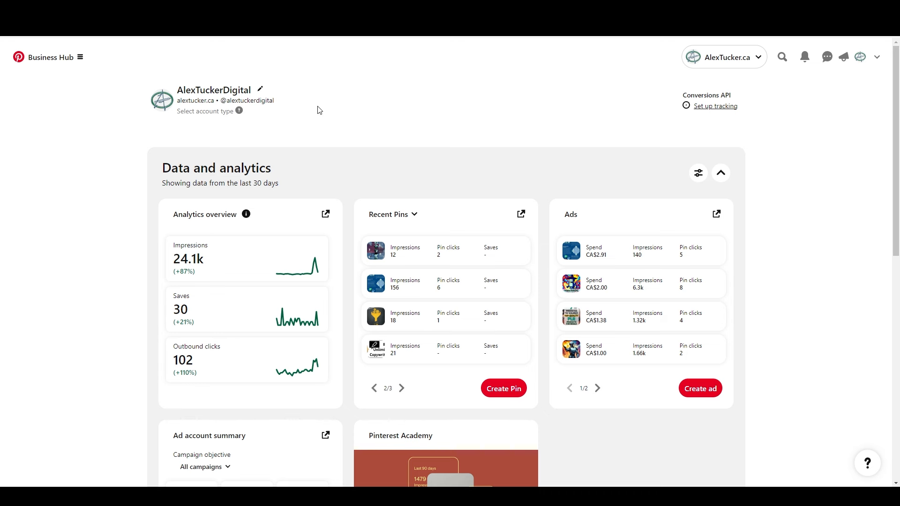
{"action": "mouse_move", "coordinate": [313, 110]}
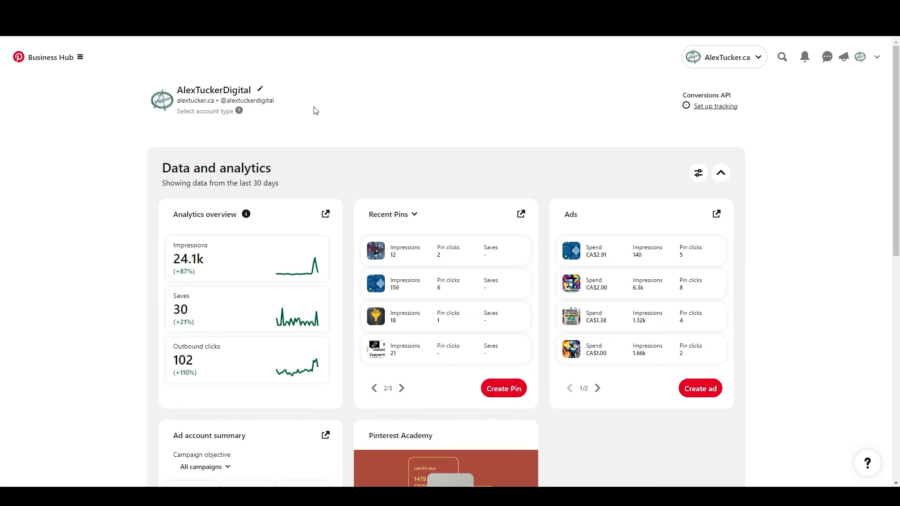
{"action": "mouse_move", "coordinate": [385, 92]}
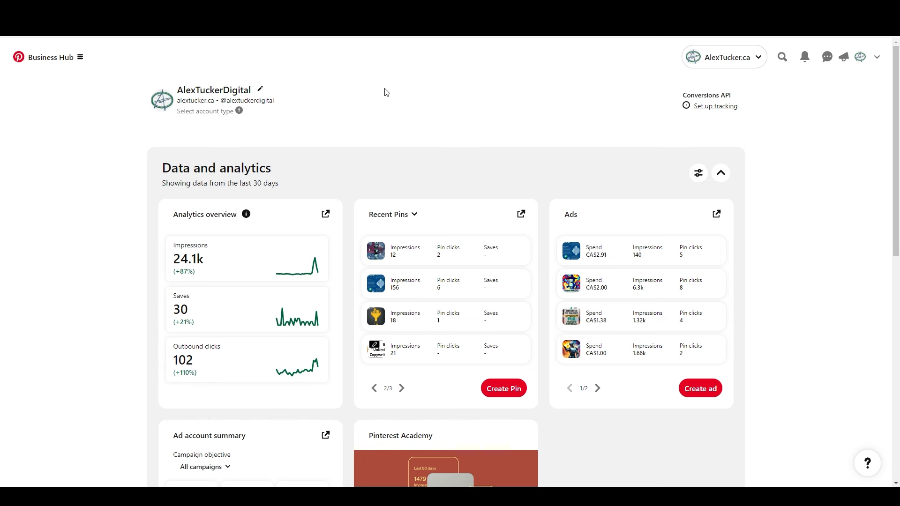
{"action": "mouse_move", "coordinate": [354, 132]}
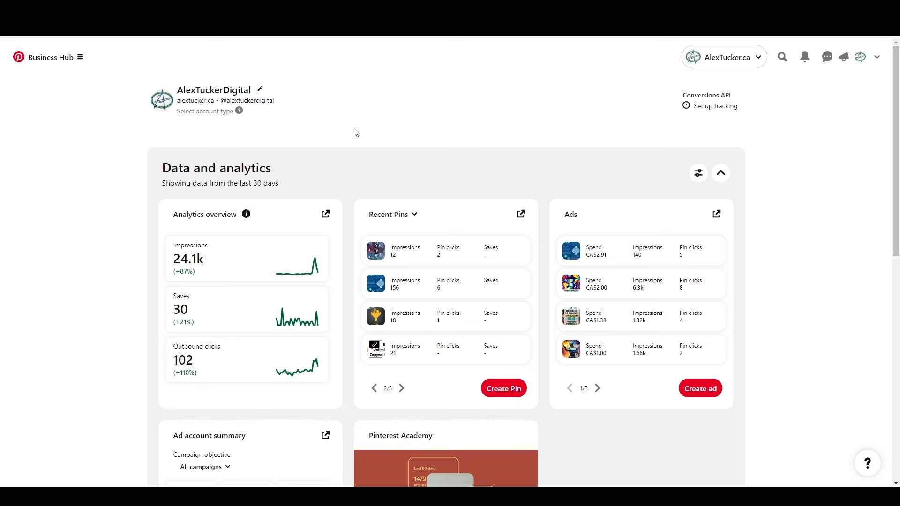
{"action": "mouse_move", "coordinate": [351, 163]}
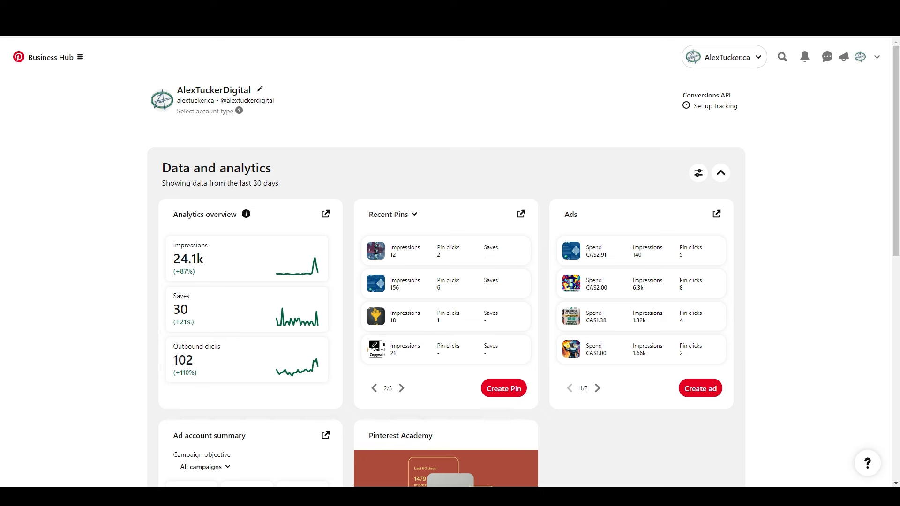
{"action": "mouse_move", "coordinate": [224, 262]}
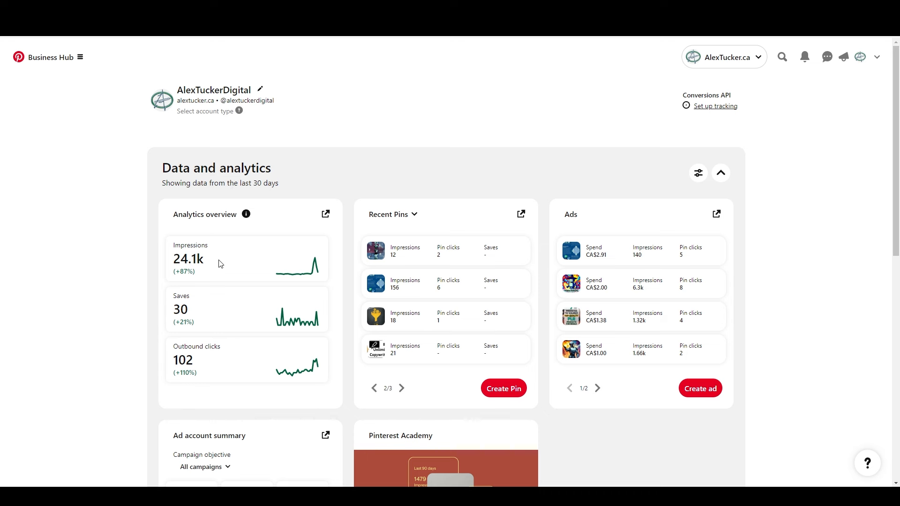
{"action": "mouse_move", "coordinate": [333, 252]}
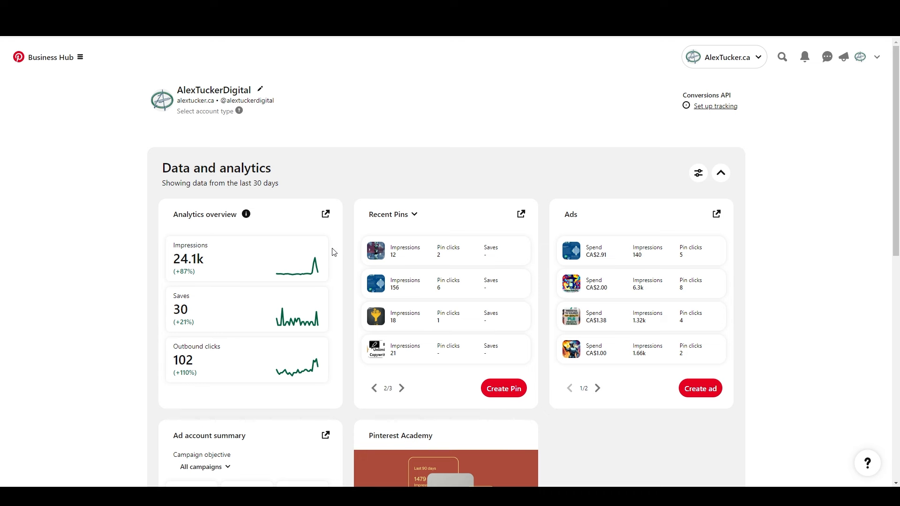
{"action": "mouse_move", "coordinate": [265, 150]}
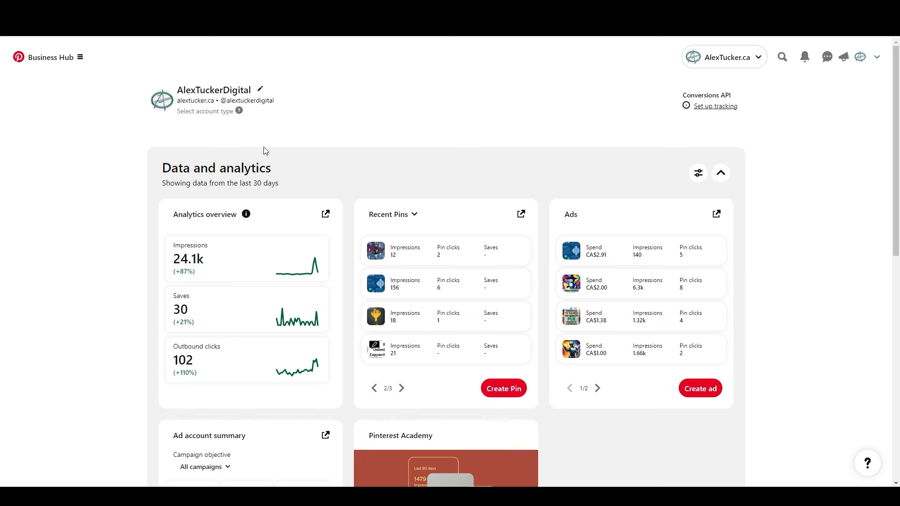
{"action": "mouse_move", "coordinate": [622, 226]}
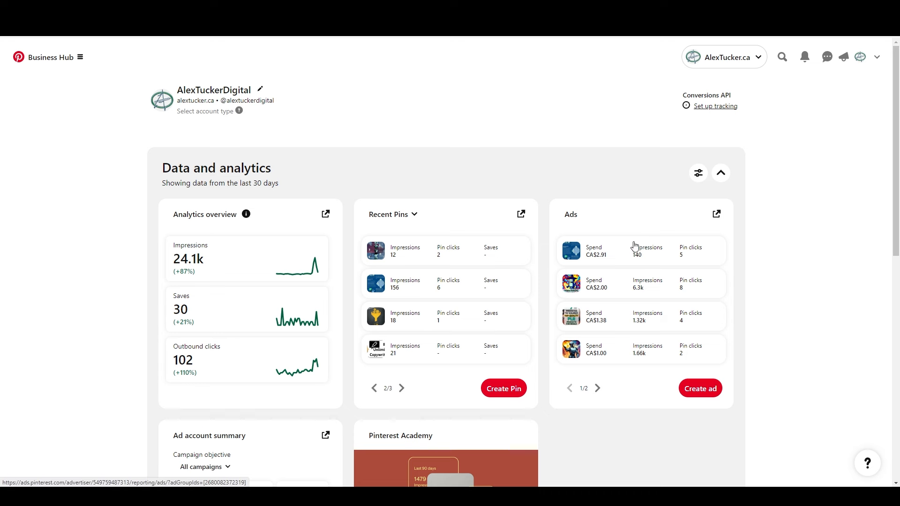
{"action": "mouse_move", "coordinate": [610, 266]}
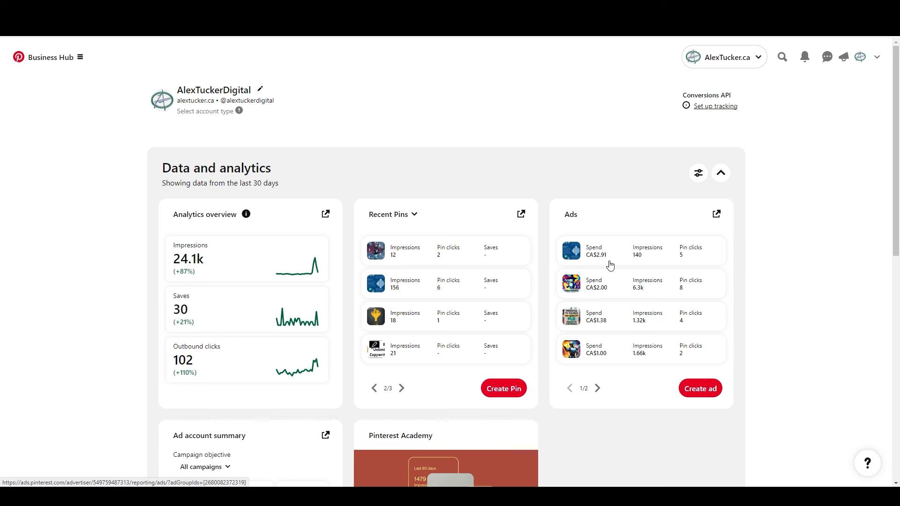
{"action": "mouse_move", "coordinate": [592, 216]}
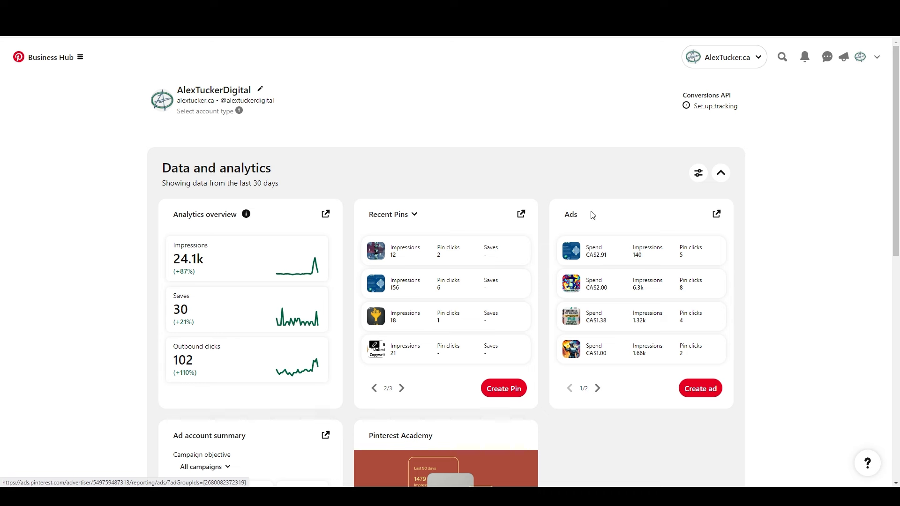
{"action": "mouse_move", "coordinate": [314, 262]}
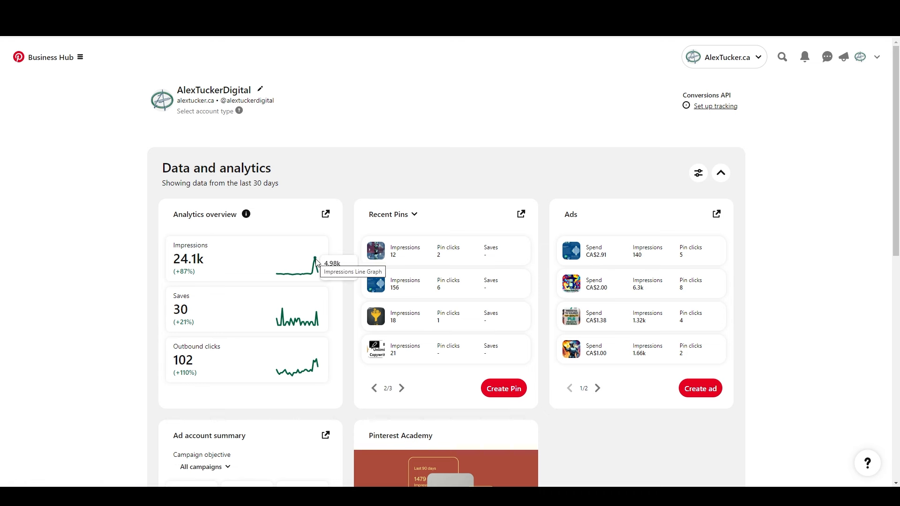
{"action": "mouse_move", "coordinate": [466, 139]}
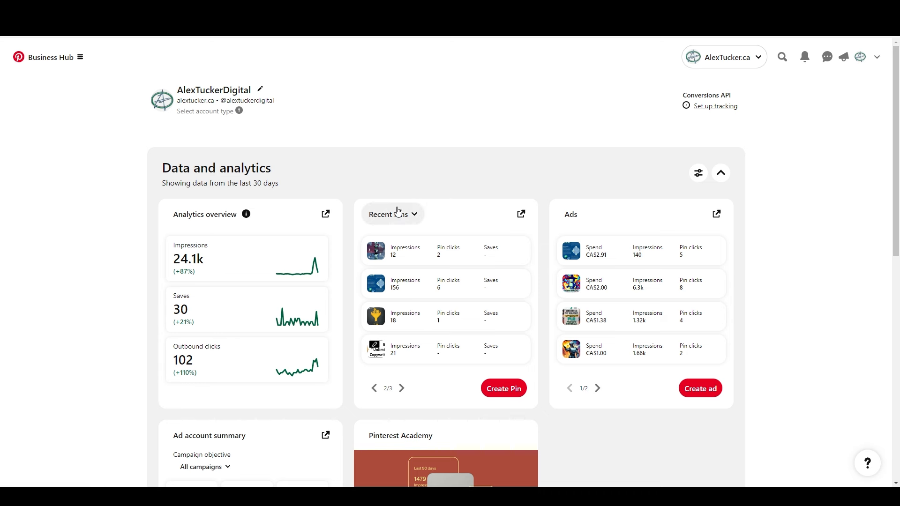
{"action": "mouse_move", "coordinate": [403, 206]}
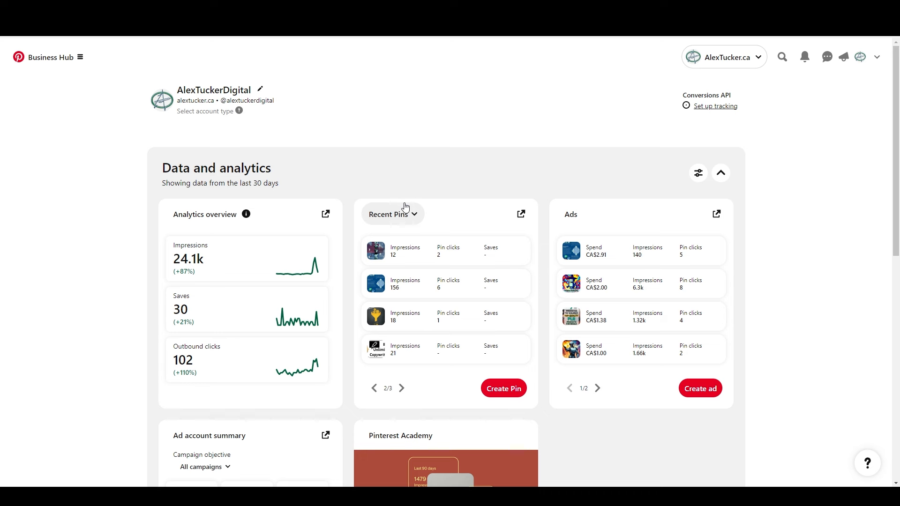
{"action": "mouse_move", "coordinate": [400, 220]}
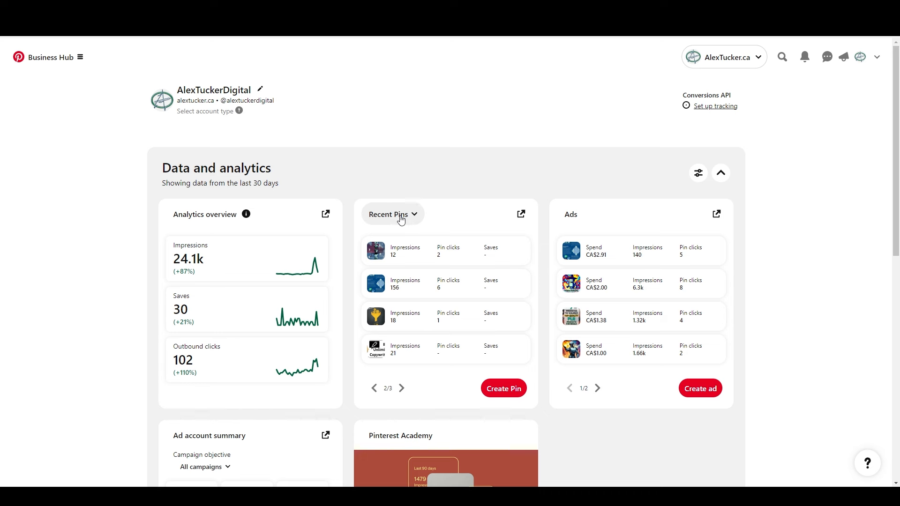
{"action": "mouse_move", "coordinate": [411, 208]}
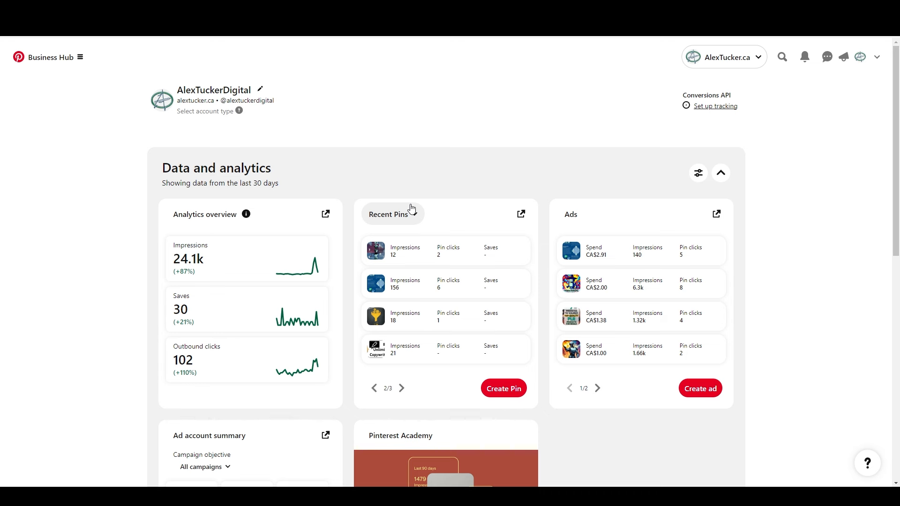
{"action": "mouse_move", "coordinate": [408, 213]}
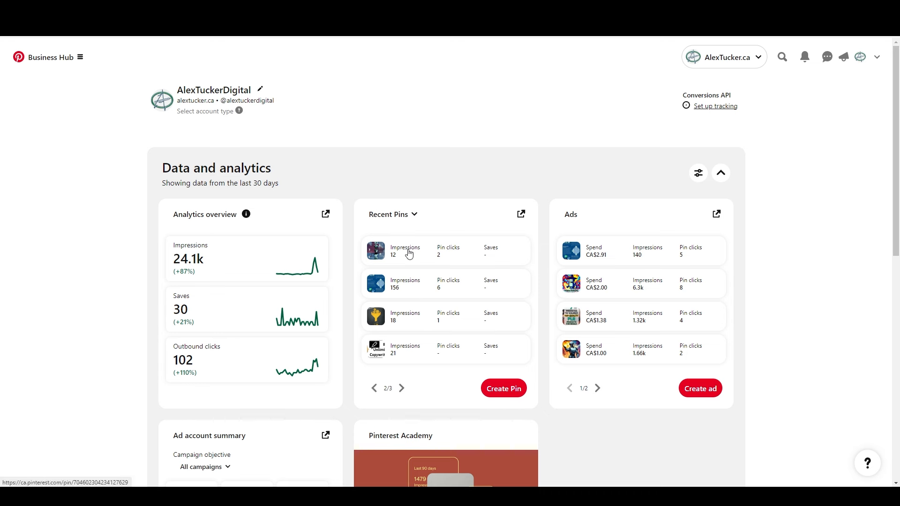
{"action": "mouse_move", "coordinate": [427, 167]}
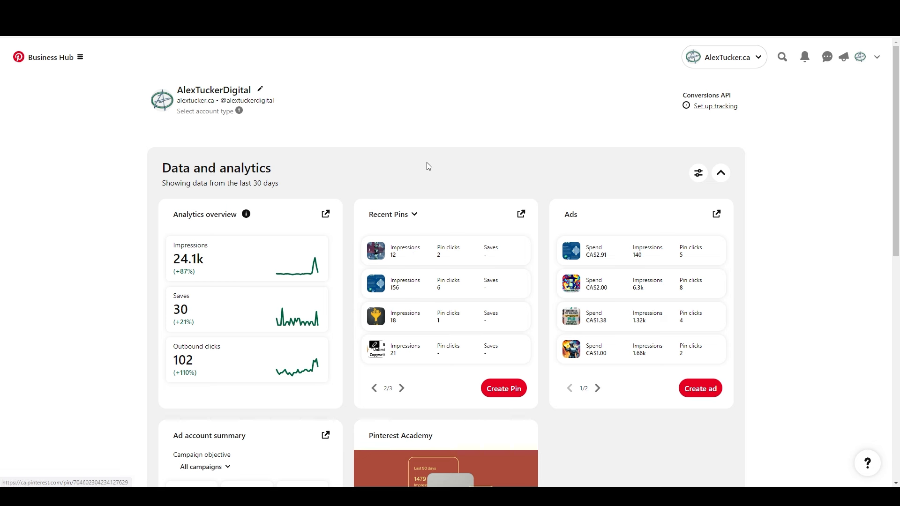
{"action": "mouse_move", "coordinate": [395, 297]}
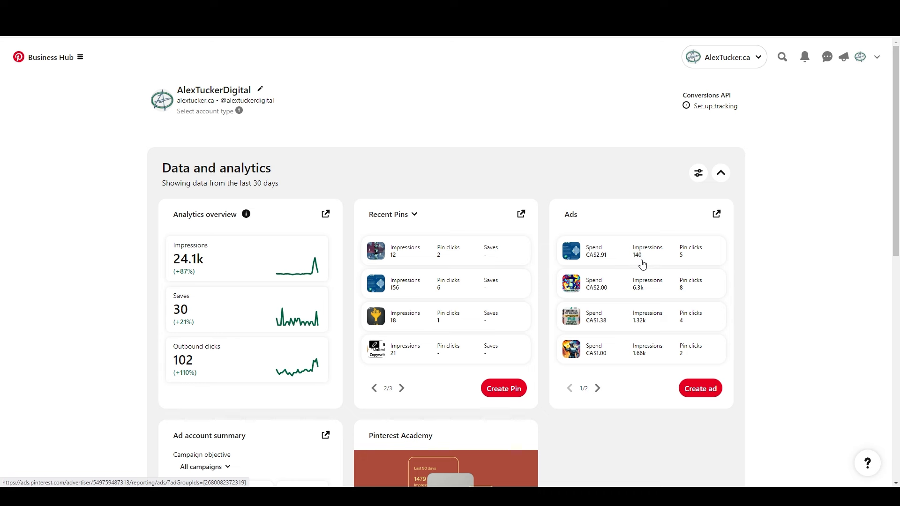
{"action": "mouse_move", "coordinate": [671, 265]}
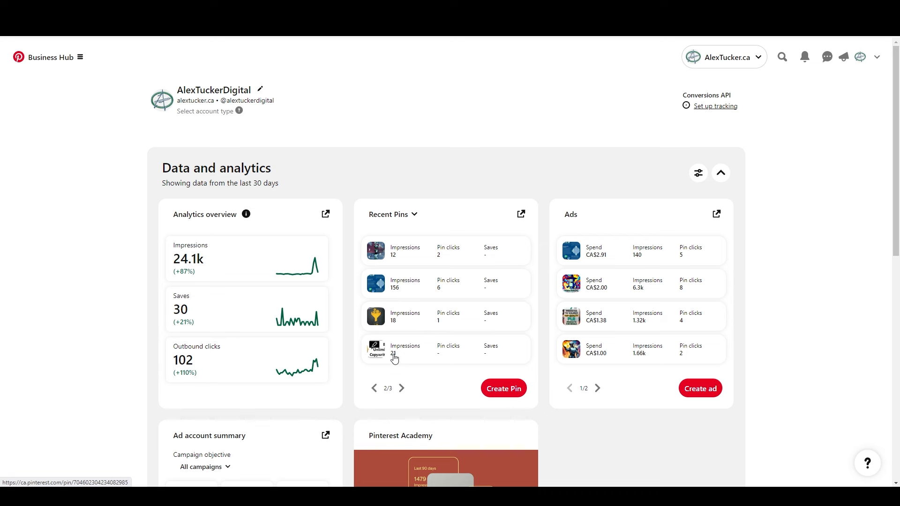
Navigate from the homepage to Pinterest's Explore page via the top navigation links.
{"action": "left_click", "coordinate": [401, 388]}
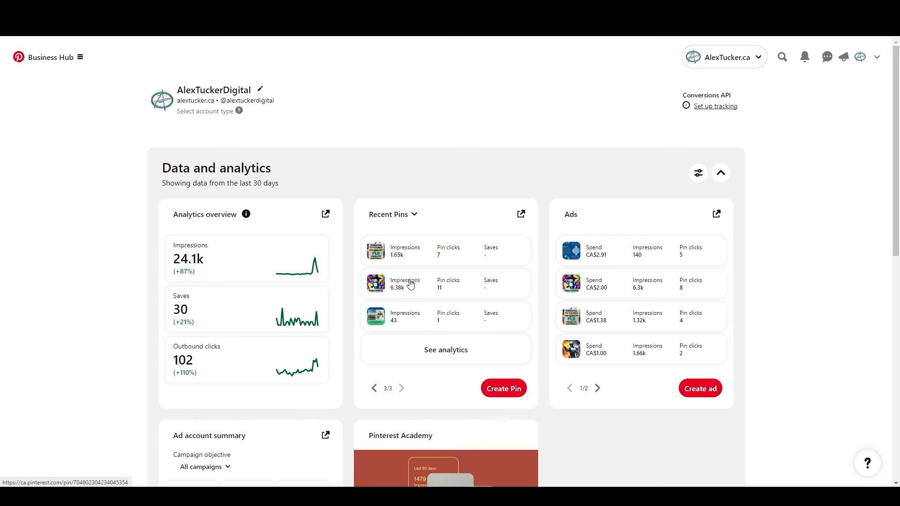
{"action": "mouse_move", "coordinate": [403, 322]}
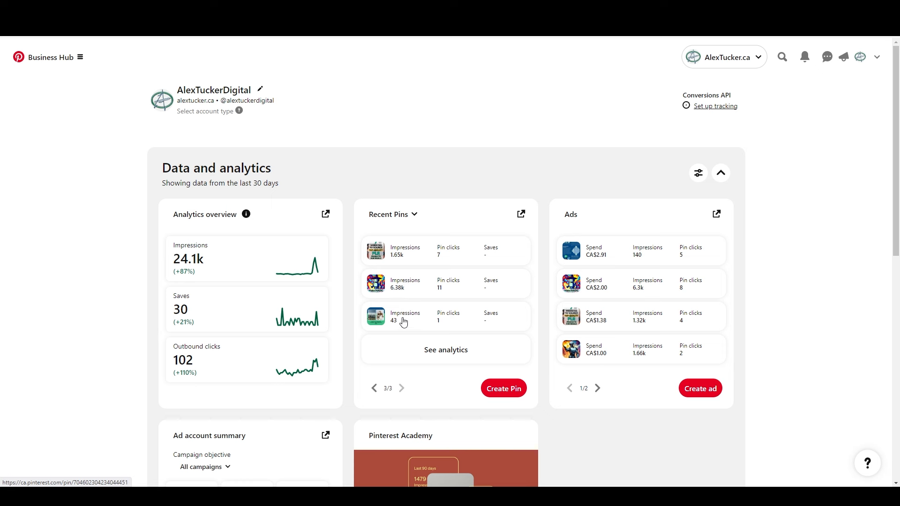
{"action": "mouse_move", "coordinate": [418, 166]}
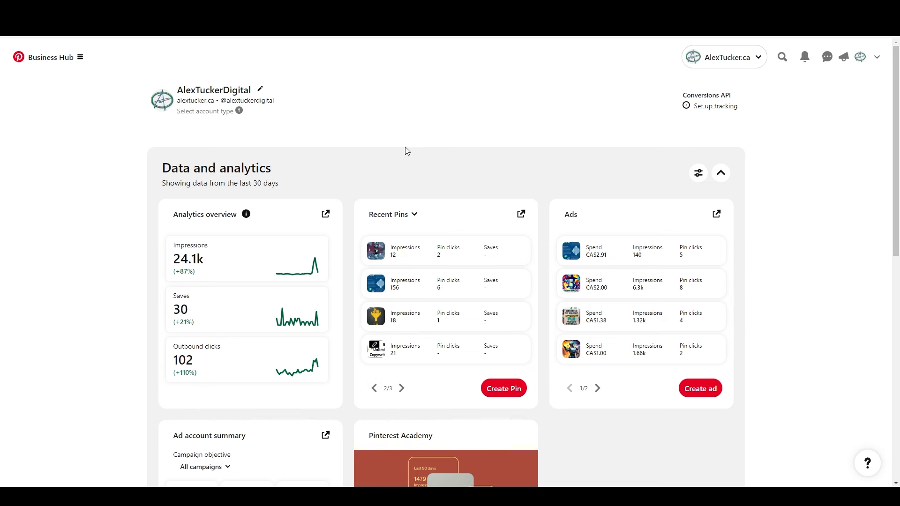
{"action": "mouse_move", "coordinate": [390, 152]}
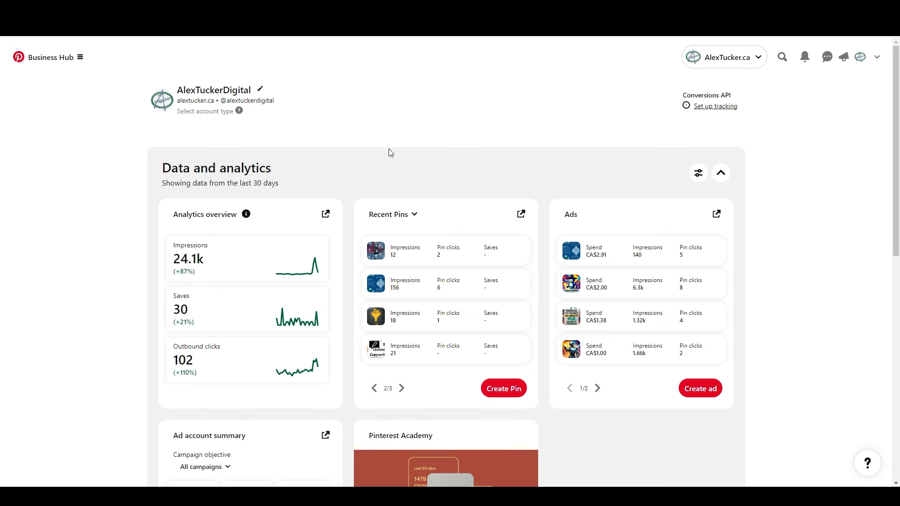
{"action": "mouse_move", "coordinate": [371, 154]}
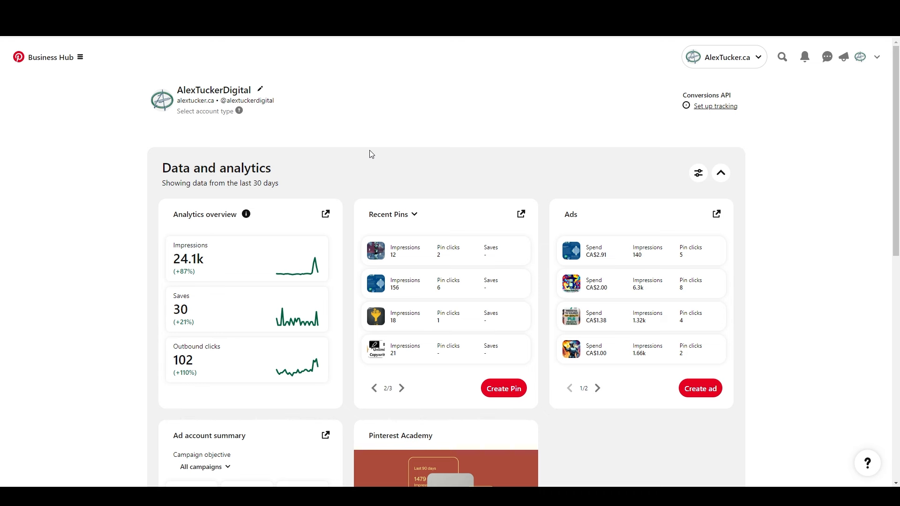
{"action": "mouse_move", "coordinate": [360, 152]}
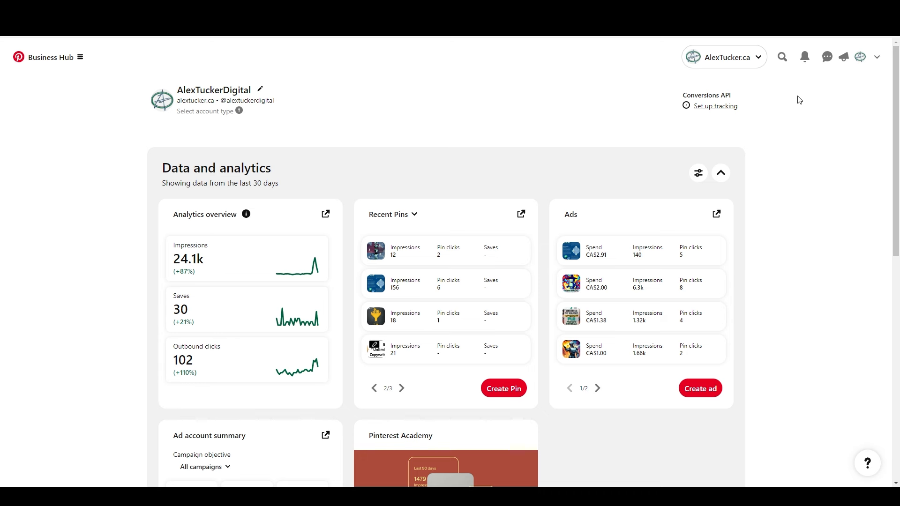
{"action": "mouse_move", "coordinate": [781, 57]}
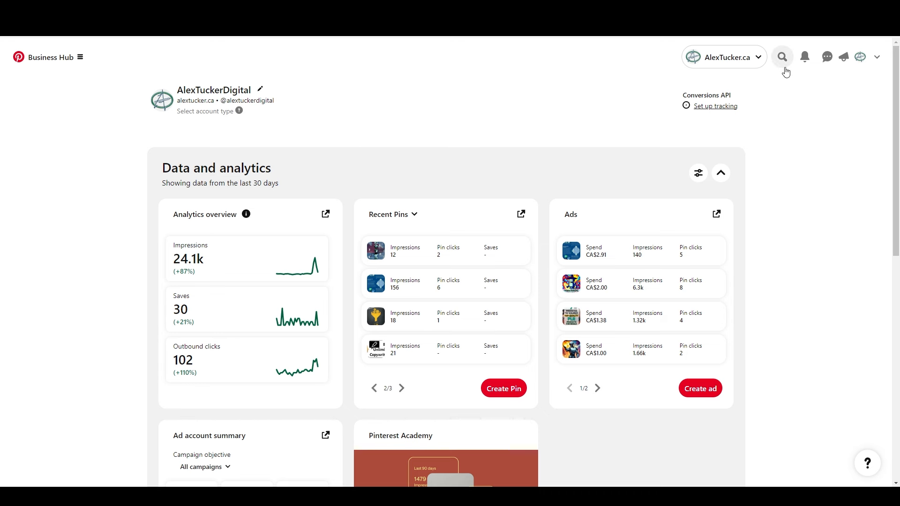
{"action": "mouse_move", "coordinate": [716, 142]}
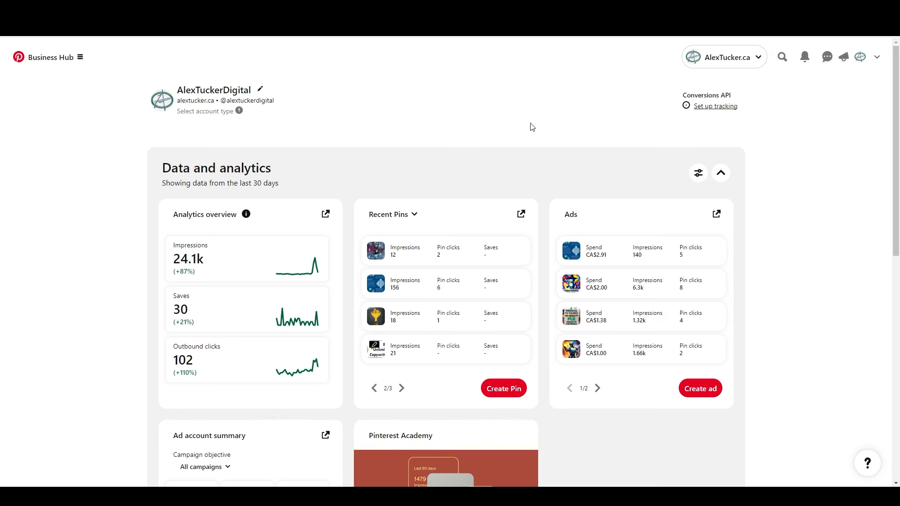
{"action": "mouse_move", "coordinate": [539, 121]}
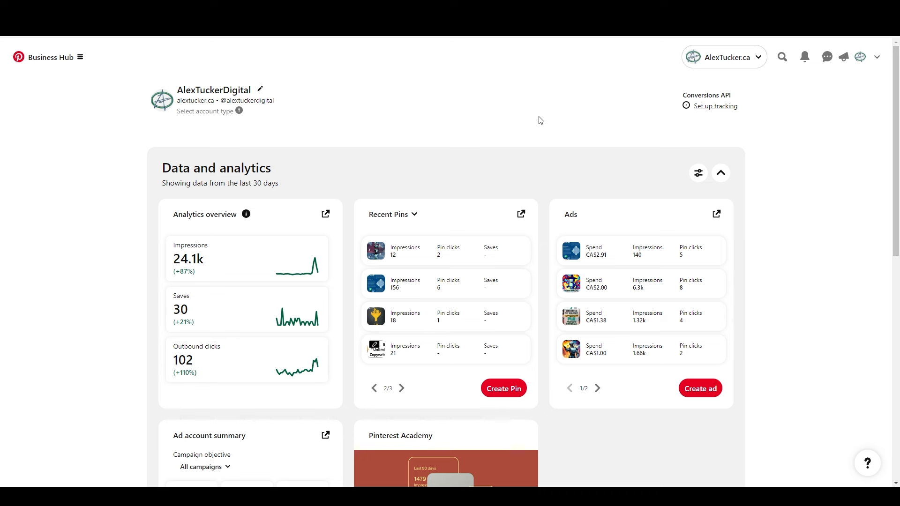
{"action": "mouse_move", "coordinate": [537, 121]}
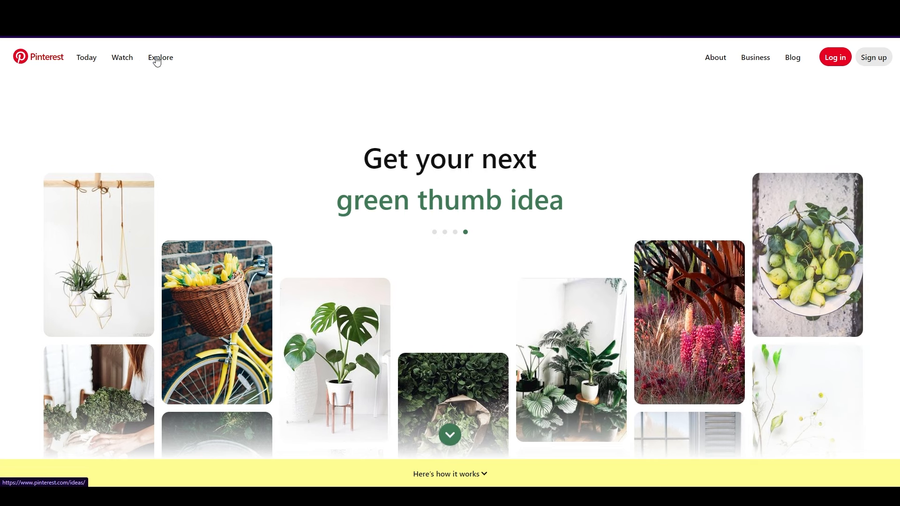
{"action": "left_click", "coordinate": [86, 57]}
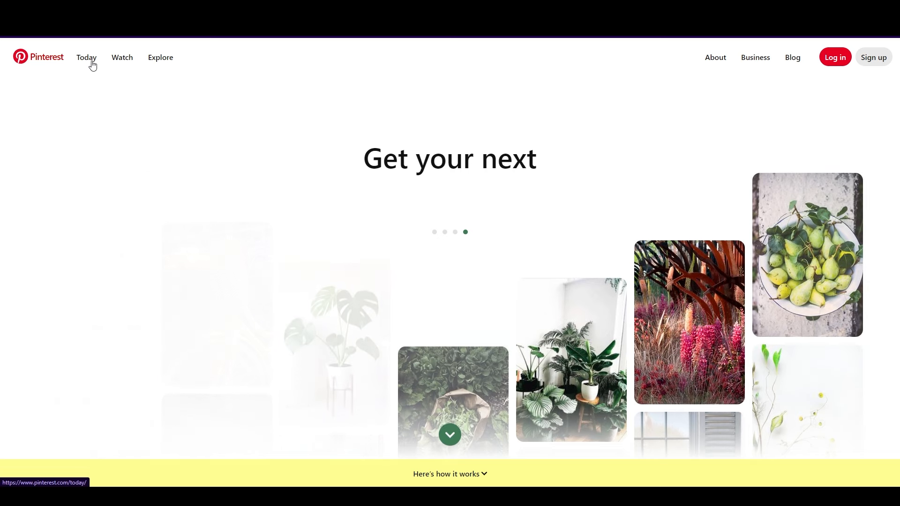
{"action": "left_click", "coordinate": [118, 57]}
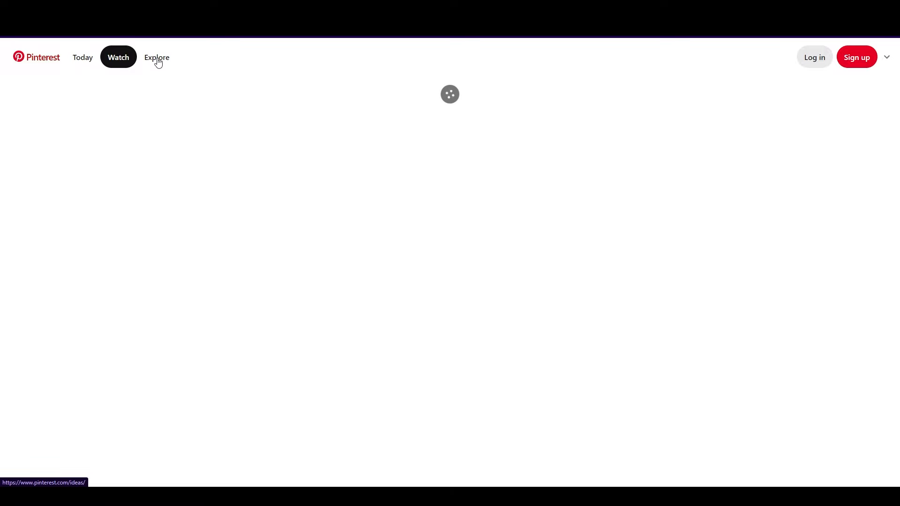
{"action": "left_click", "coordinate": [156, 57]}
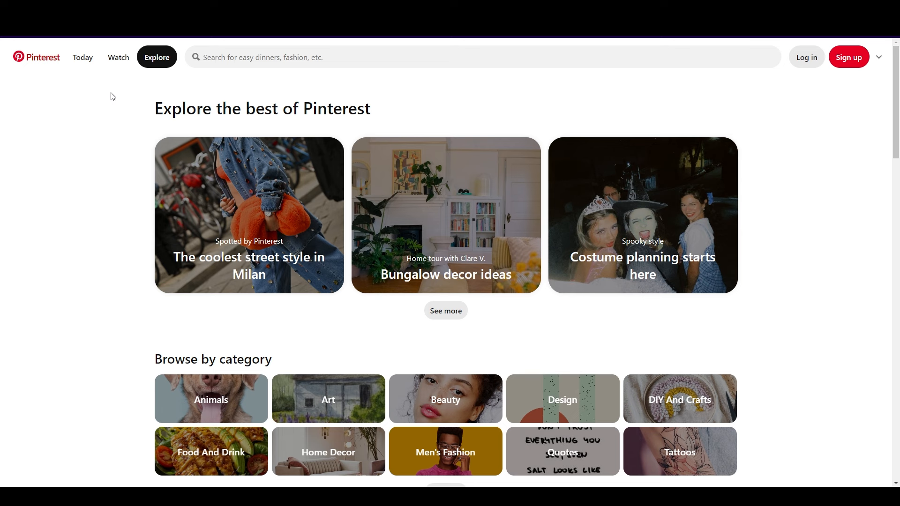
{"action": "mouse_move", "coordinate": [121, 98]}
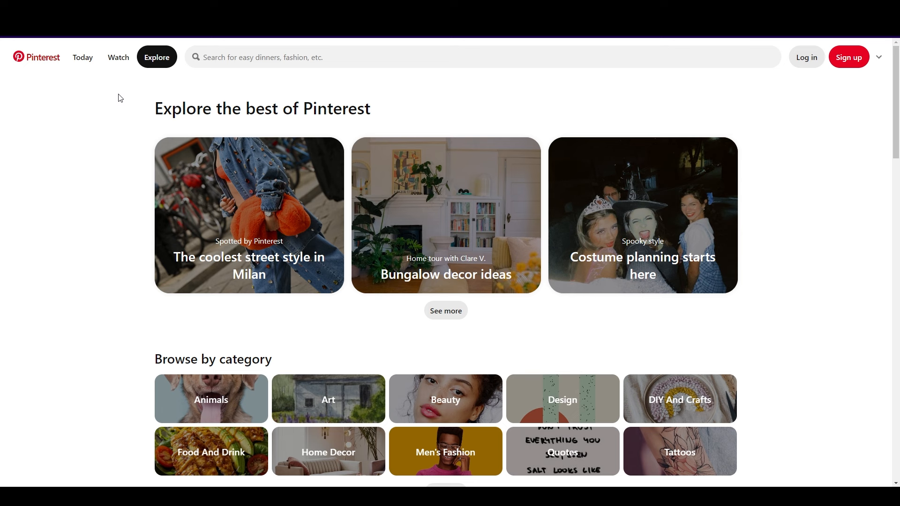
{"action": "mouse_move", "coordinate": [111, 110]}
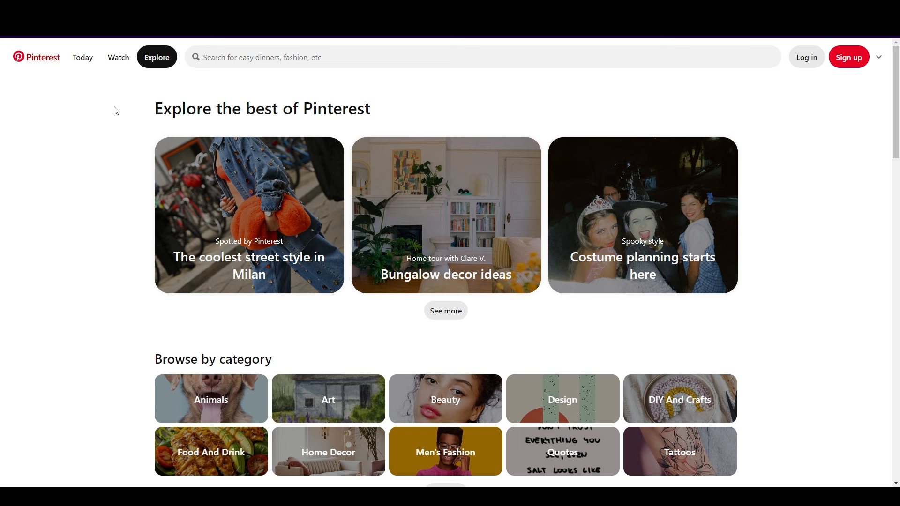
{"action": "mouse_move", "coordinate": [115, 118]}
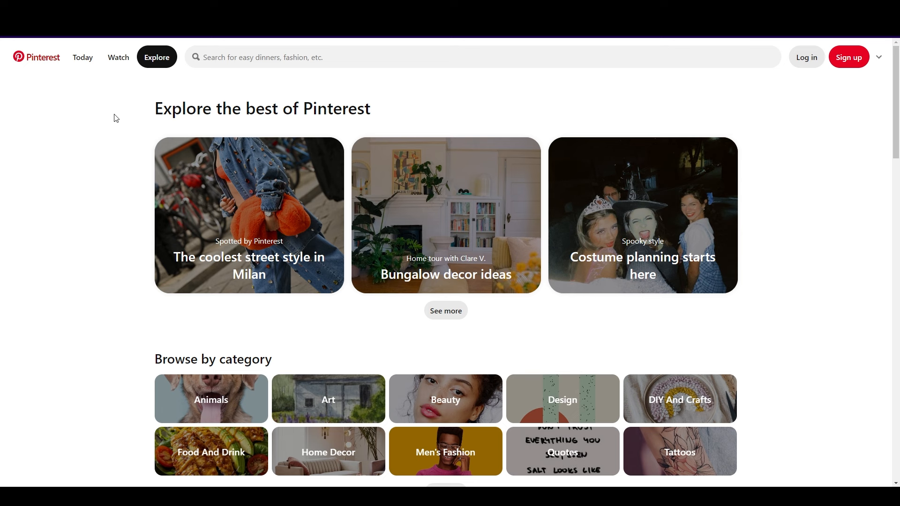
{"action": "mouse_move", "coordinate": [331, 134]}
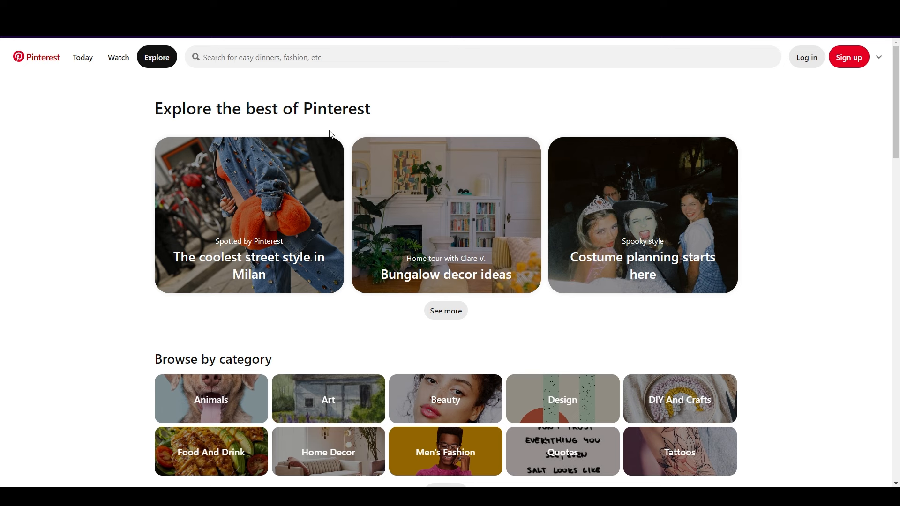
{"action": "mouse_move", "coordinate": [94, 180]}
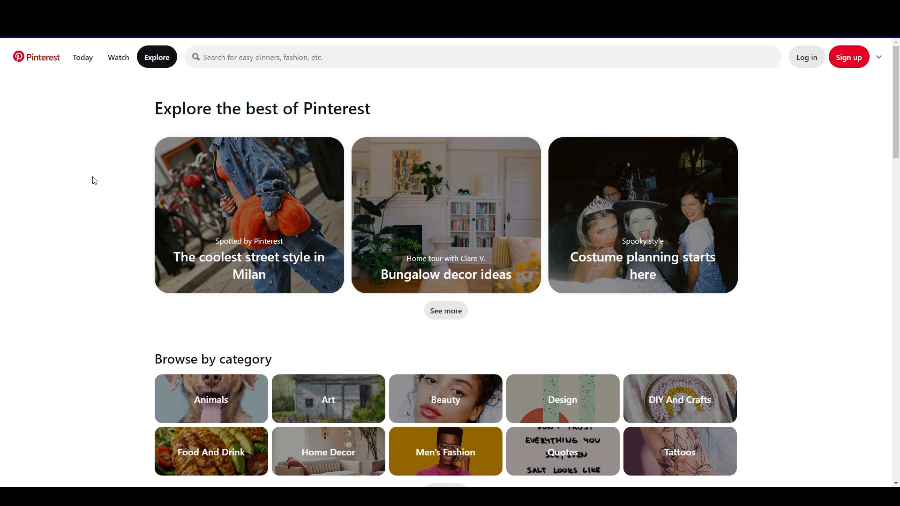
{"action": "mouse_move", "coordinate": [98, 177]}
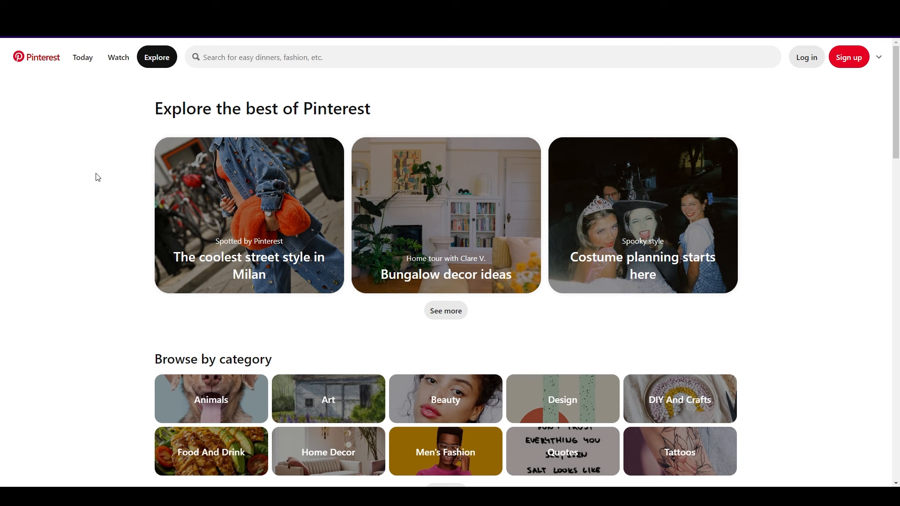
{"action": "mouse_move", "coordinate": [91, 213]}
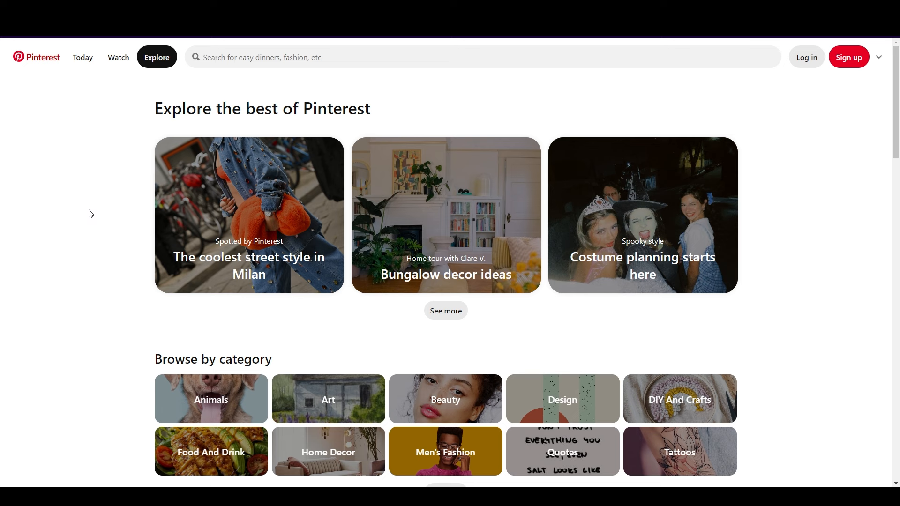
{"action": "mouse_move", "coordinate": [91, 210]}
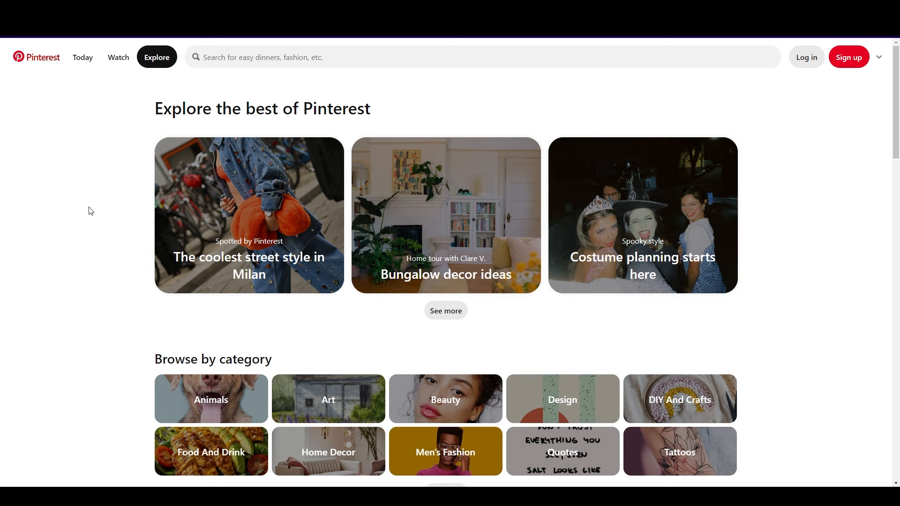
{"action": "mouse_move", "coordinate": [78, 212]}
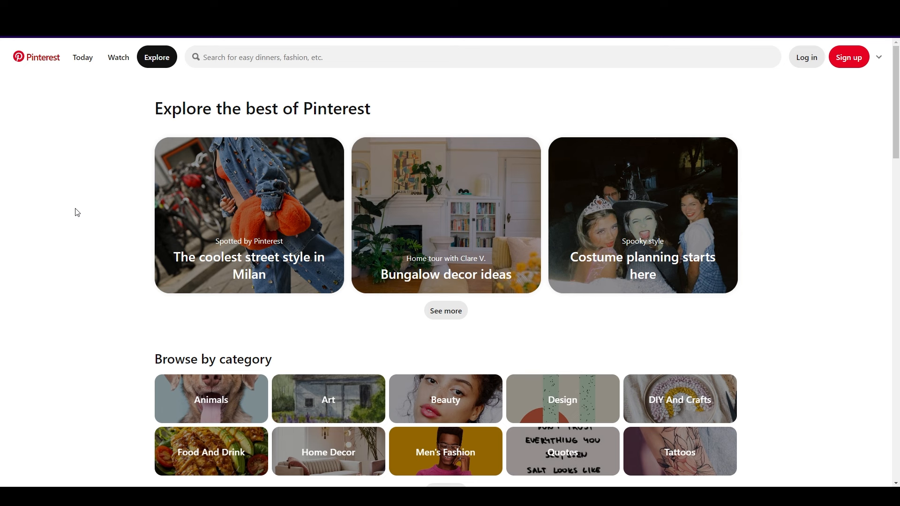
{"action": "mouse_move", "coordinate": [79, 214]}
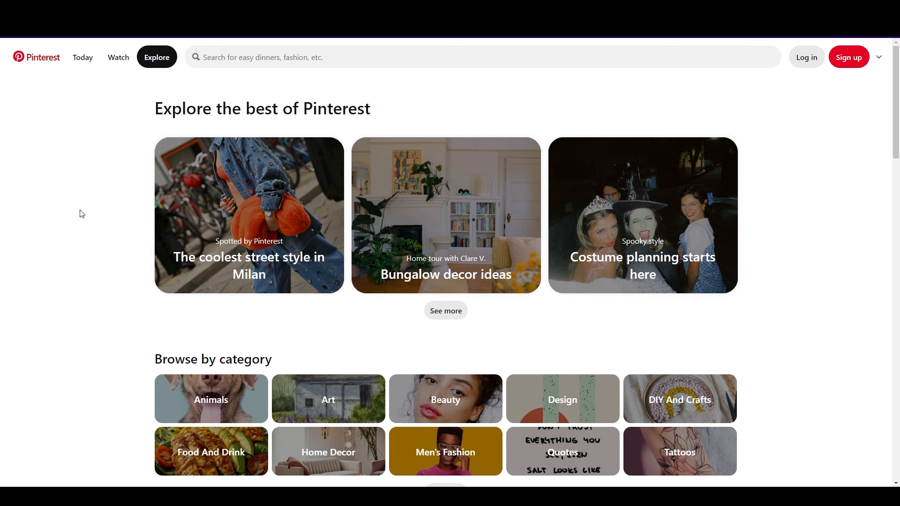
{"action": "mouse_move", "coordinate": [104, 206]}
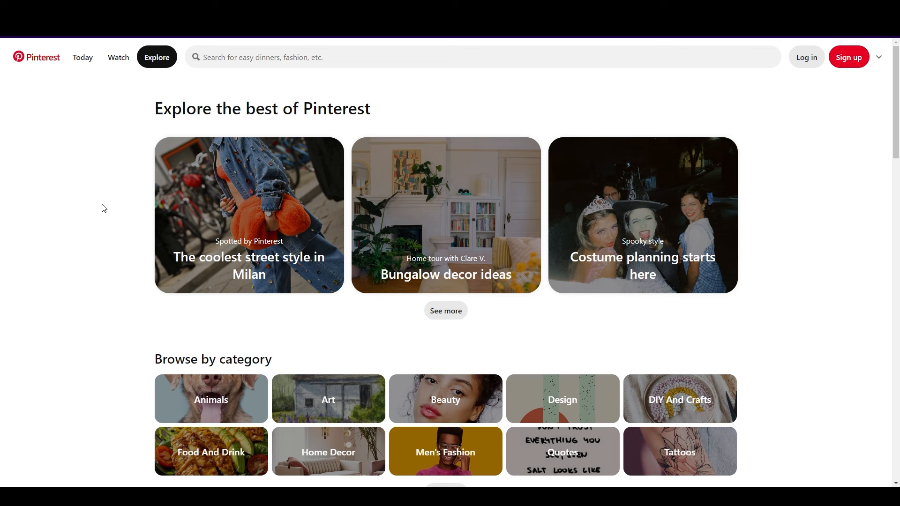
{"action": "mouse_move", "coordinate": [80, 208]}
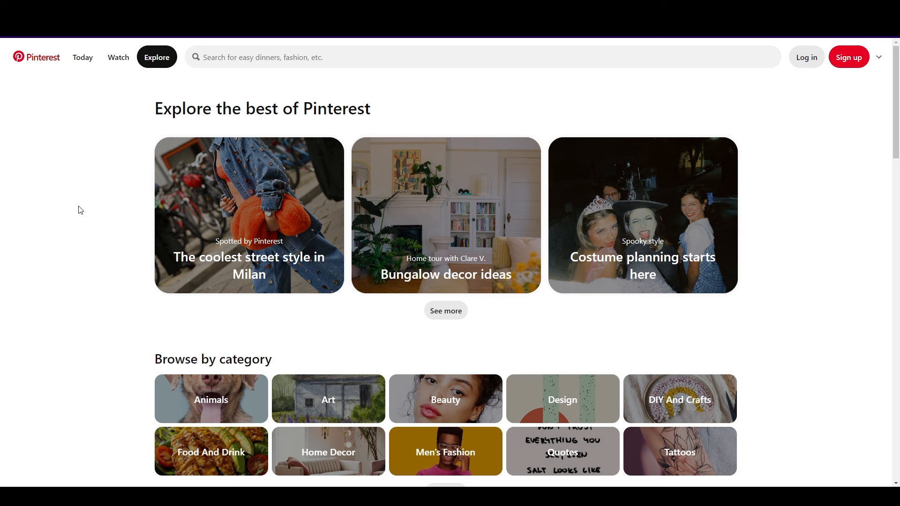
{"action": "mouse_move", "coordinate": [93, 210]}
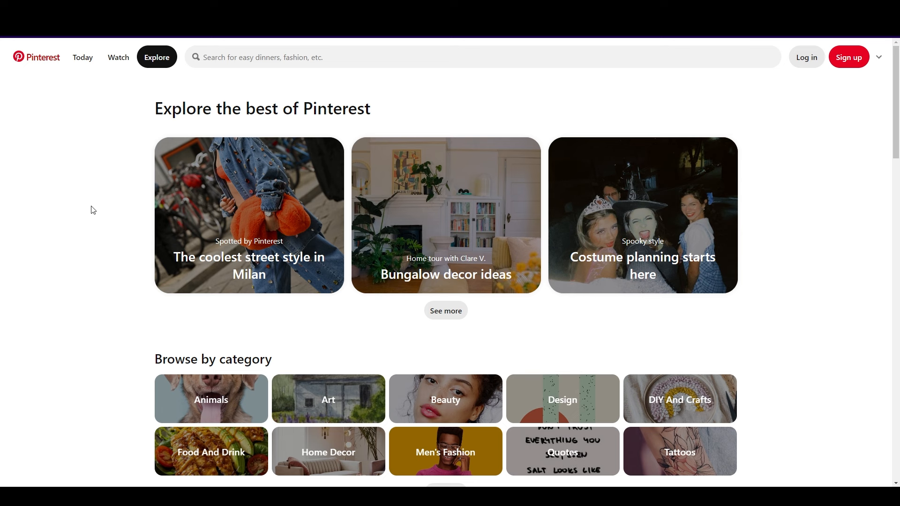
{"action": "mouse_move", "coordinate": [94, 209]}
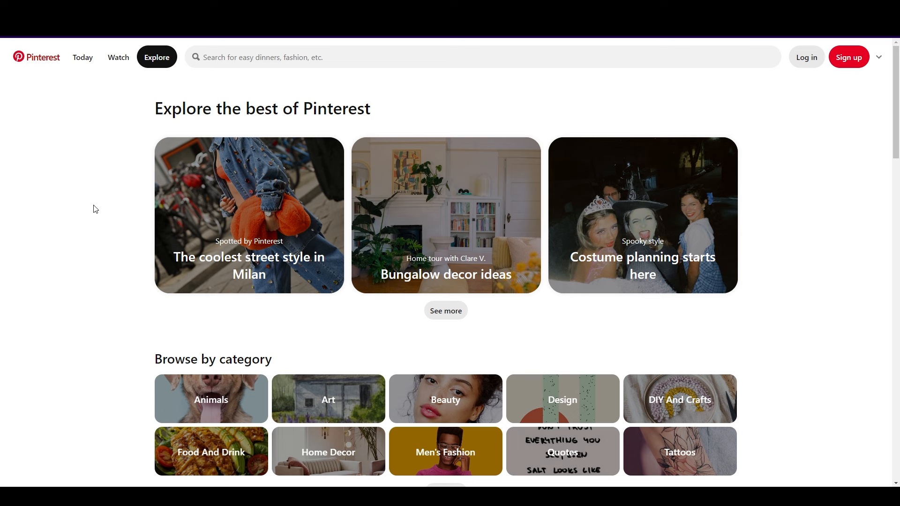
Enter 'halloween candy' in the search bar to surface related query suggestions.
{"action": "left_click", "coordinate": [402, 57]}
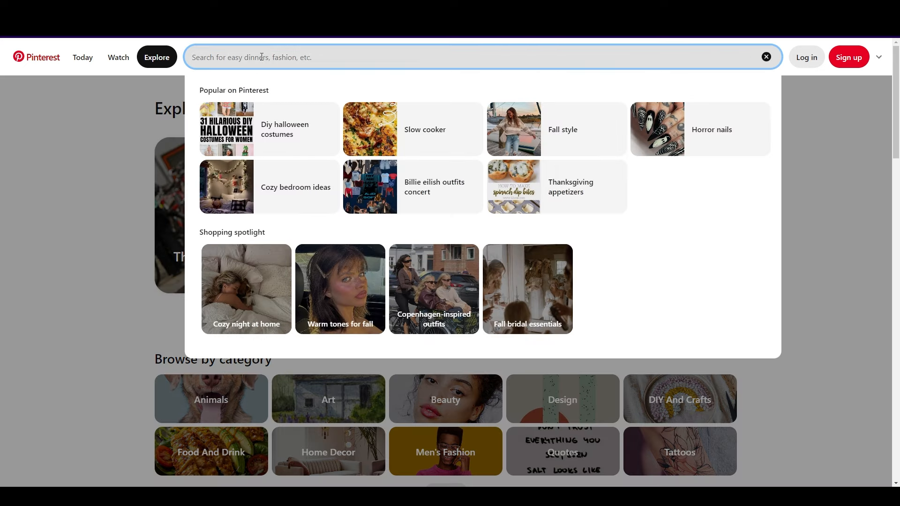
{"action": "mouse_move", "coordinate": [450, 124]}
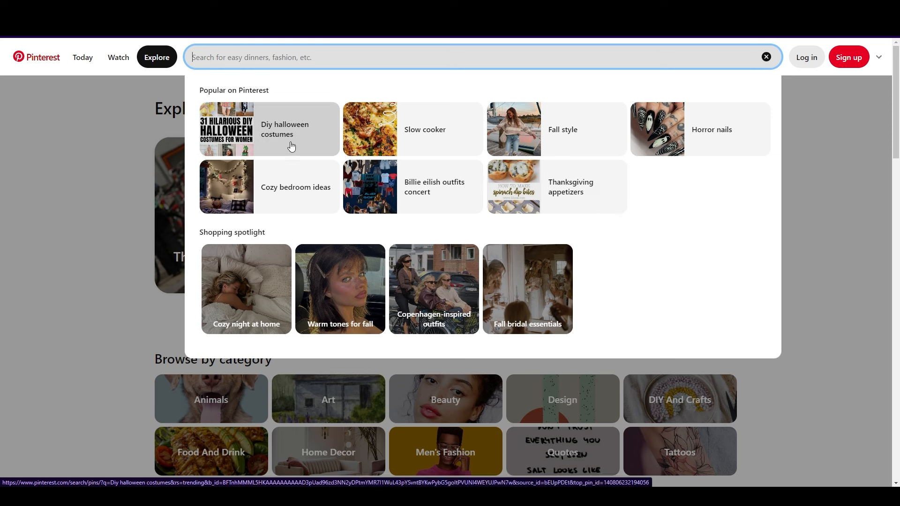
{"action": "mouse_move", "coordinate": [278, 146]}
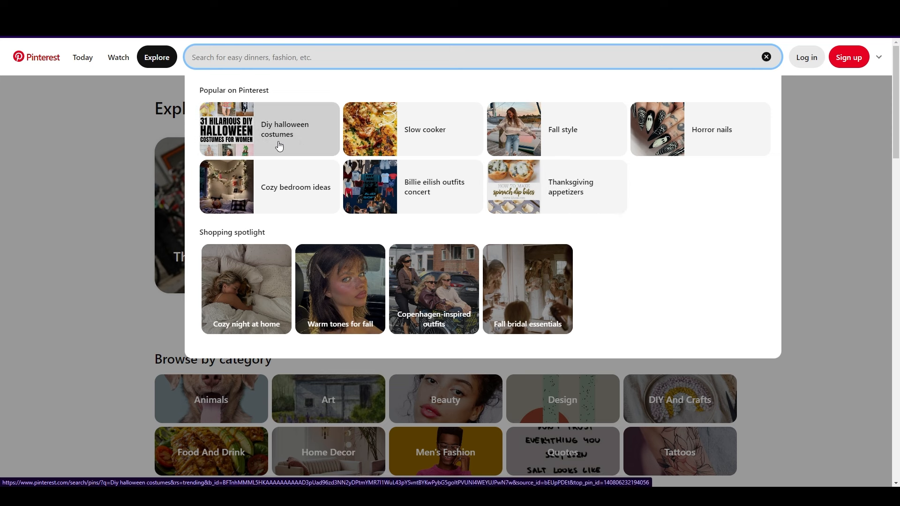
{"action": "mouse_move", "coordinate": [305, 57]}
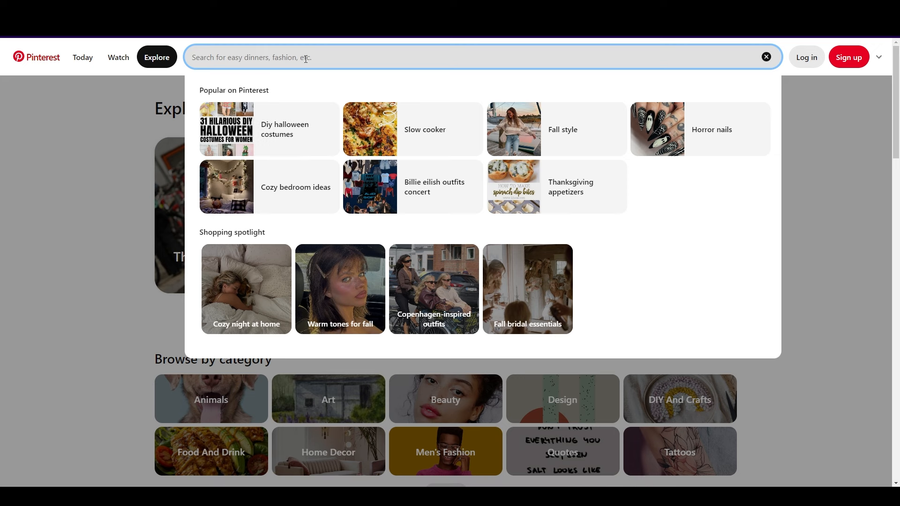
{"action": "type", "text": "halloween candy"}
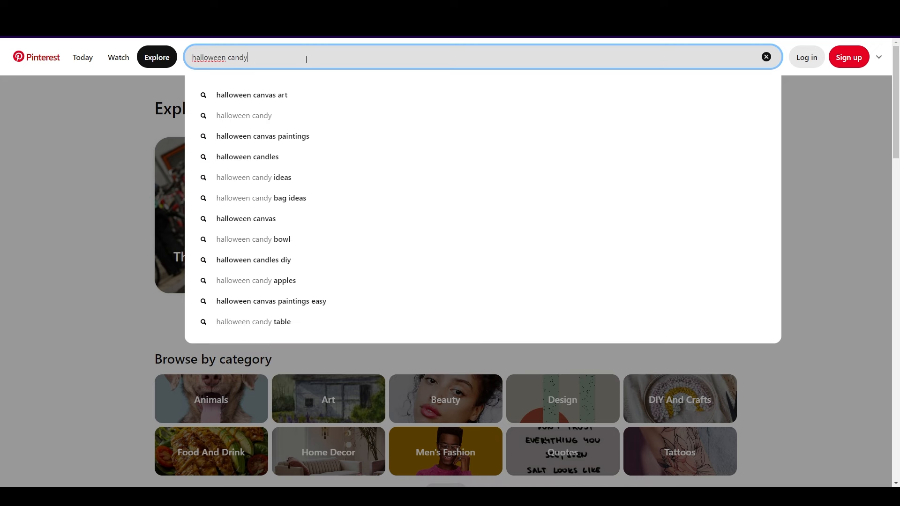
{"action": "mouse_move", "coordinate": [281, 178]}
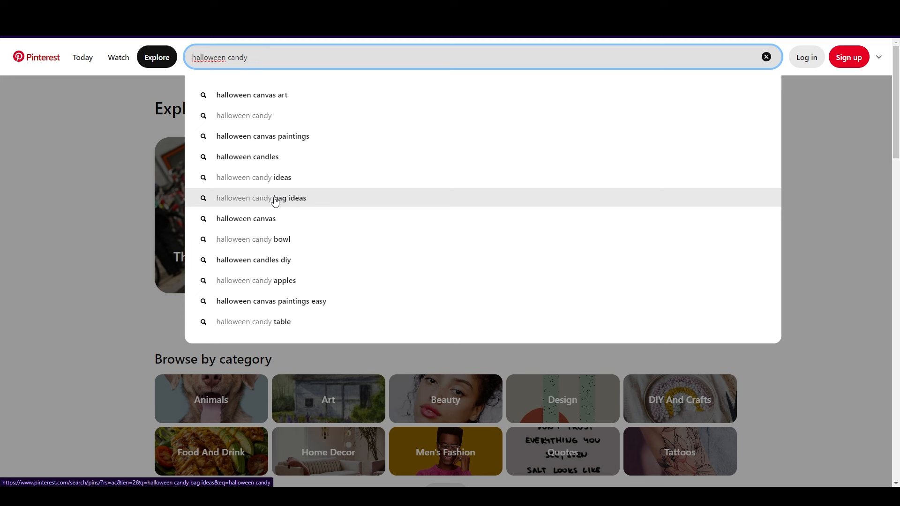
{"action": "mouse_move", "coordinate": [311, 281]}
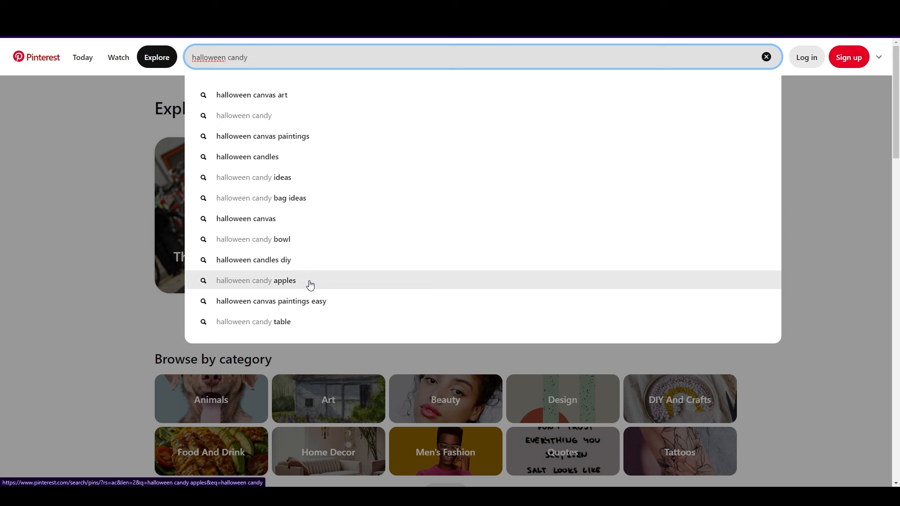
{"action": "mouse_move", "coordinate": [319, 240]}
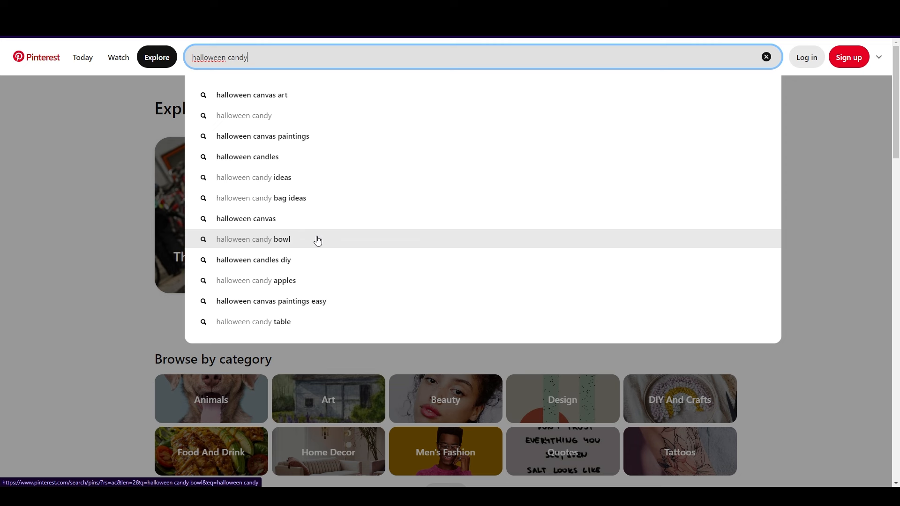
{"action": "mouse_move", "coordinate": [311, 55]}
{"action": "type", "text": " for"}
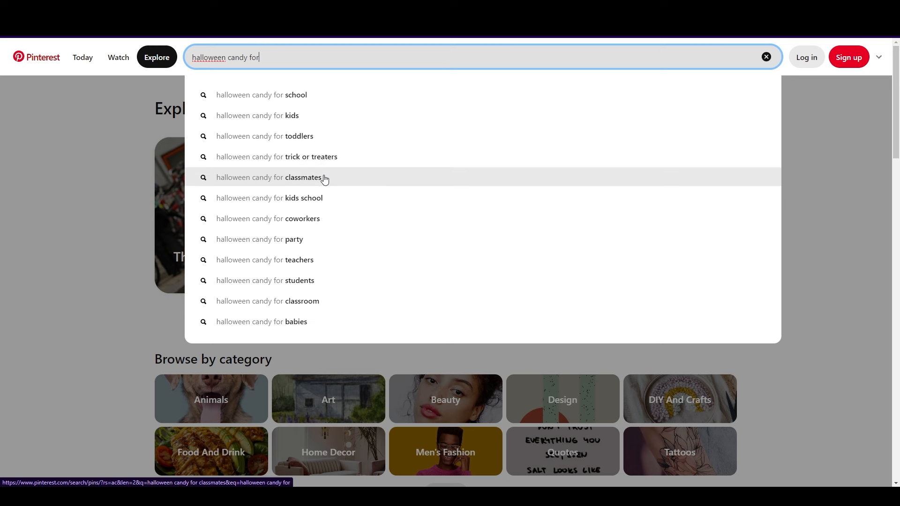
{"action": "mouse_move", "coordinate": [339, 270]}
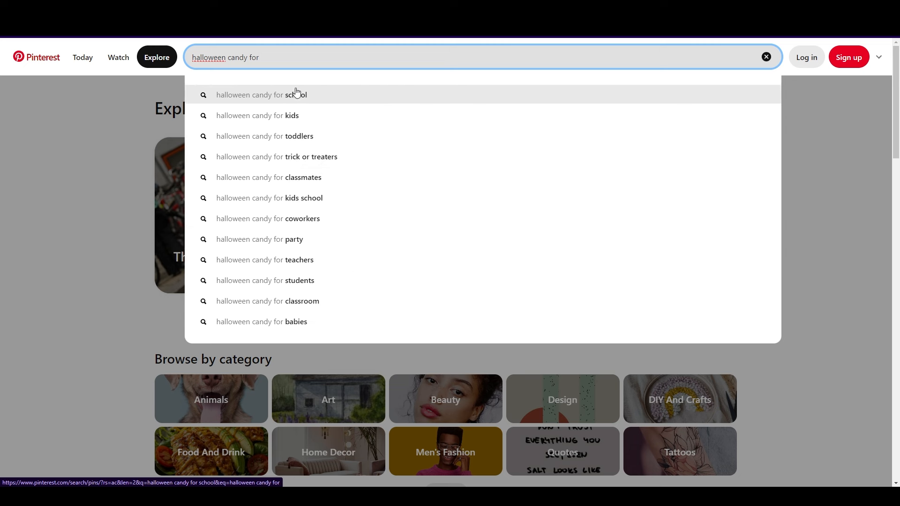
{"action": "mouse_move", "coordinate": [343, 242]}
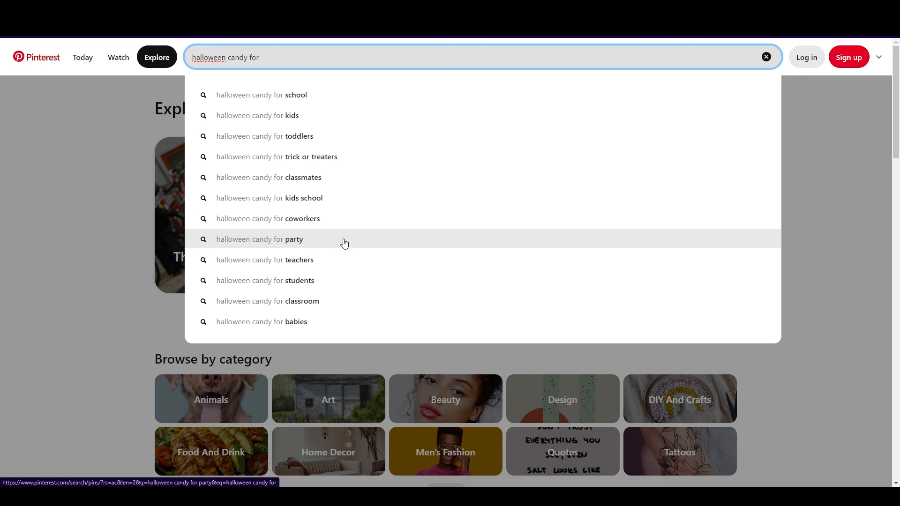
{"action": "mouse_move", "coordinate": [322, 177]}
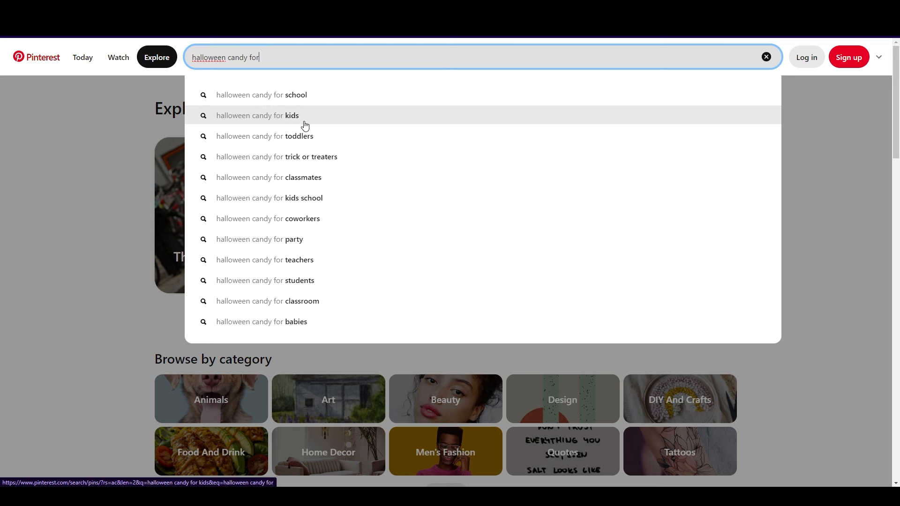
{"action": "mouse_move", "coordinate": [305, 120]}
{"action": "type", "text": "sugar "}
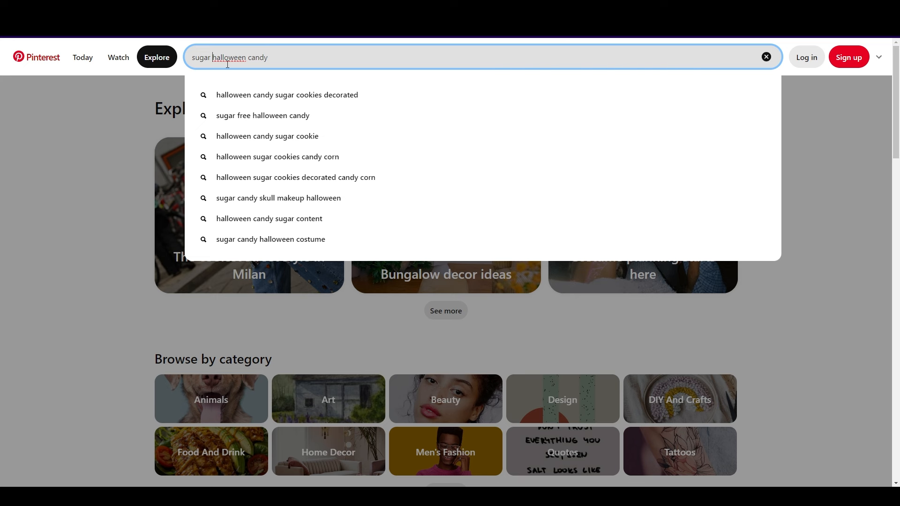
Edit the query toward 'how halloween candy' to see how-to suggestions.
{"action": "left_click", "coordinate": [262, 115]}
{"action": "type", "text": "how"}
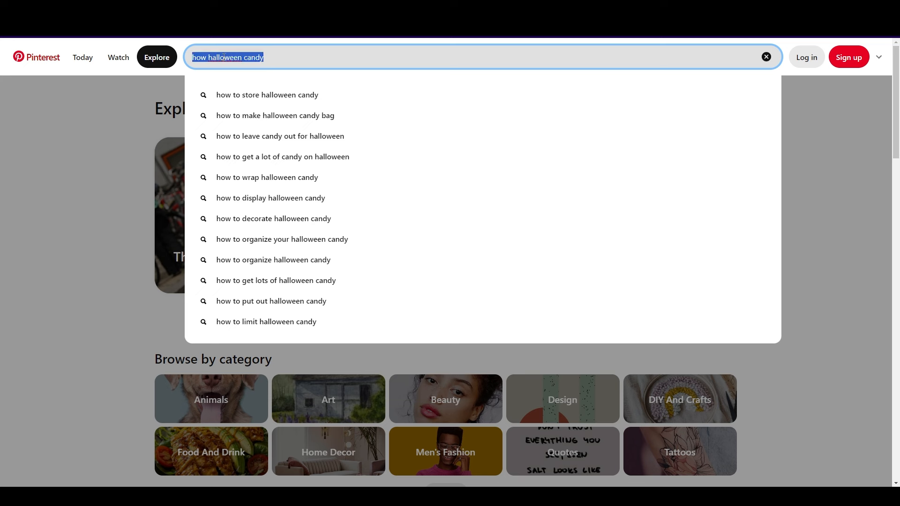
Search 'mrr products' and review its suggestions, then select the query for replacement.
{"action": "type", "text": "mr"}
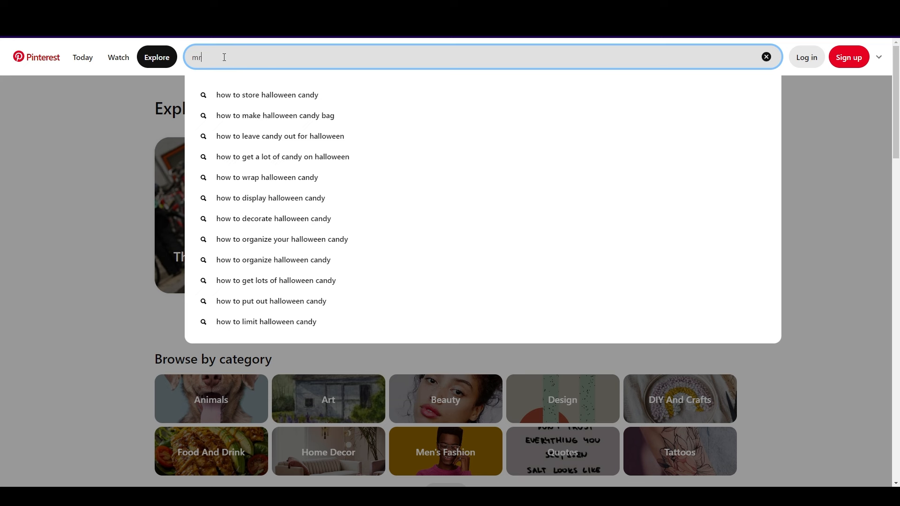
{"action": "type", "text": "rr products"}
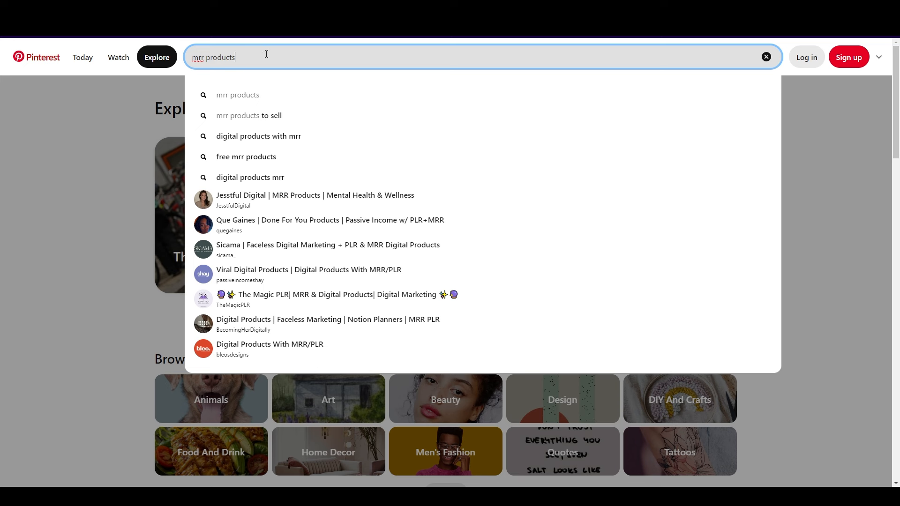
{"action": "mouse_move", "coordinate": [276, 66]}
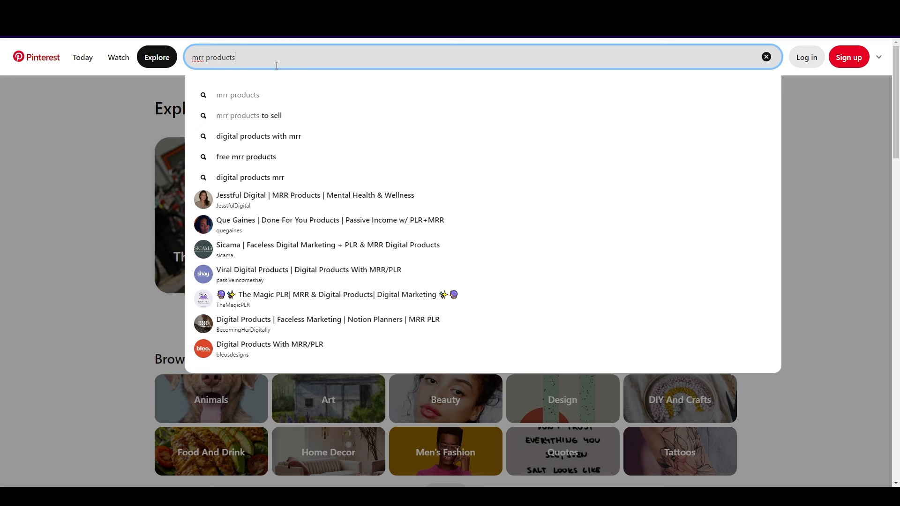
{"action": "mouse_move", "coordinate": [265, 149]}
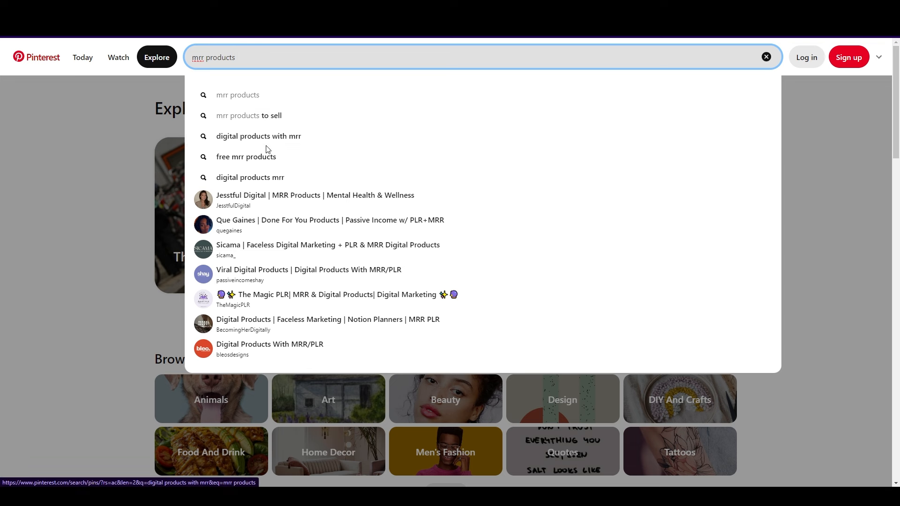
{"action": "mouse_move", "coordinate": [281, 160]}
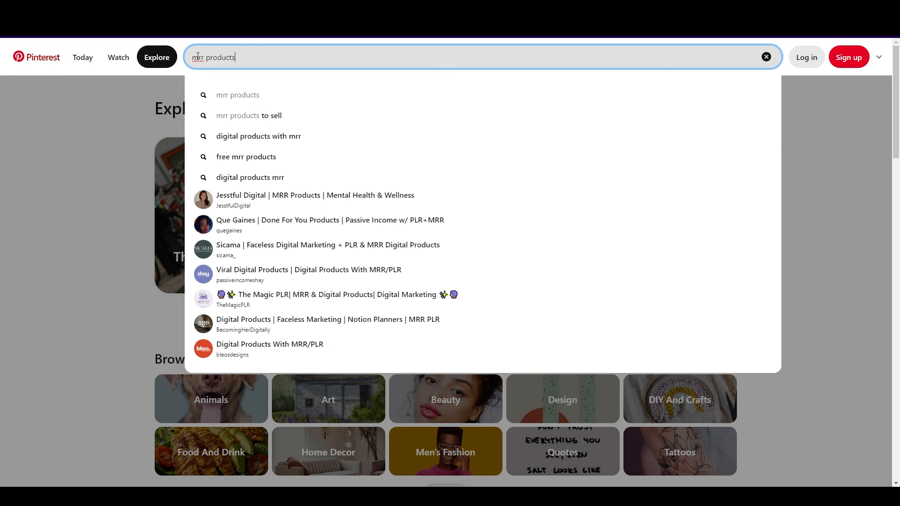
{"action": "triple_click", "coordinate": [216, 58]}
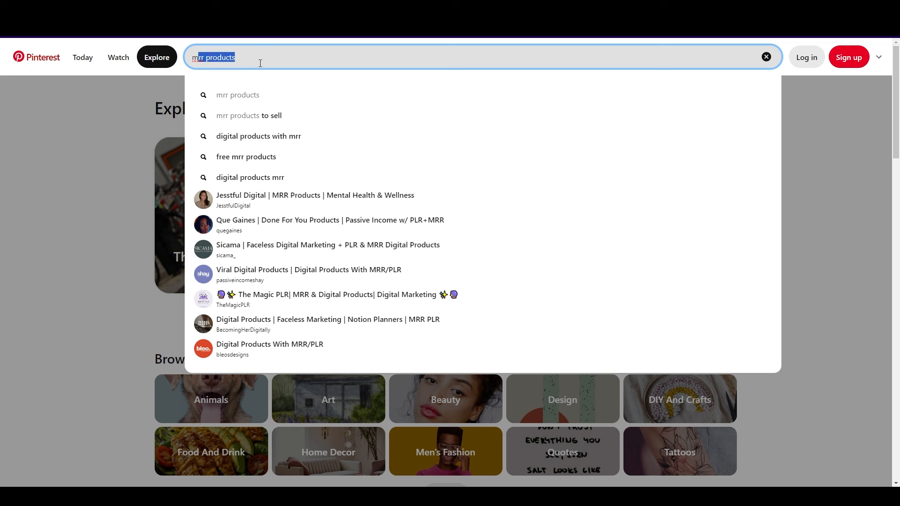
Enter 'master resell', then adjust it to 'master resale' to compare suggestions.
{"action": "type", "text": "master resell"}
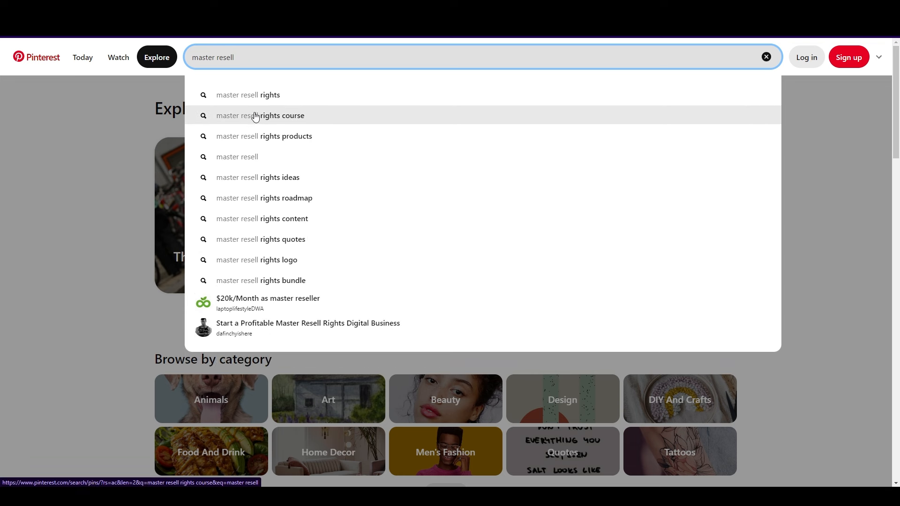
{"action": "mouse_move", "coordinate": [295, 136]}
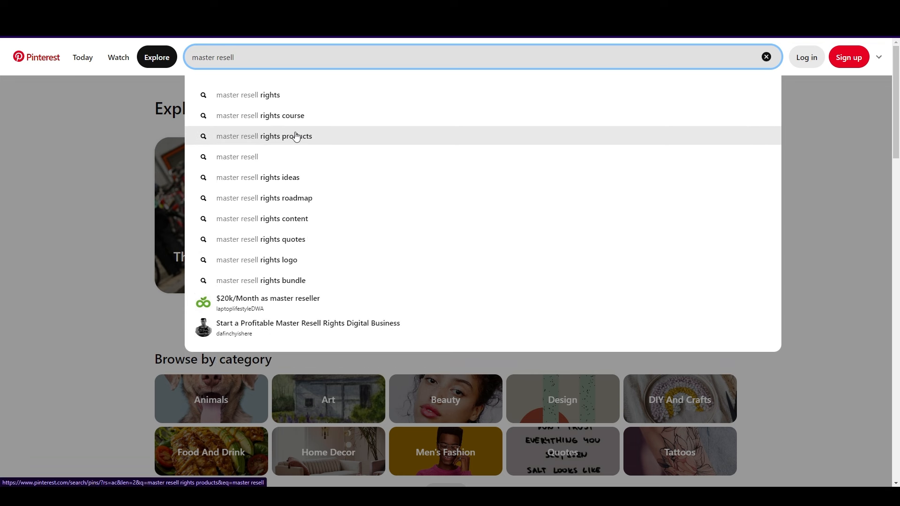
{"action": "mouse_move", "coordinate": [310, 239]}
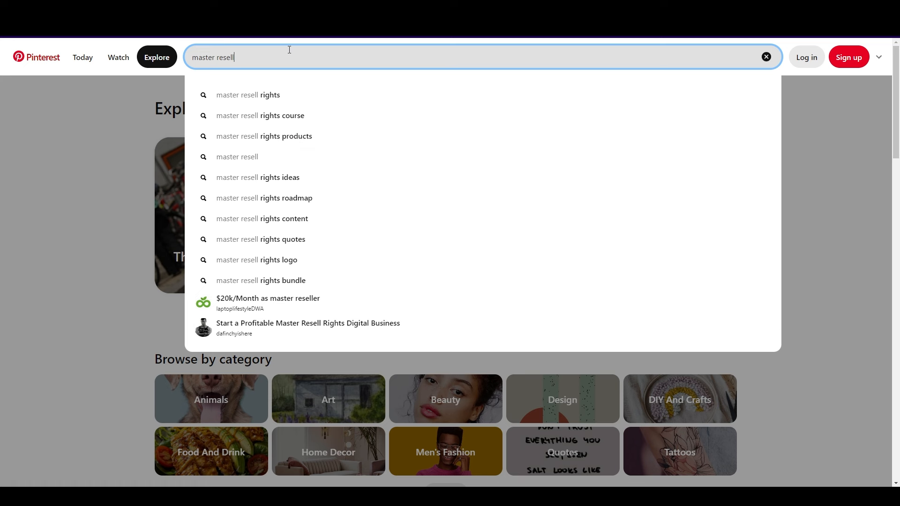
{"action": "mouse_move", "coordinate": [290, 52]}
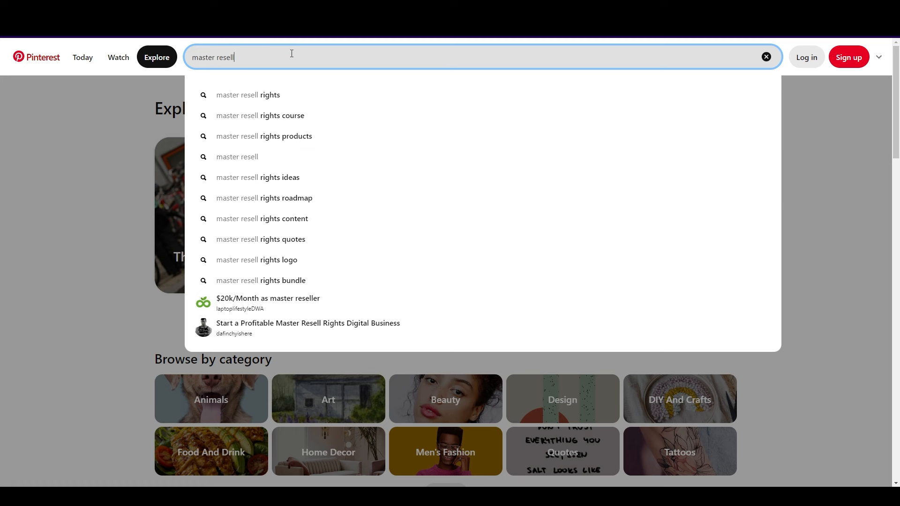
{"action": "key", "text": "Backspace"}
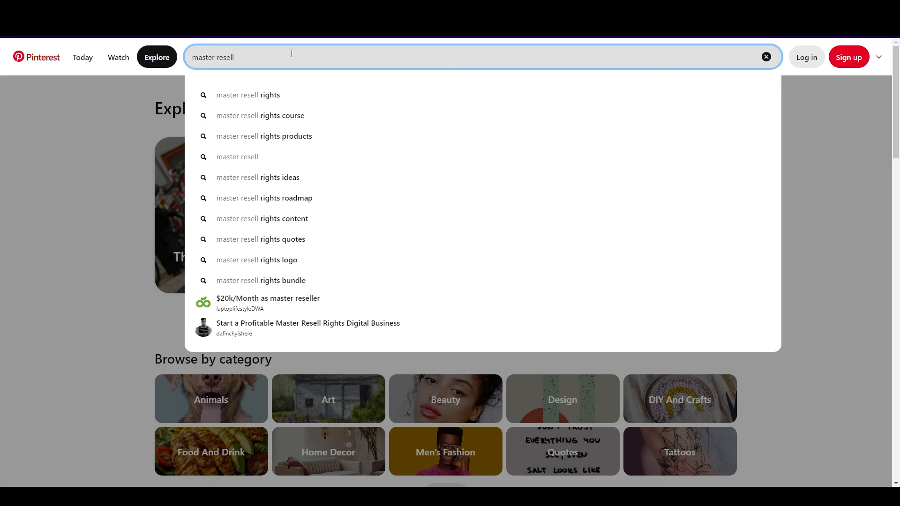
{"action": "key", "text": "BackSpace"}
{"action": "type", "text": "a"}
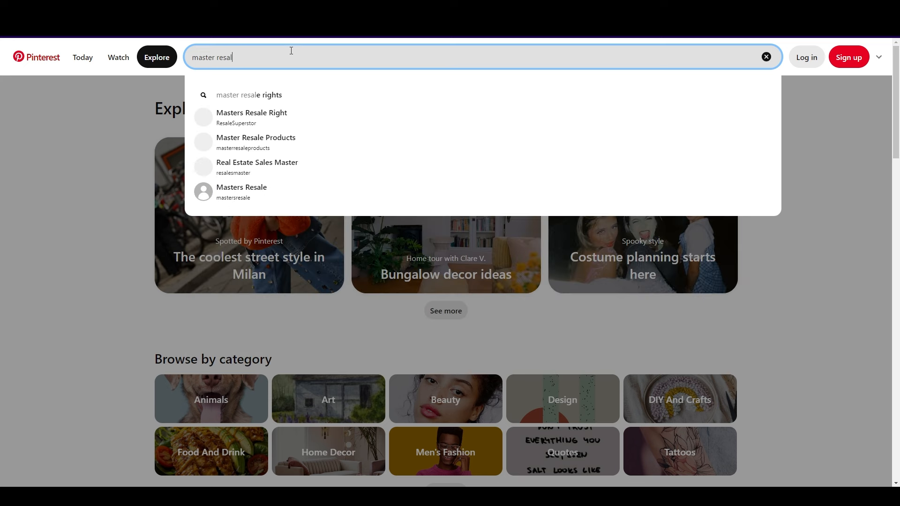
{"action": "type", "text": "e"}
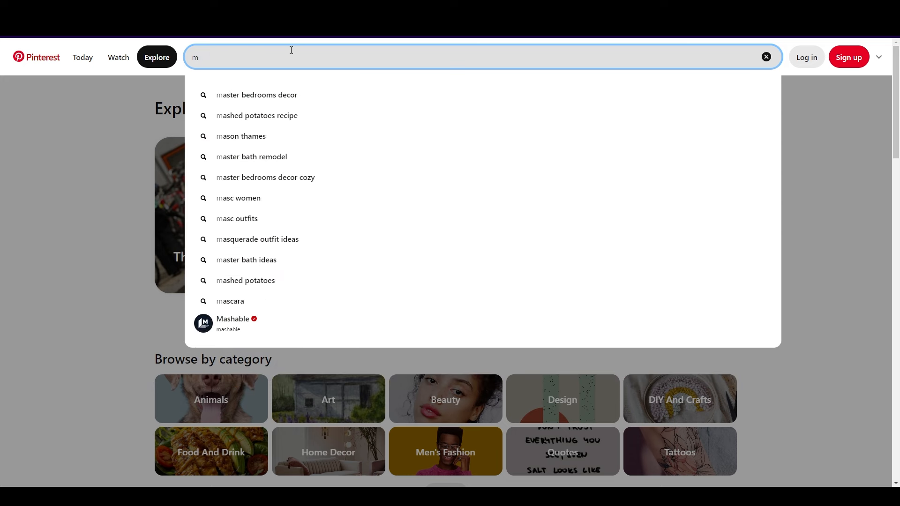
Query 'digital products resell' then 'digital products for', and return to the Business Hub dashboard.
{"action": "type", "text": "digital products resell"}
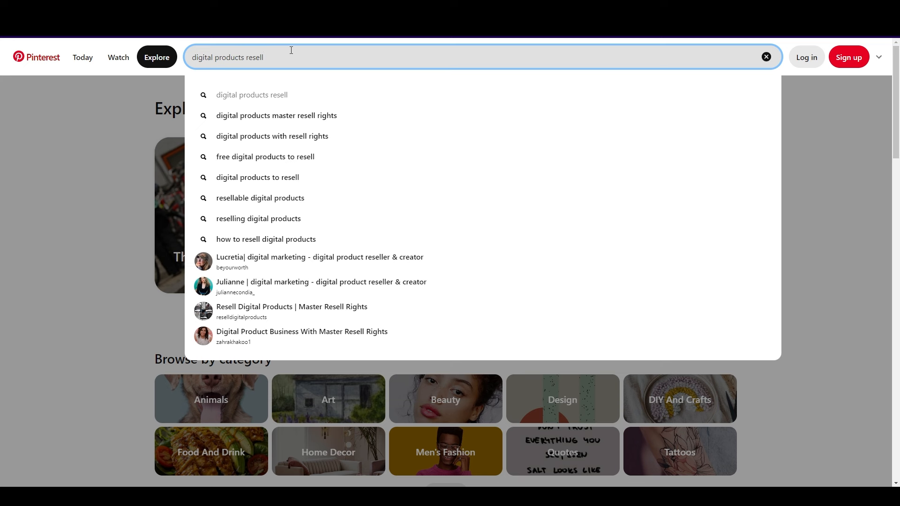
{"action": "key", "text": "Backspace"}
{"action": "type", "text": "fo"}
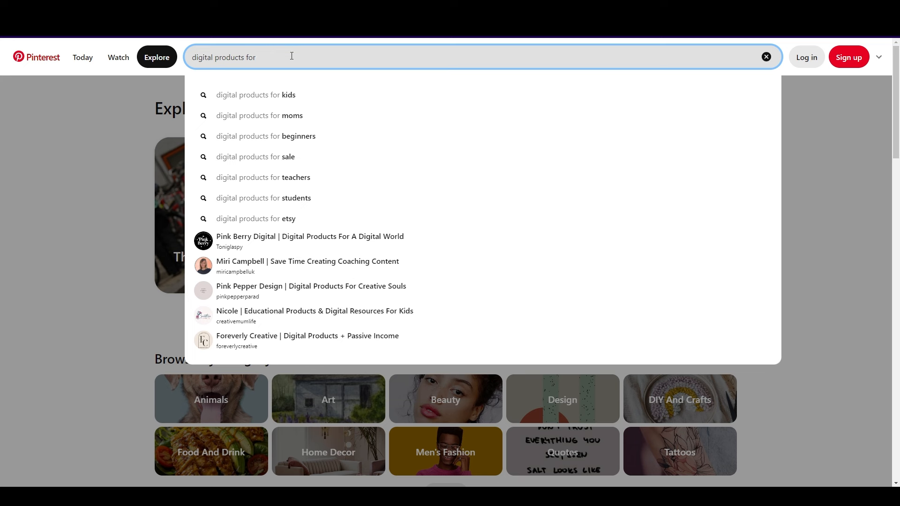
{"action": "key", "text": "Backspace"}
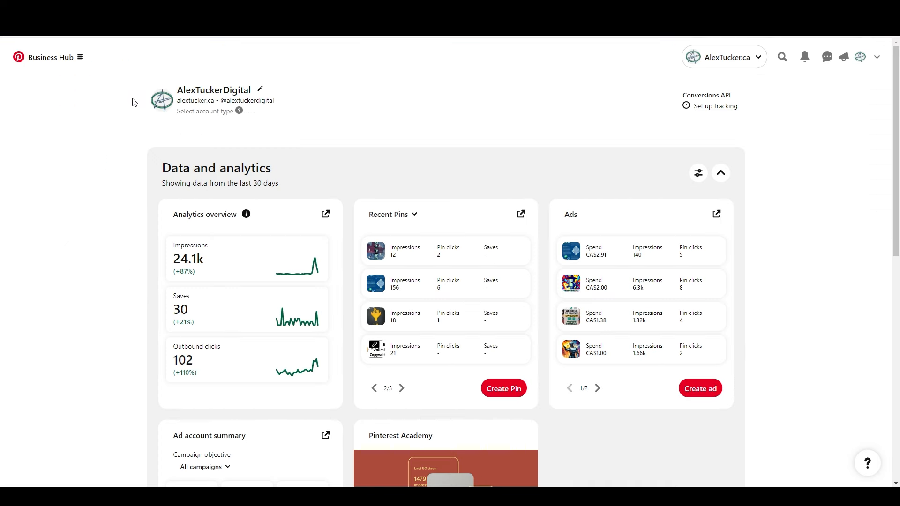
Start a new ad campaign from the Business Hub menu's Ads section.
{"action": "left_click", "coordinate": [80, 57]}
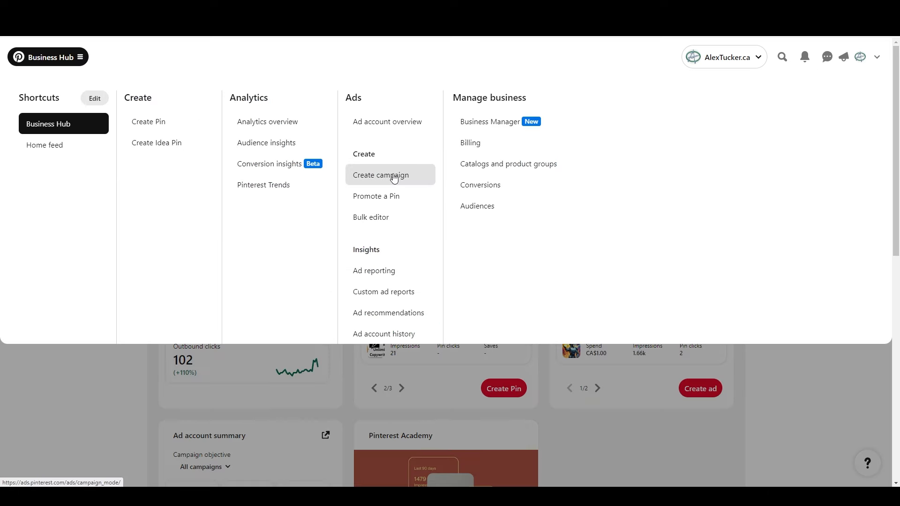
{"action": "left_click", "coordinate": [379, 175]}
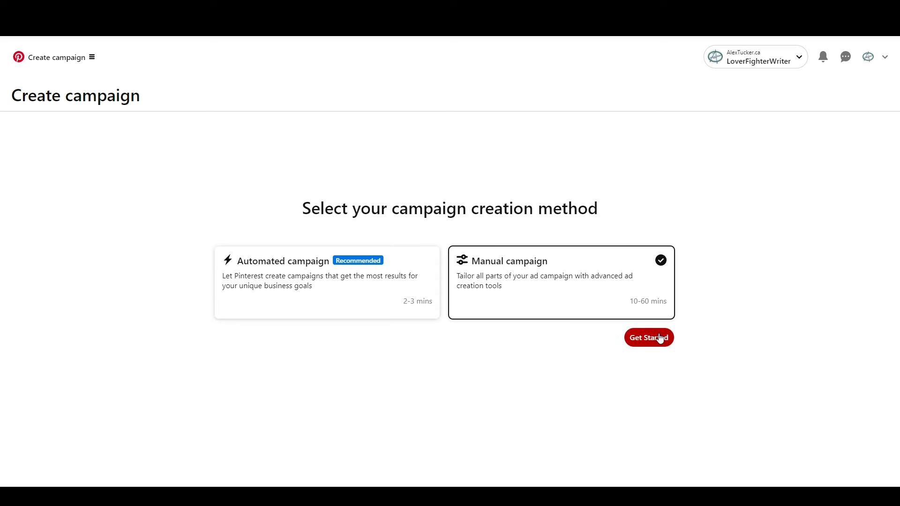
Choose Manual campaign and open the draft's ad group details.
{"action": "left_click", "coordinate": [647, 337]}
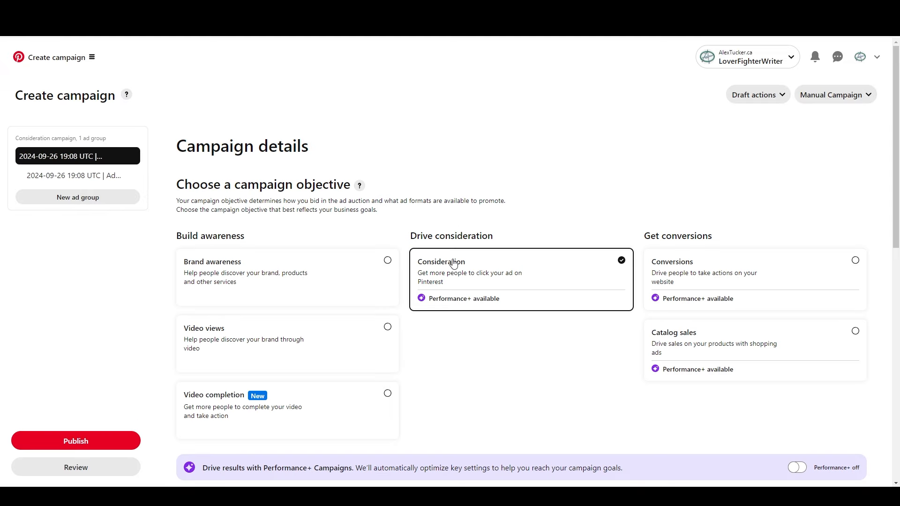
{"action": "mouse_move", "coordinate": [330, 226]}
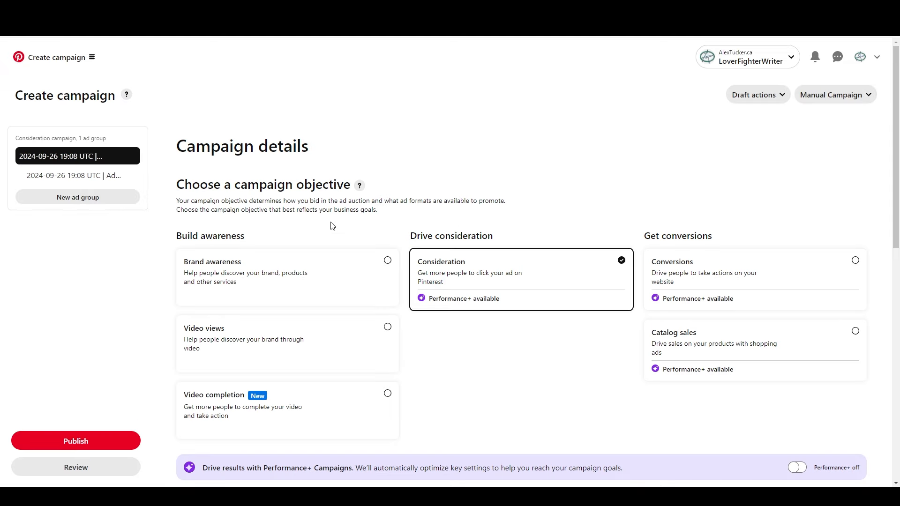
{"action": "mouse_move", "coordinate": [321, 225]}
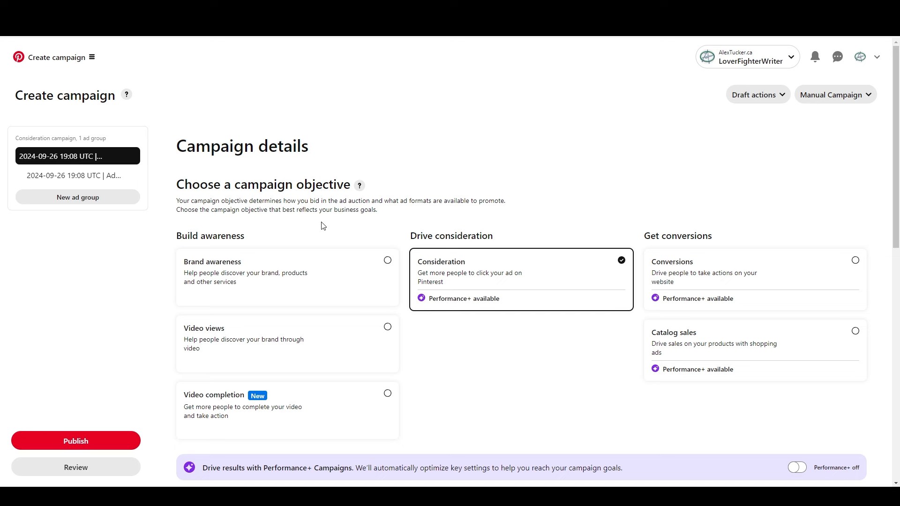
{"action": "mouse_move", "coordinate": [56, 159]}
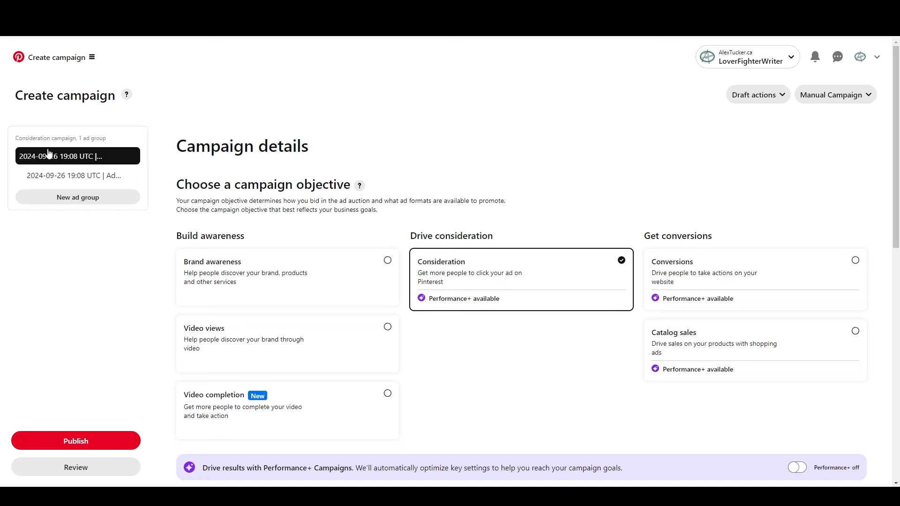
{"action": "mouse_move", "coordinate": [83, 176]}
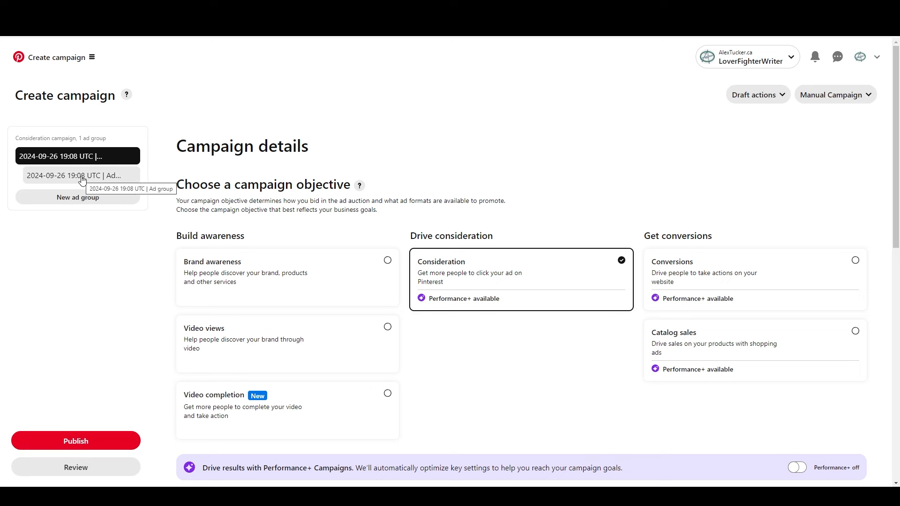
{"action": "left_click", "coordinate": [73, 175]}
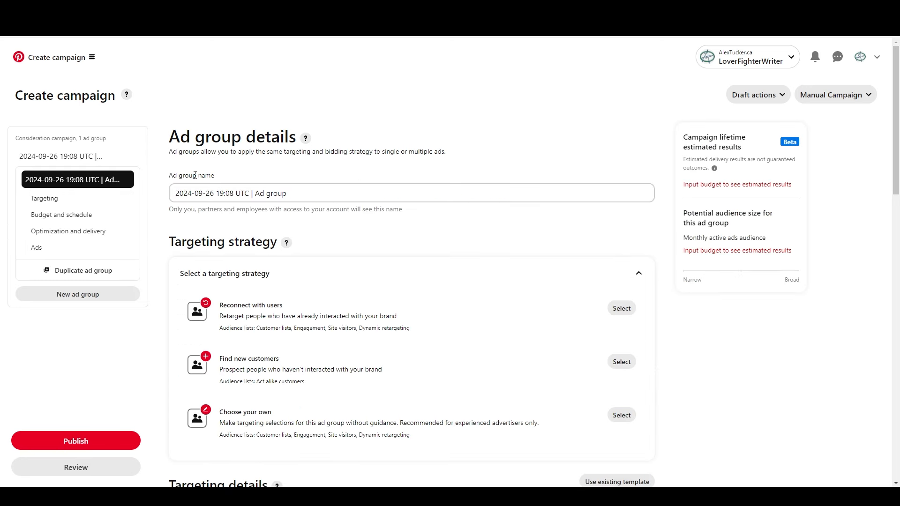
Target Find new customers and expand the Interests and Keywords section.
{"action": "scroll", "scroll_direction": "down", "scroll_amount": 3}
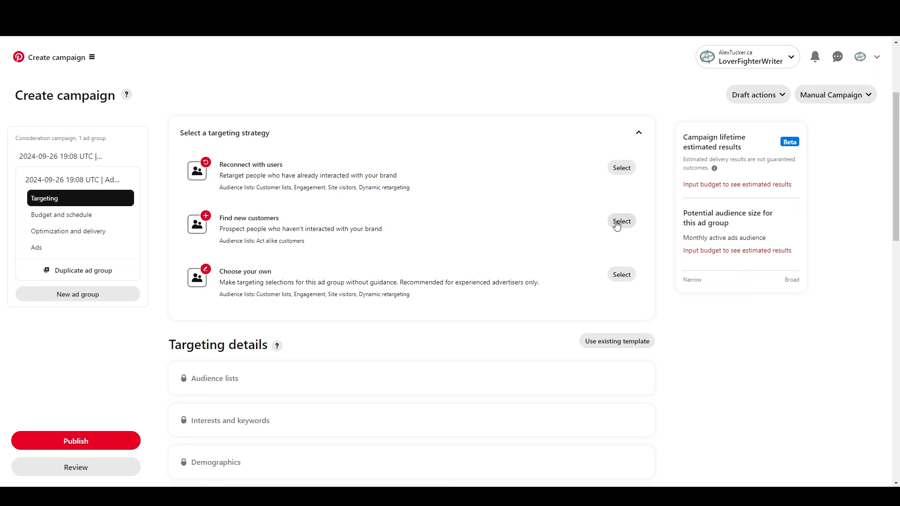
{"action": "left_click", "coordinate": [620, 221]}
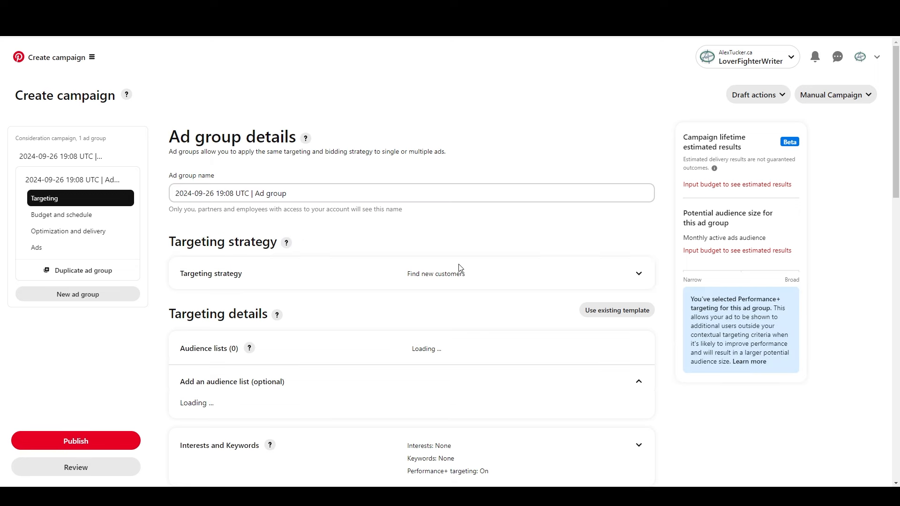
{"action": "scroll", "scroll_direction": "down", "scroll_amount": 3}
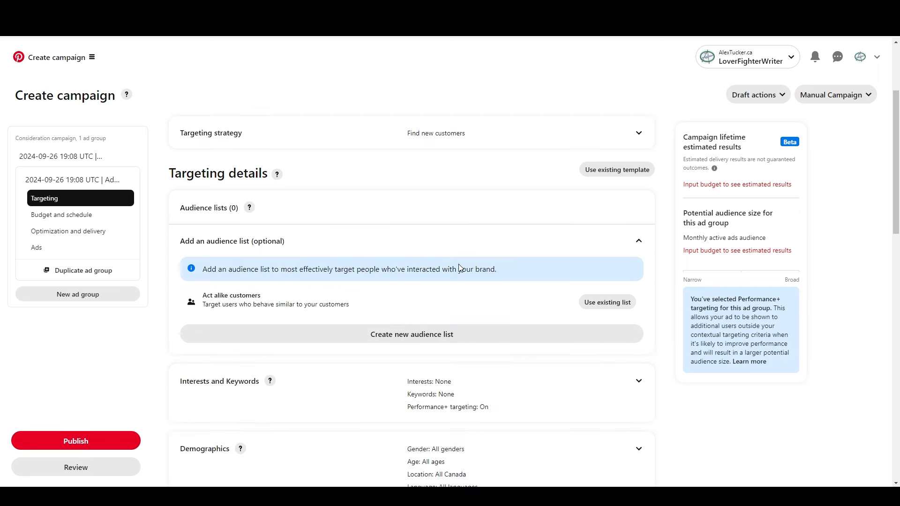
{"action": "scroll", "scroll_direction": "down", "scroll_amount": 3}
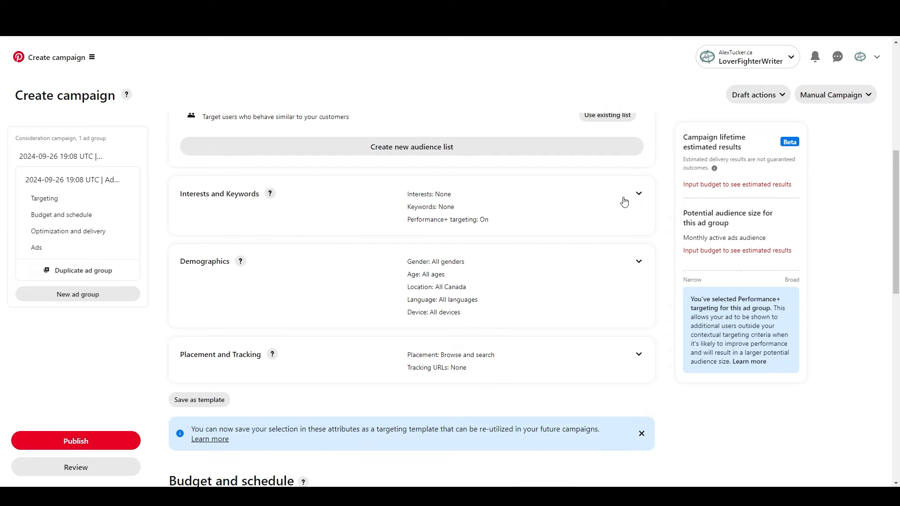
{"action": "left_click", "coordinate": [637, 193]}
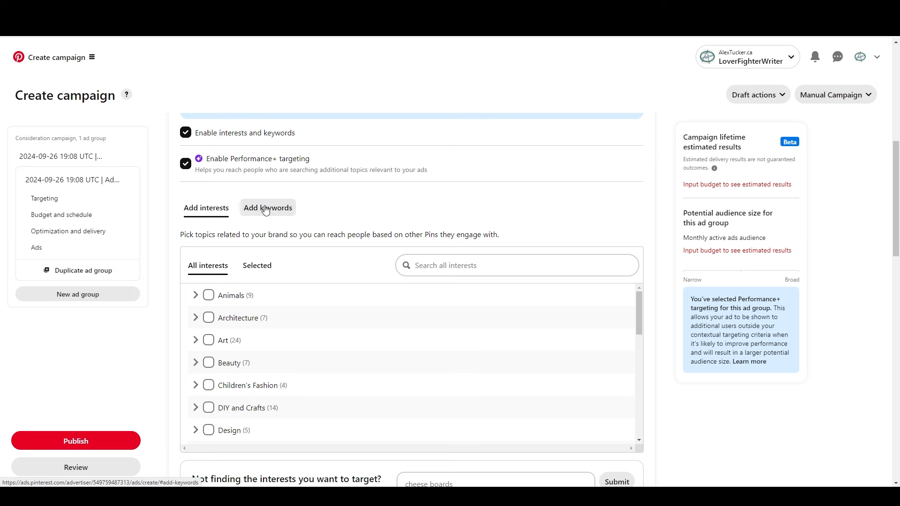
Switch the targeting panel to Add keywords, showing 0 keywords so far.
{"action": "left_click", "coordinate": [267, 208]}
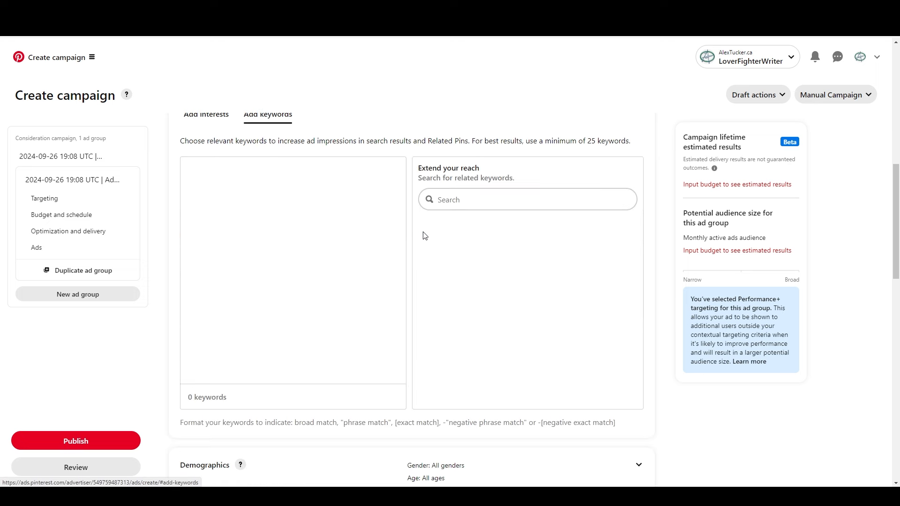
{"action": "mouse_move", "coordinate": [424, 234]}
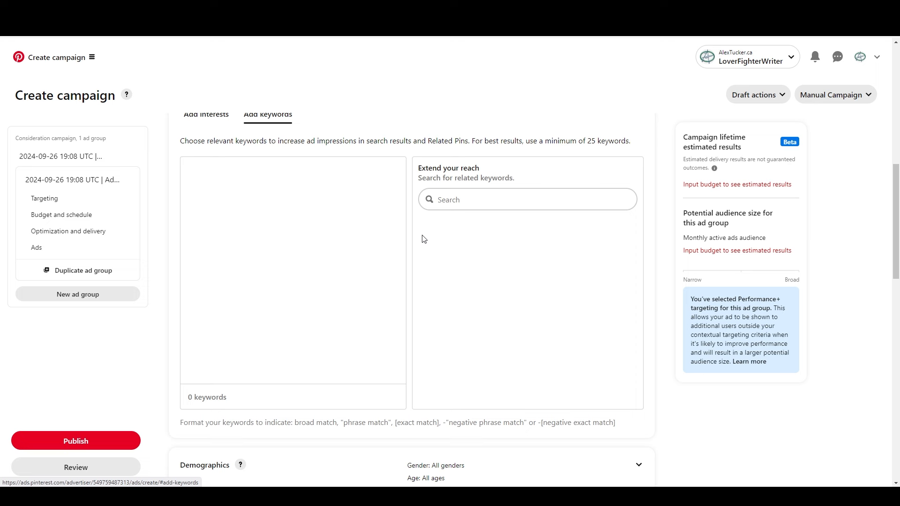
{"action": "mouse_move", "coordinate": [428, 238]}
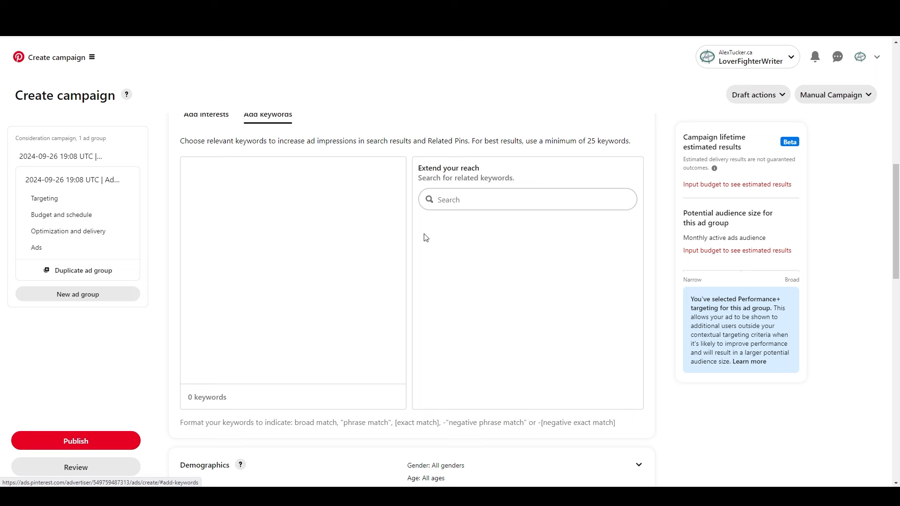
{"action": "mouse_move", "coordinate": [427, 235]}
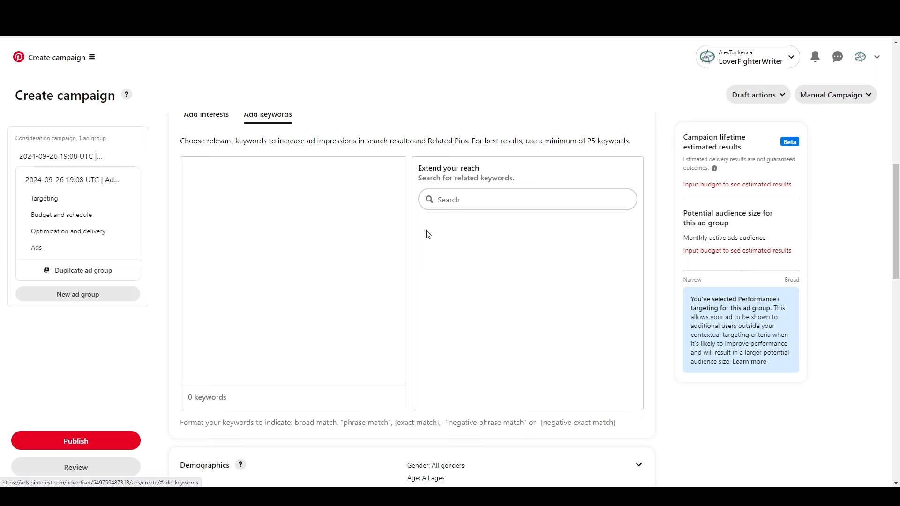
{"action": "mouse_move", "coordinate": [451, 271]}
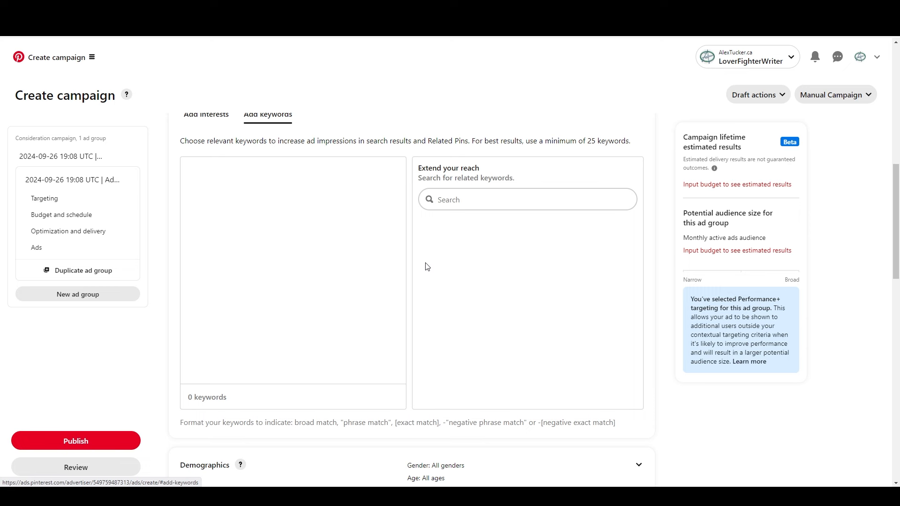
Search 'halloween candy' in Extend your reach to list related keywords with search volumes.
{"action": "type", "text": "candy"}
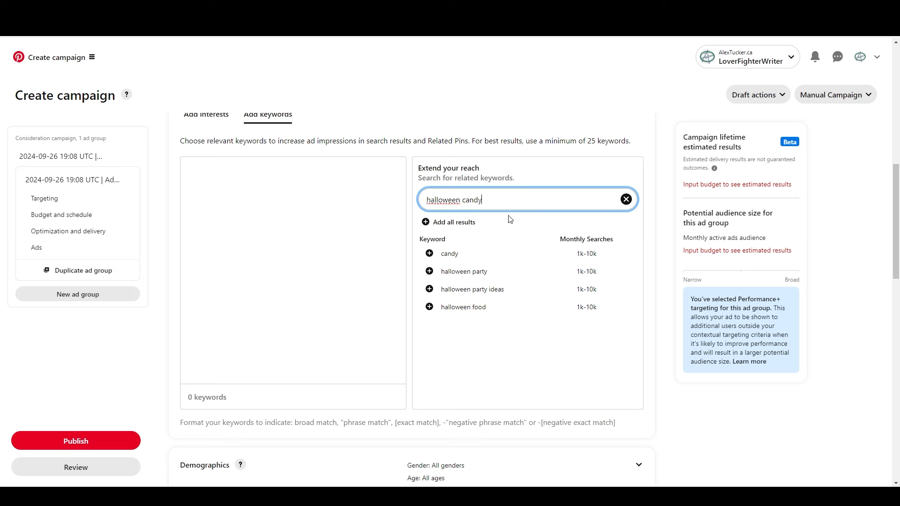
{"action": "mouse_move", "coordinate": [595, 251]}
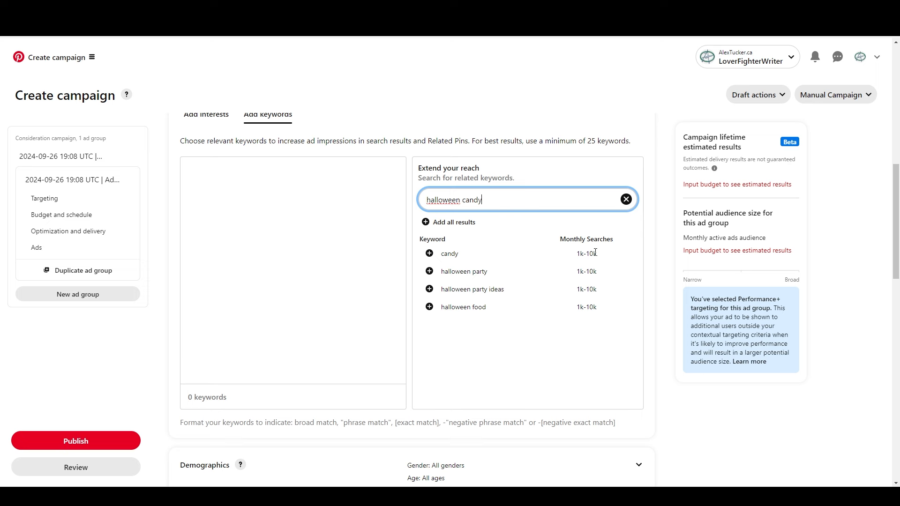
{"action": "mouse_move", "coordinate": [580, 322]}
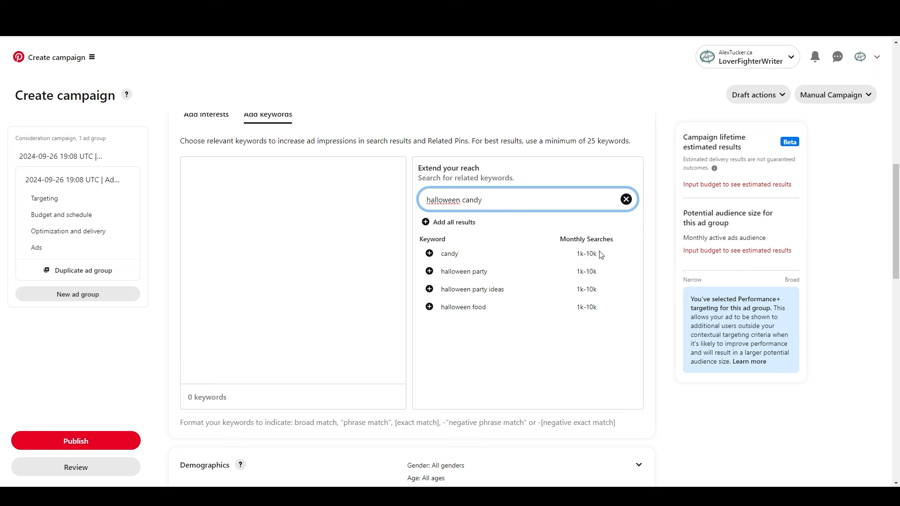
{"action": "left_click", "coordinate": [517, 199]}
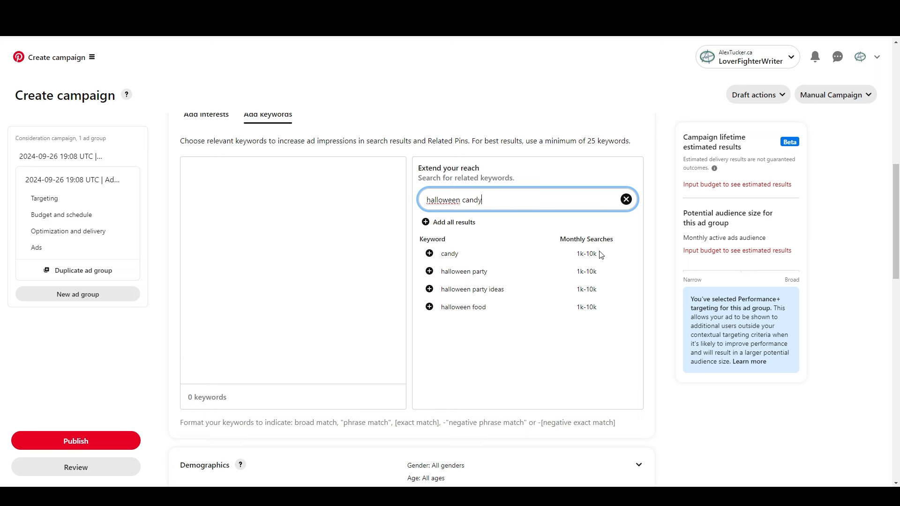
{"action": "mouse_move", "coordinate": [561, 245]}
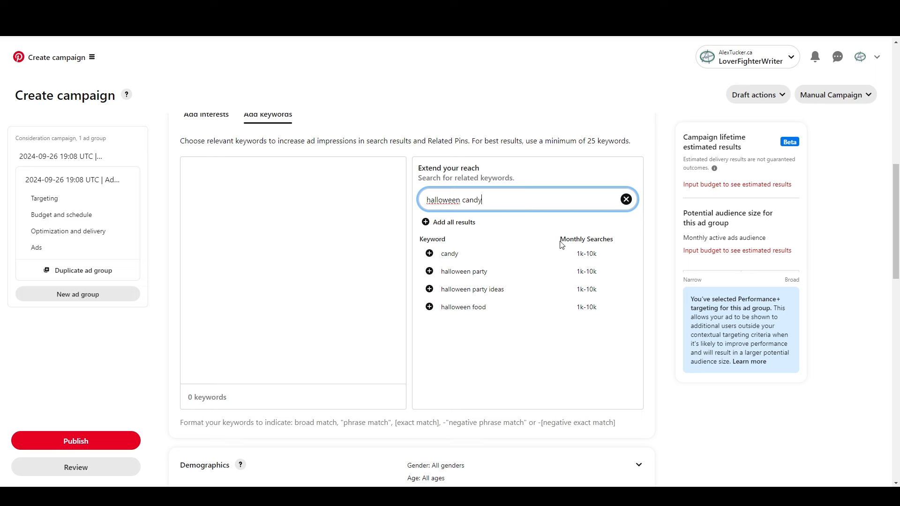
{"action": "mouse_move", "coordinate": [585, 252]}
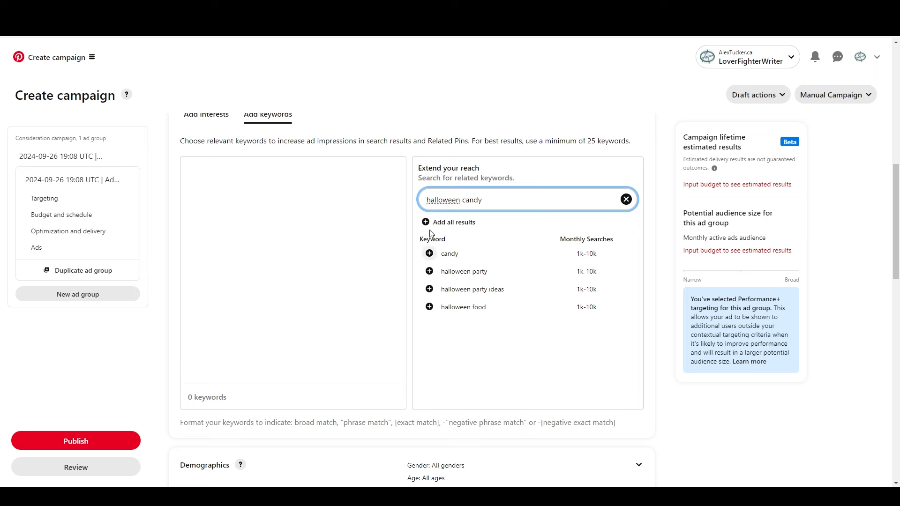
Add all four suggested halloween keywords to the ad group, then move to the campaign's settings.
{"action": "left_click", "coordinate": [454, 222]}
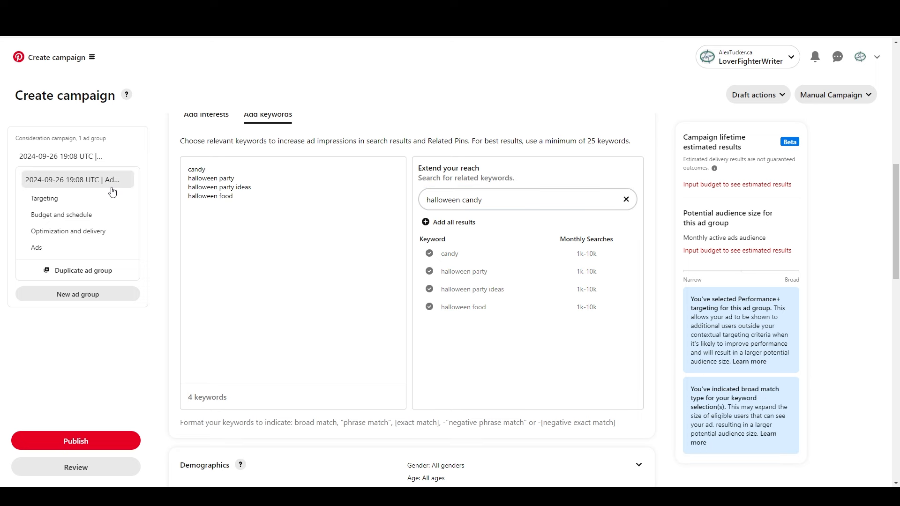
{"action": "mouse_move", "coordinate": [94, 181]}
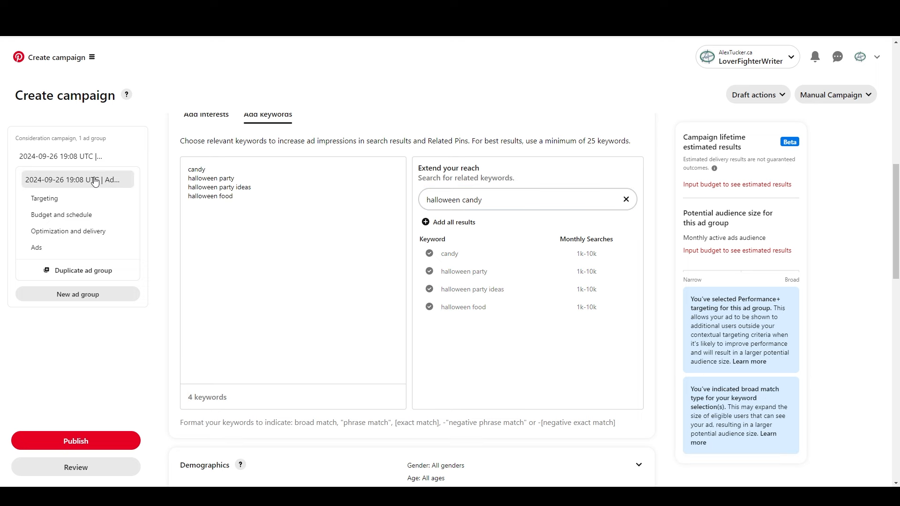
{"action": "left_click", "coordinate": [76, 155]}
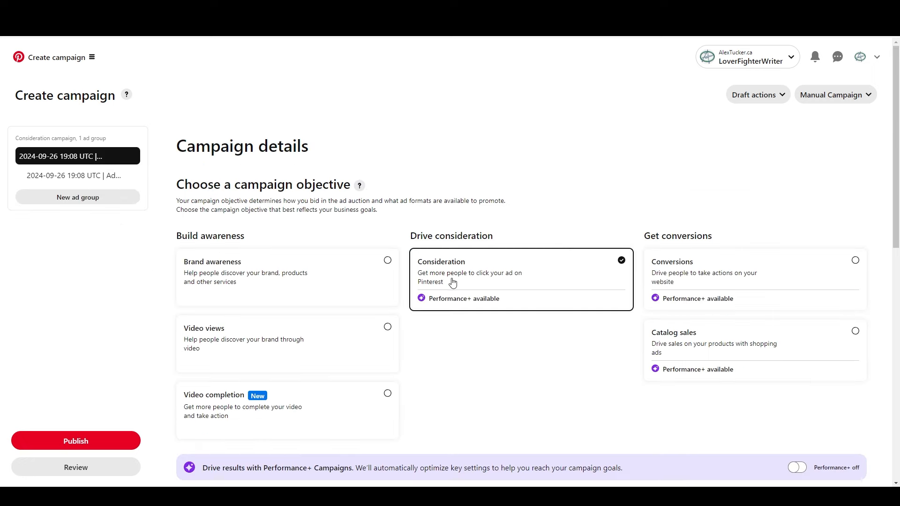
{"action": "scroll", "scroll_direction": "down", "scroll_amount": 3}
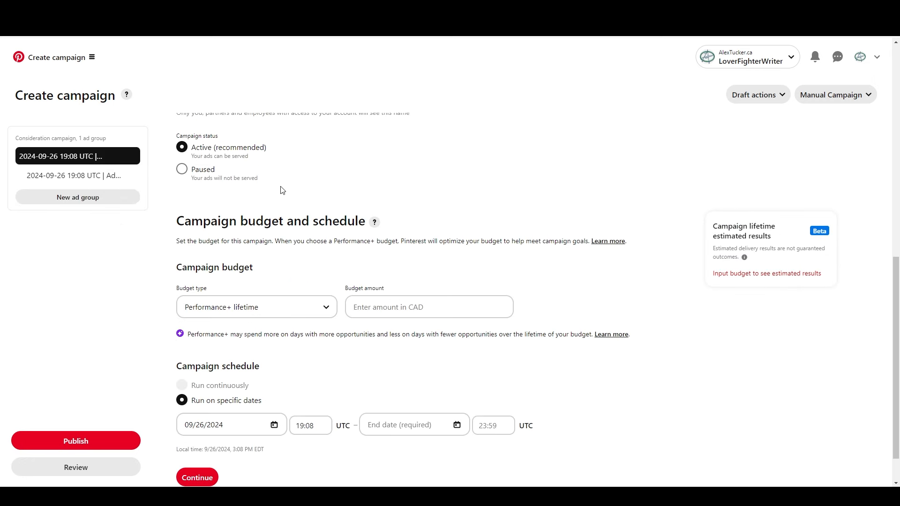
{"action": "mouse_move", "coordinate": [303, 167]}
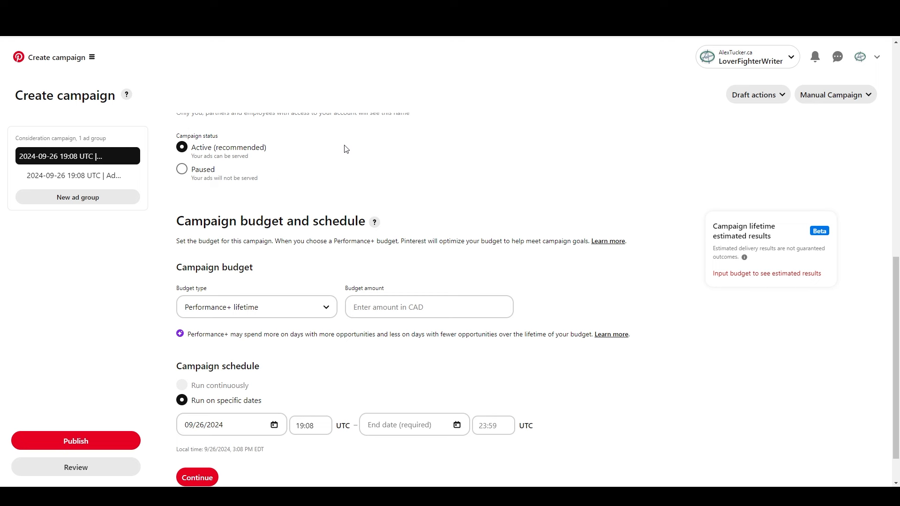
Pause the campaign and give it a 1.00 CAD daily budget running continuously.
{"action": "left_click", "coordinate": [182, 169]}
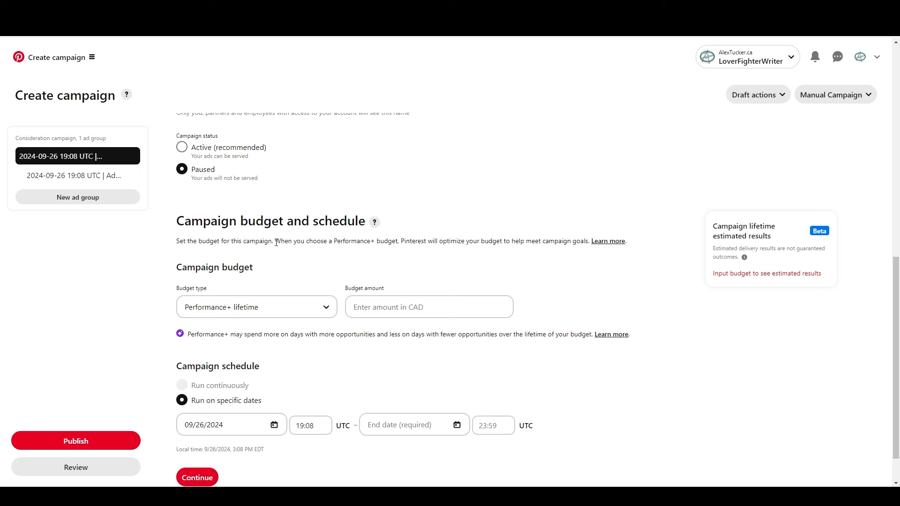
{"action": "mouse_move", "coordinate": [320, 184]}
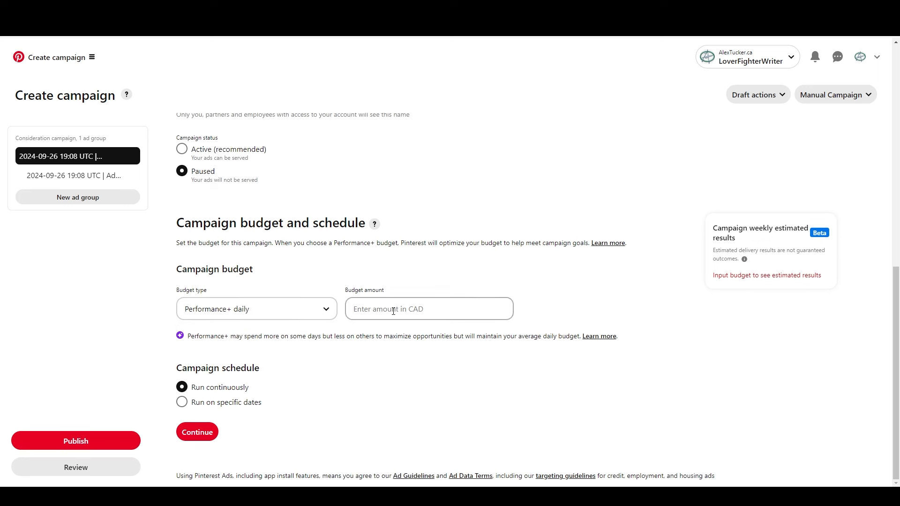
{"action": "type", "text": "1.00"}
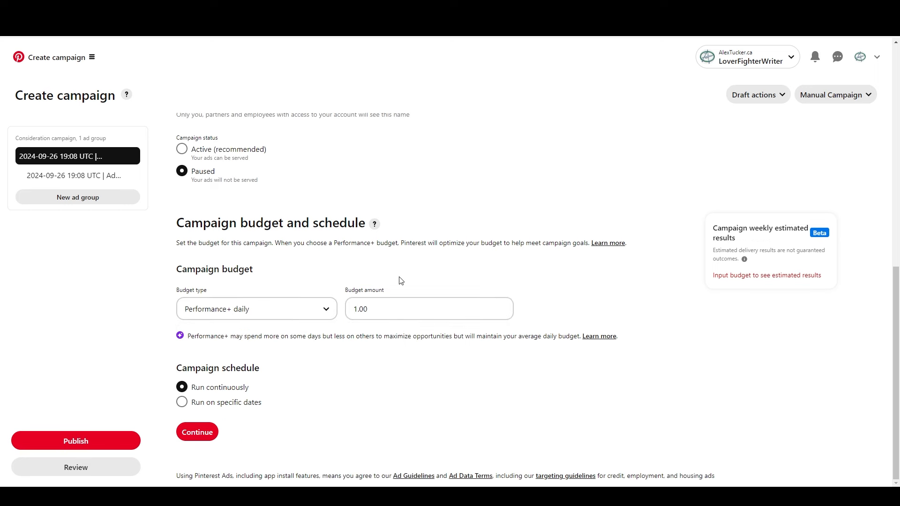
{"action": "left_click", "coordinate": [195, 431]}
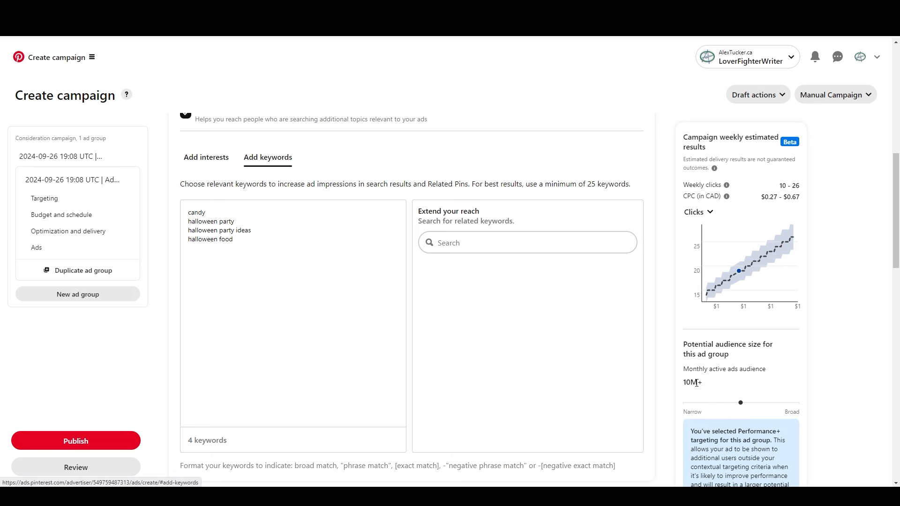
{"action": "mouse_move", "coordinate": [665, 383]}
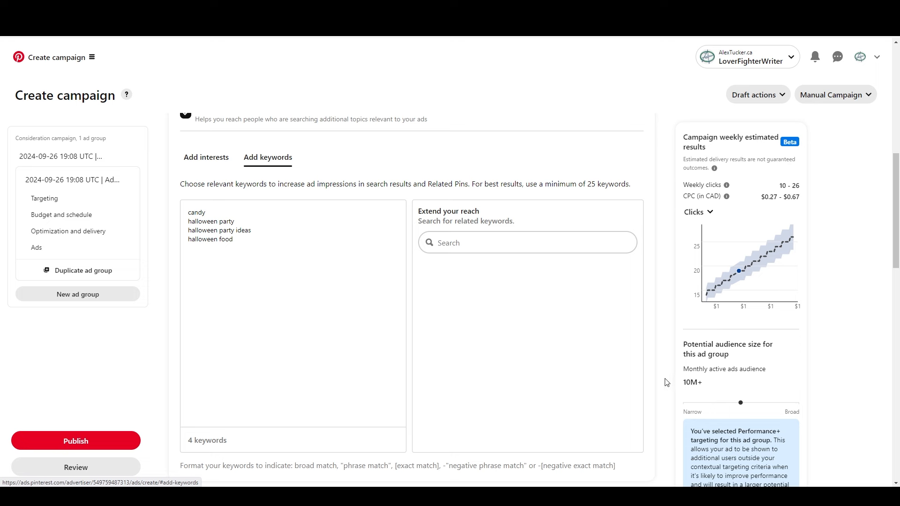
{"action": "mouse_move", "coordinate": [771, 194]}
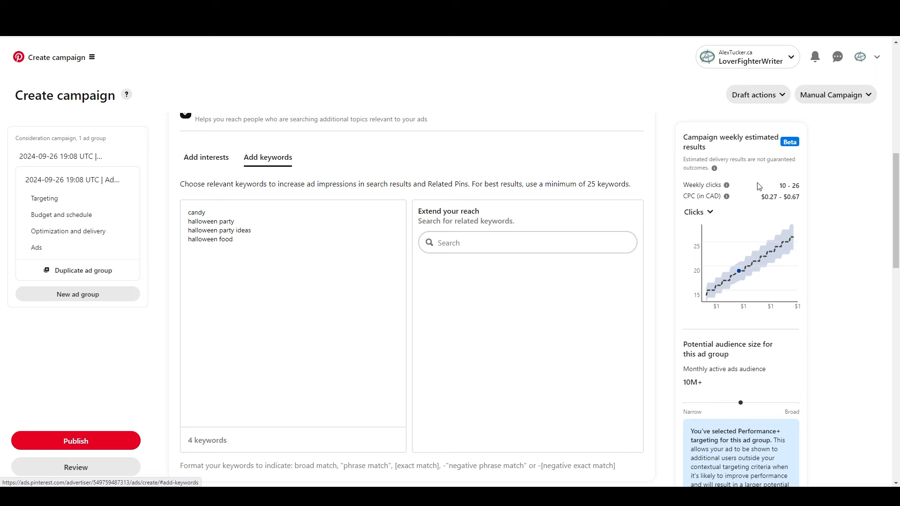
{"action": "mouse_move", "coordinate": [683, 316]}
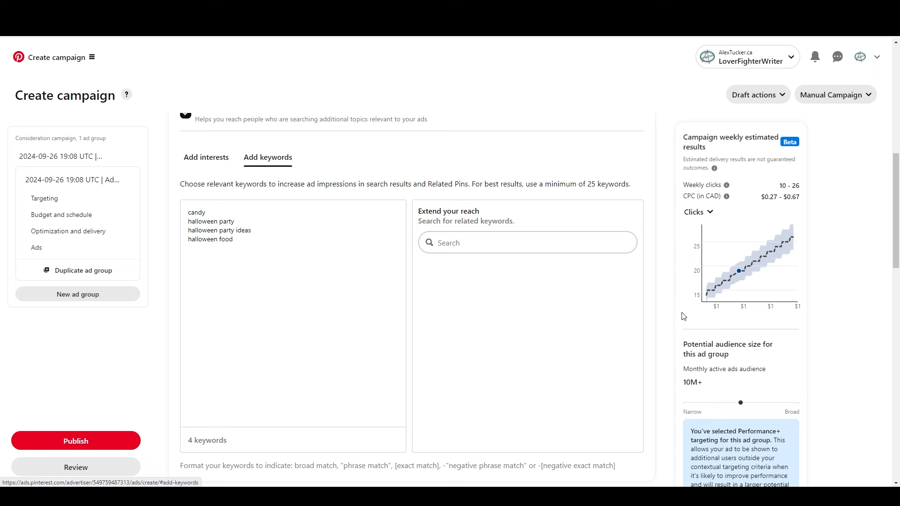
{"action": "mouse_move", "coordinate": [668, 324]}
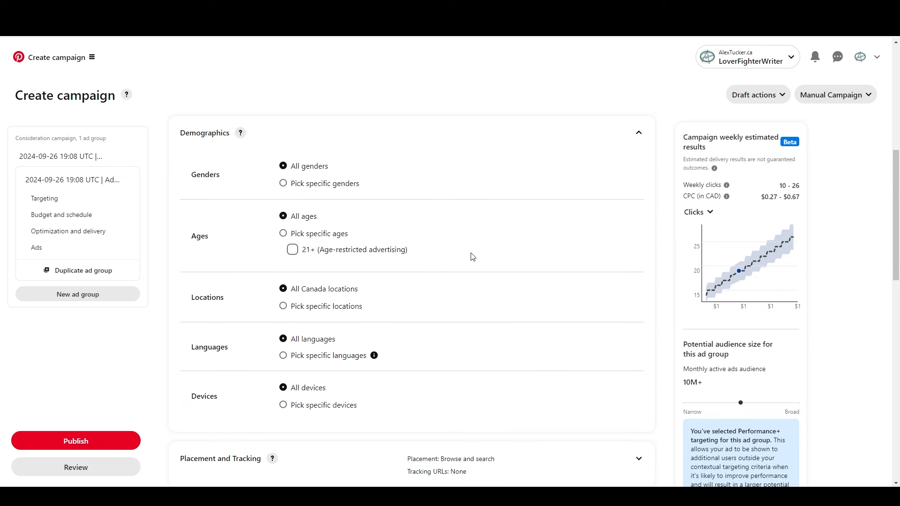
Expand Demographics in Targeting details to show the Genders and Ages options.
{"action": "left_click", "coordinate": [282, 355]}
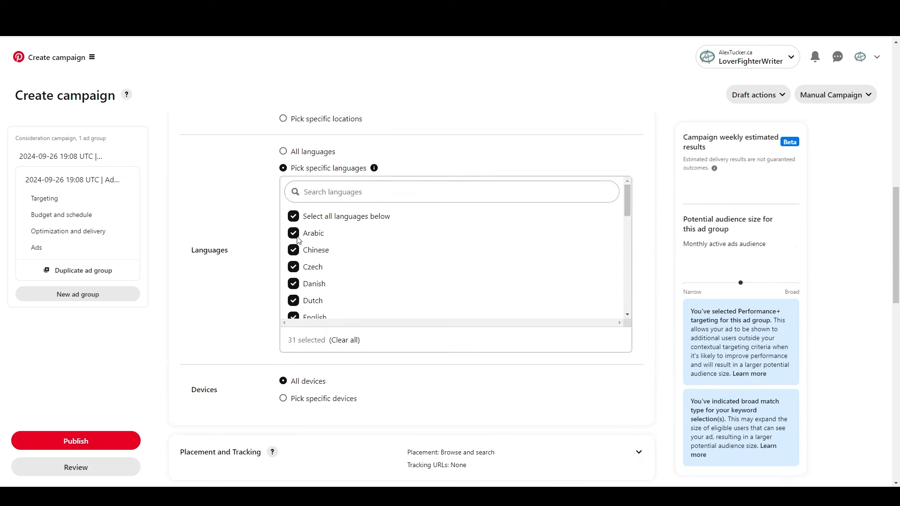
{"action": "left_click", "coordinate": [282, 305]}
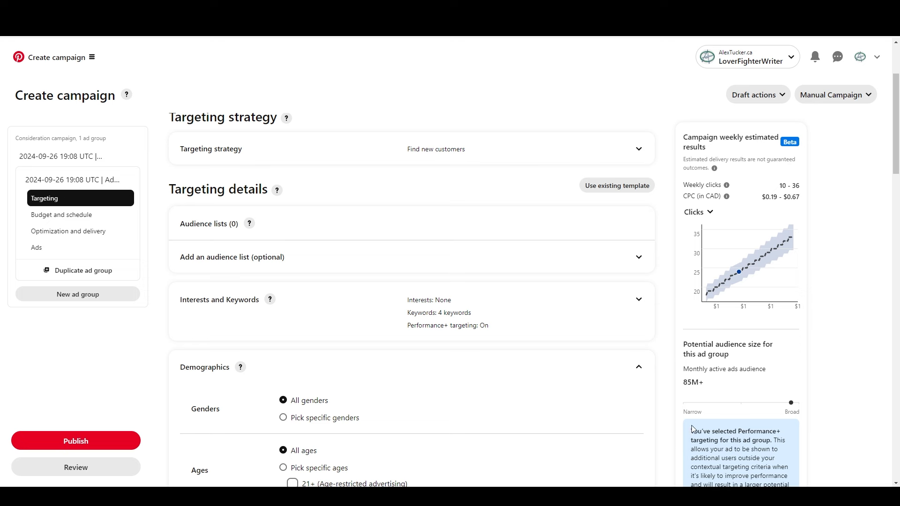
{"action": "mouse_move", "coordinate": [672, 383]}
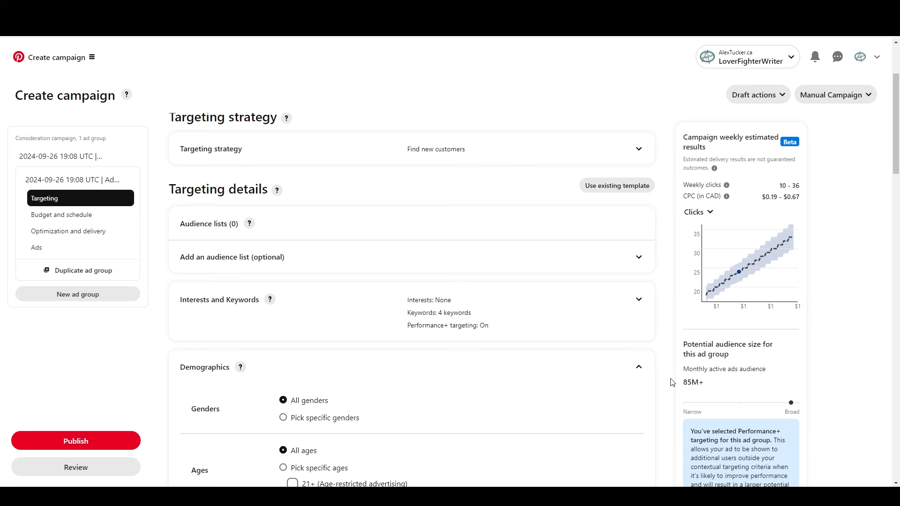
{"action": "mouse_move", "coordinate": [362, 332]}
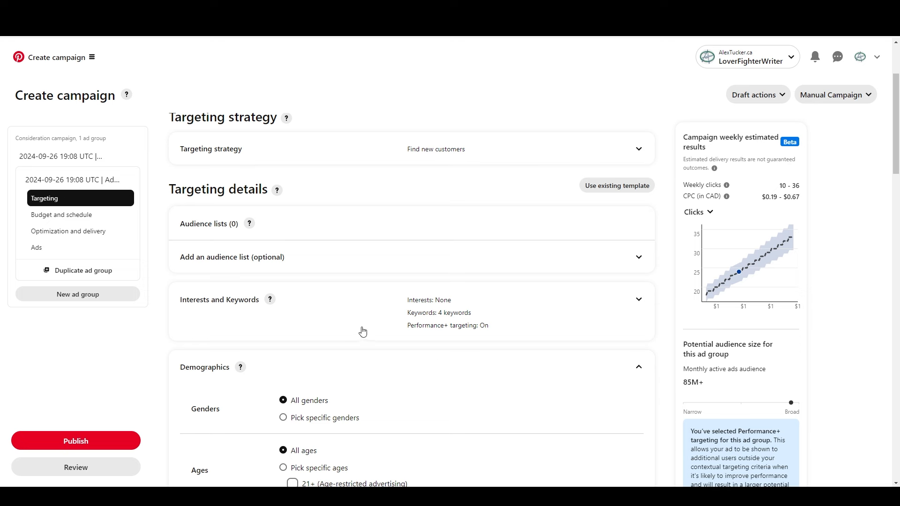
Expand Interests and Keywords and search related keywords for 'healthy' and 'candy'.
{"action": "left_click", "coordinate": [637, 299]}
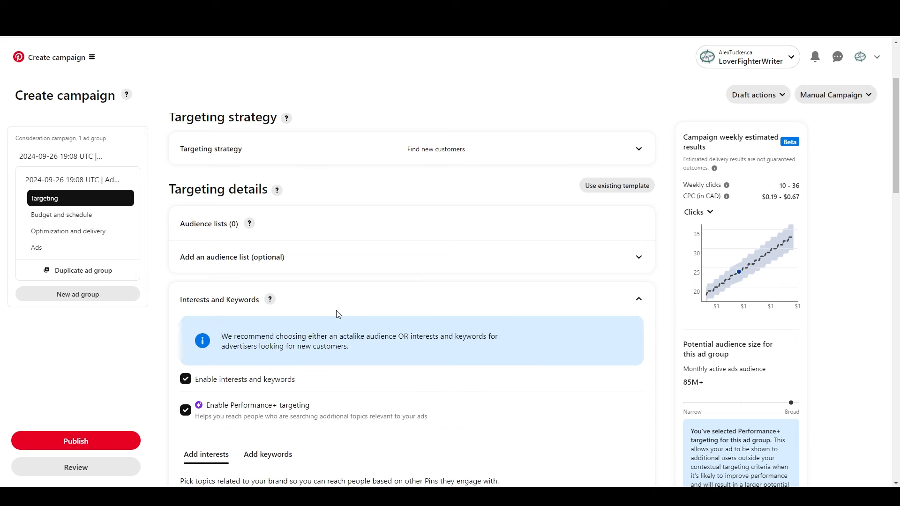
{"action": "mouse_move", "coordinate": [328, 322]}
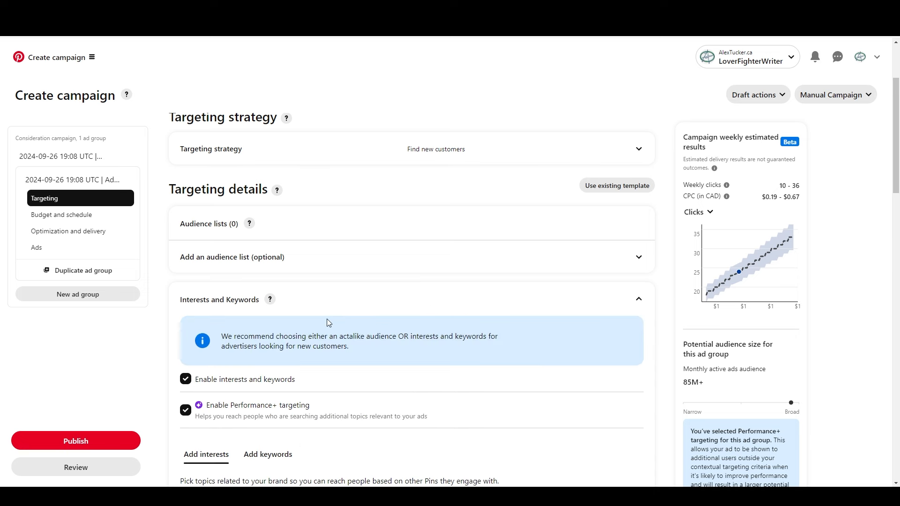
{"action": "left_click", "coordinate": [267, 453]}
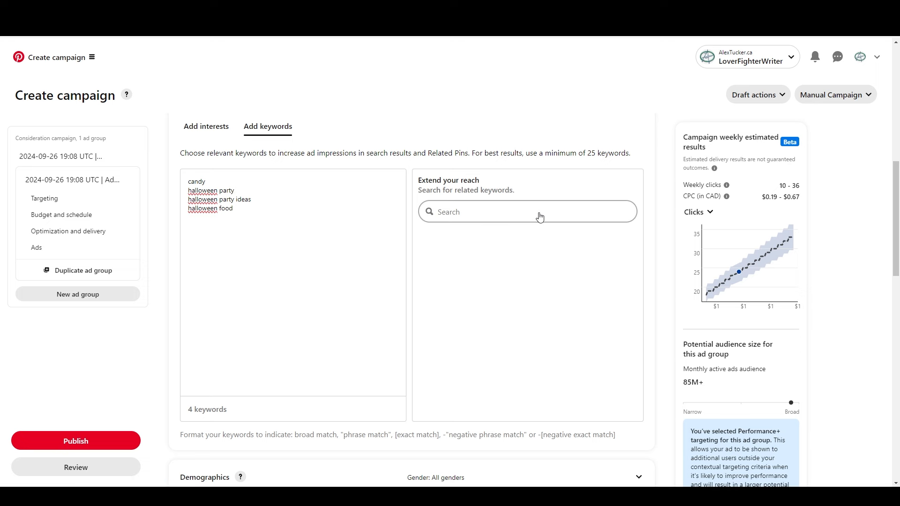
{"action": "left_click", "coordinate": [526, 211]}
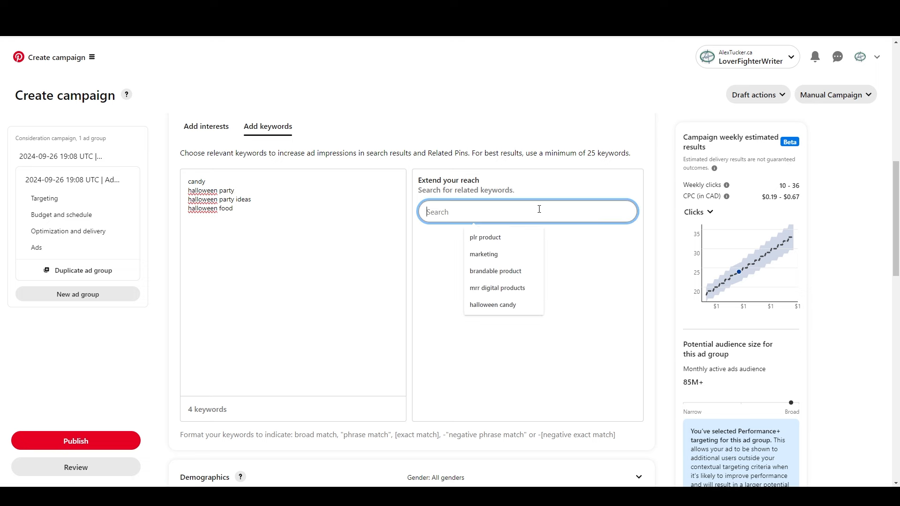
{"action": "type", "text": "healthy"}
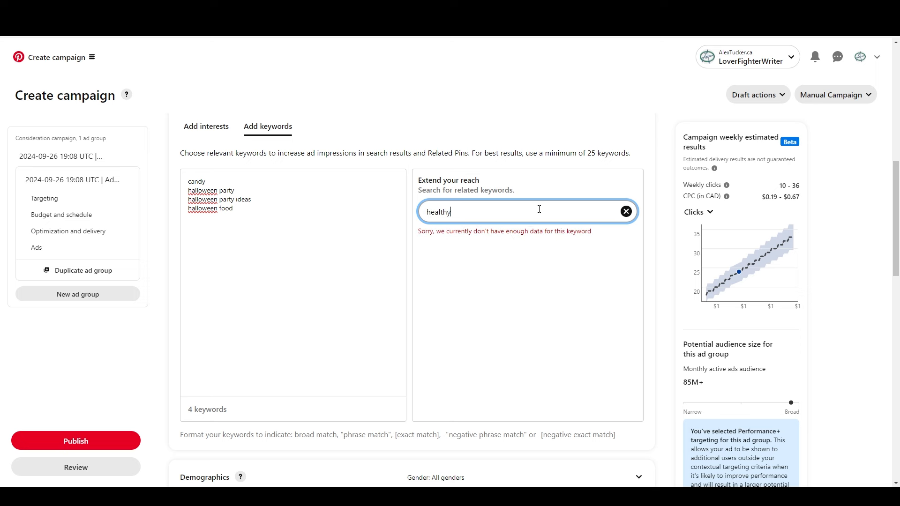
{"action": "type", "text": "candy"}
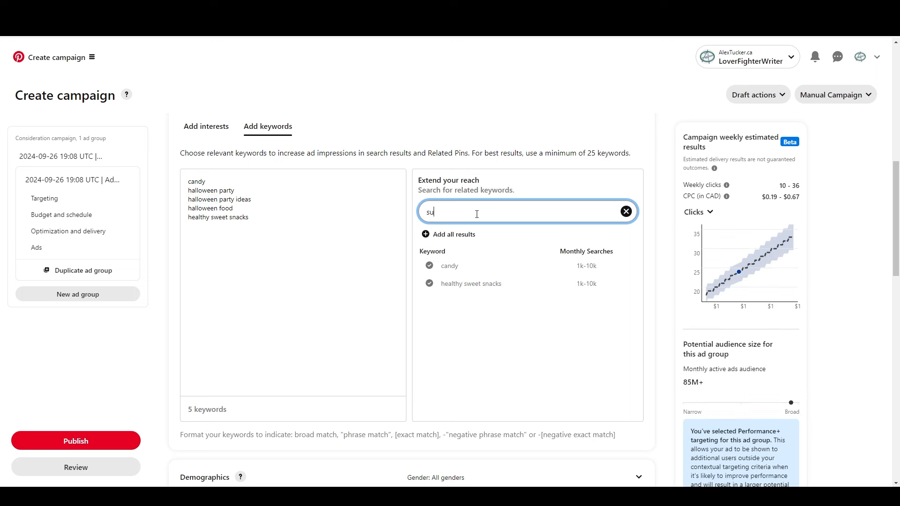
Add sugar free candy and sugar free recipes suggestions, then search 'gluten' terms, reaching 16 keywords.
{"action": "type", "text": "sugar free candy"}
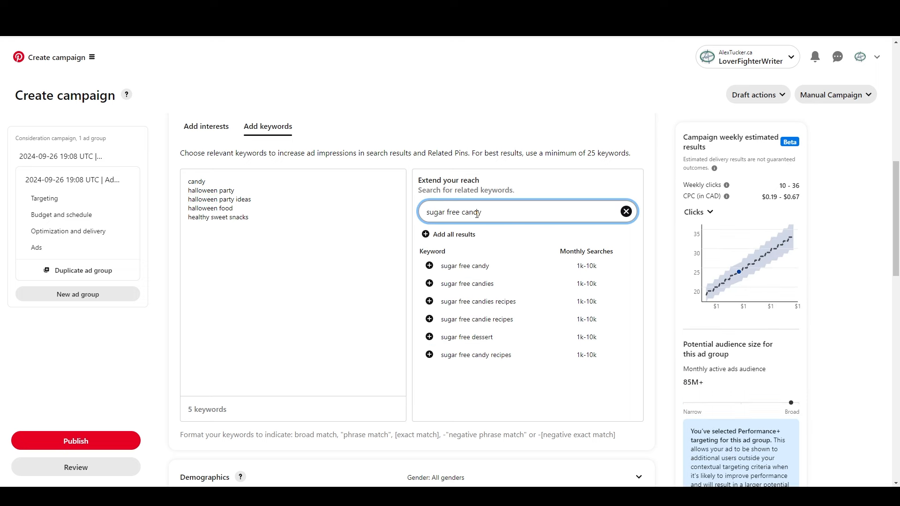
{"action": "left_click", "coordinate": [429, 266]}
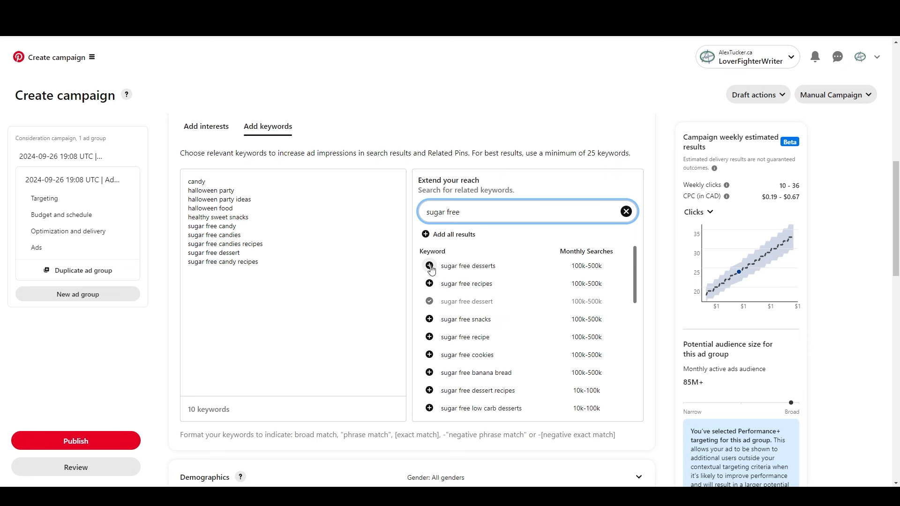
{"action": "left_click", "coordinate": [429, 266]}
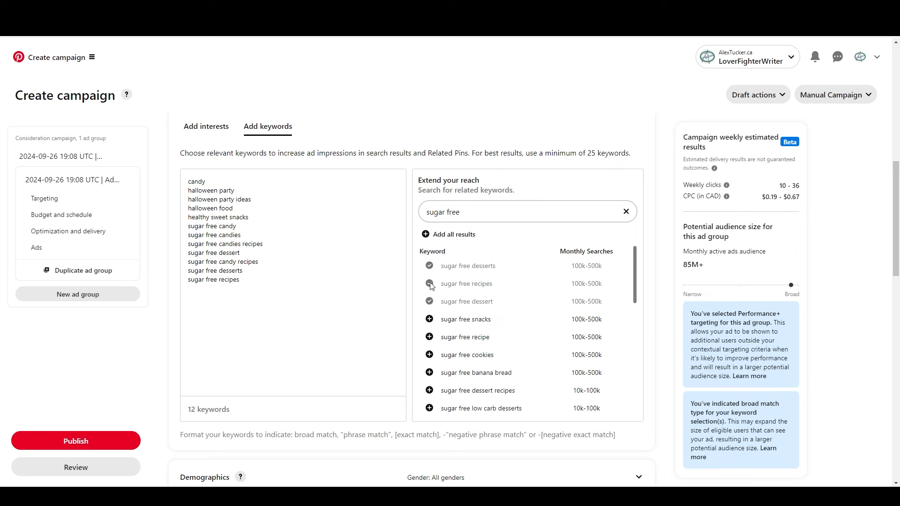
{"action": "type", "text": "gluten"}
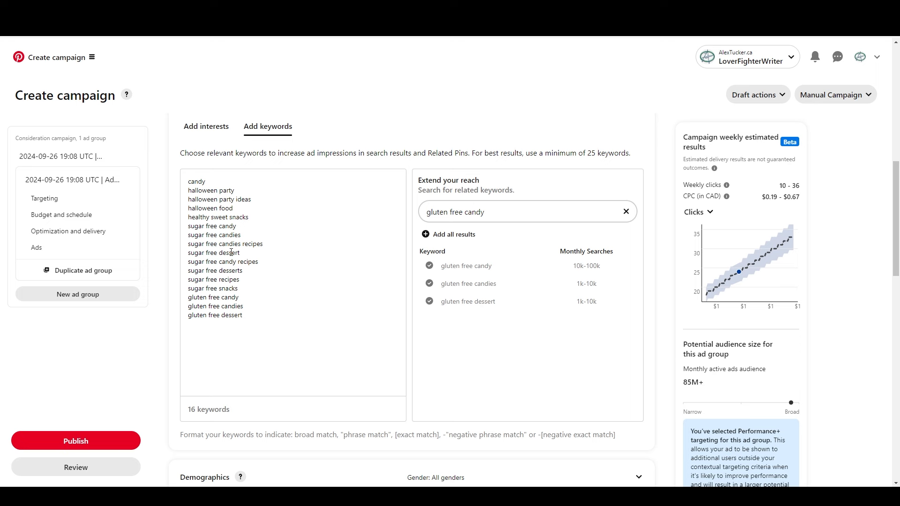
{"action": "mouse_move", "coordinate": [709, 291]}
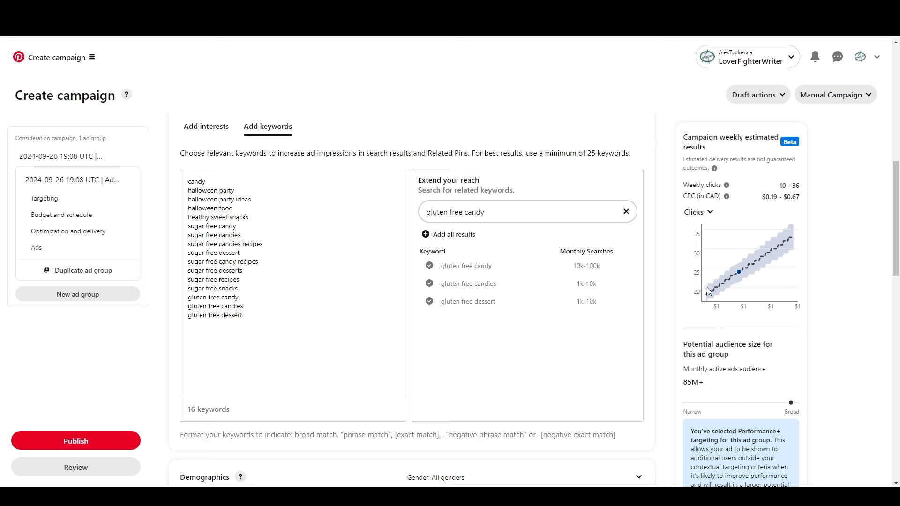
{"action": "mouse_move", "coordinate": [692, 378]}
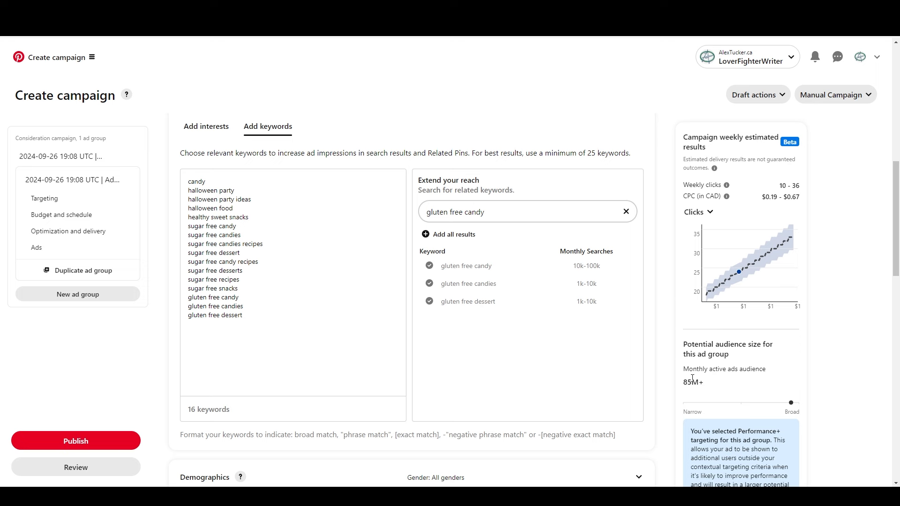
{"action": "mouse_move", "coordinate": [326, 292]}
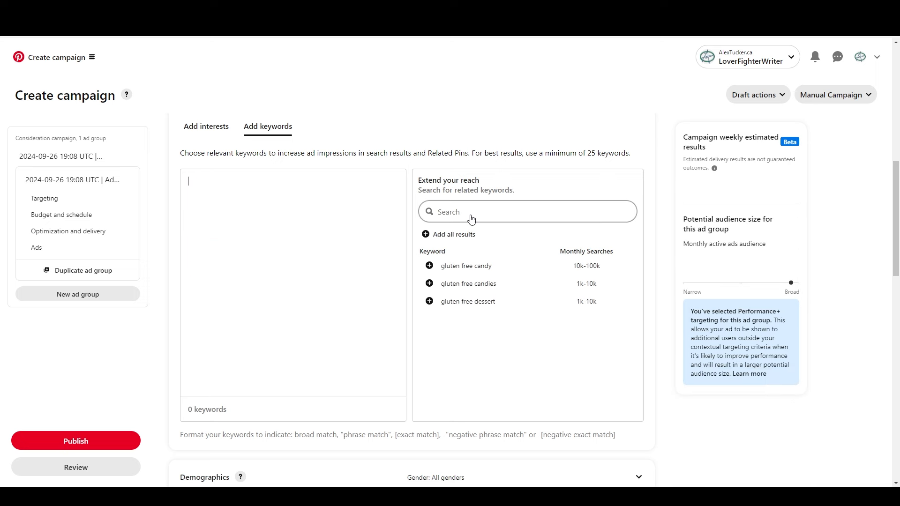
Try related-keyword searches for master resell, mrr, prod, digital and master, then clear the search.
{"action": "left_click", "coordinate": [526, 211]}
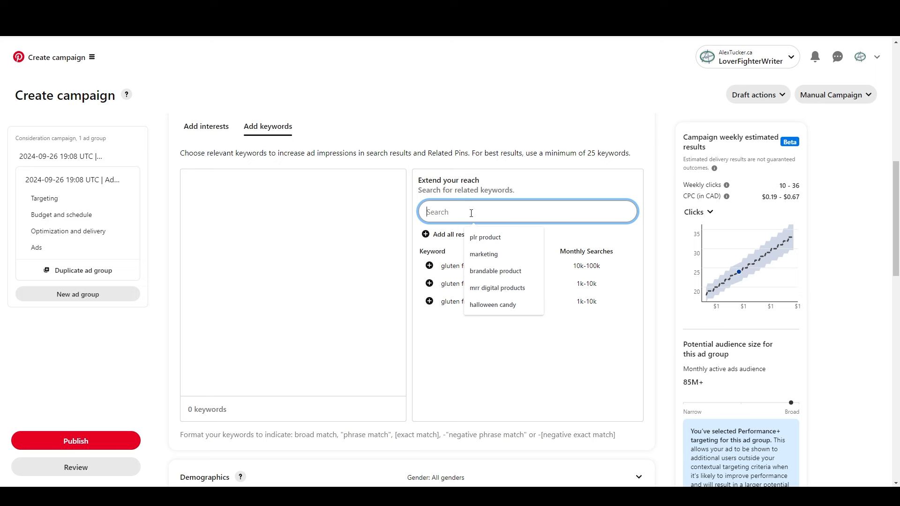
{"action": "type", "text": "master resell"}
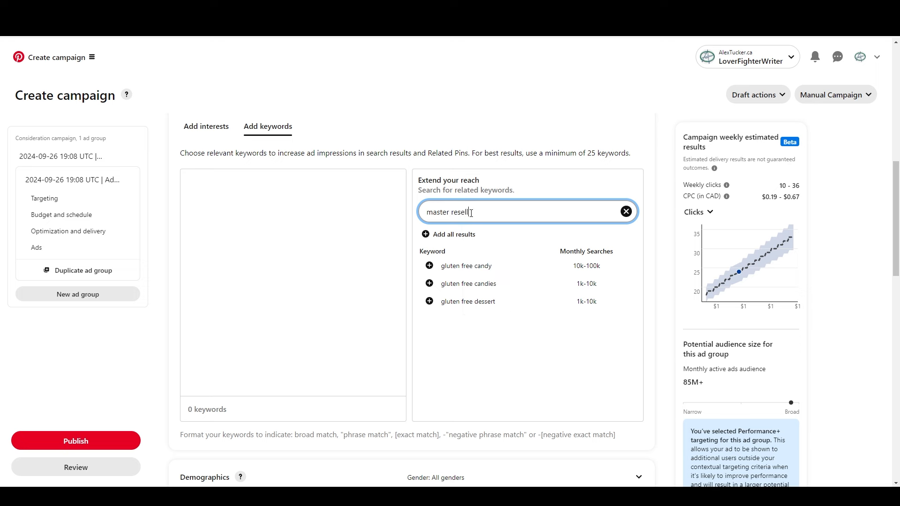
{"action": "key", "text": "Backspace"}
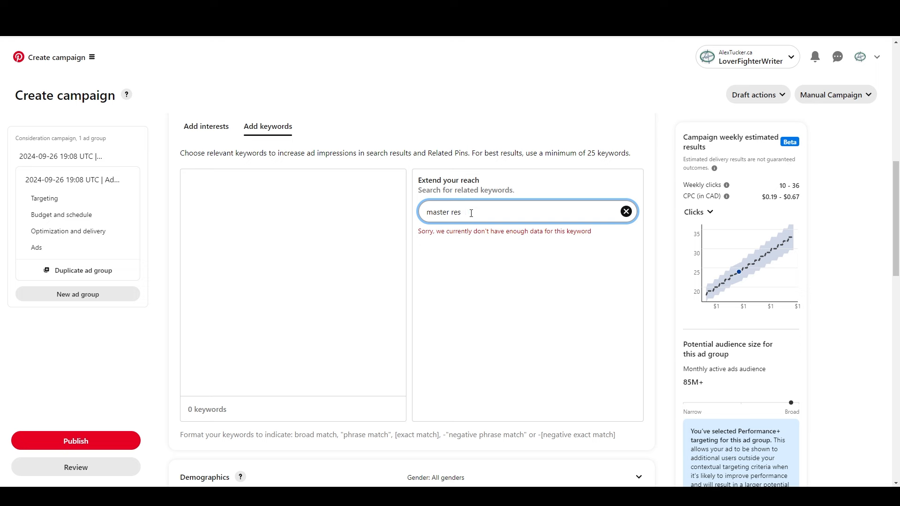
{"action": "type", "text": "ale"}
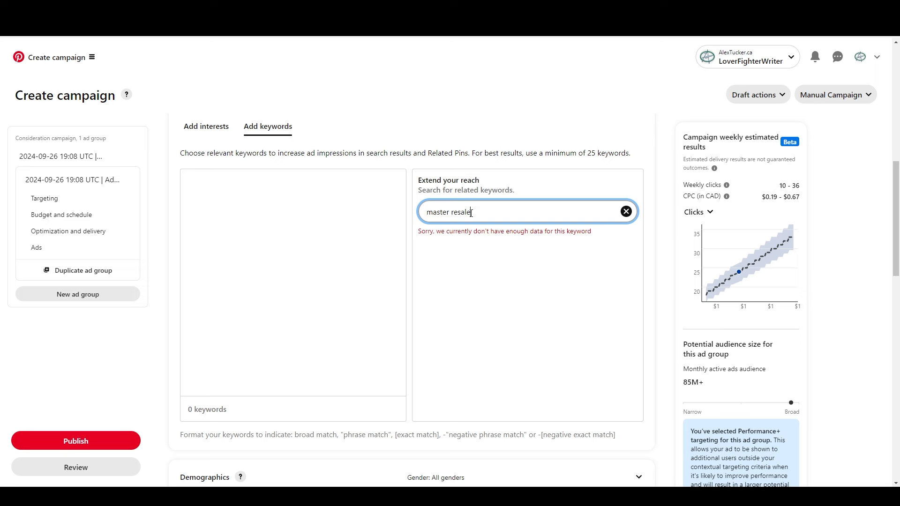
{"action": "type", "text": "mrr"}
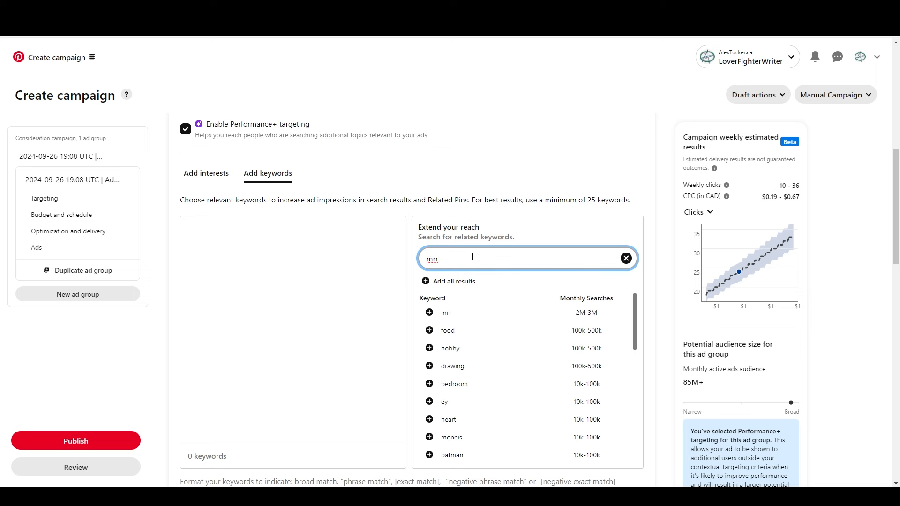
{"action": "type", "text": "prod"}
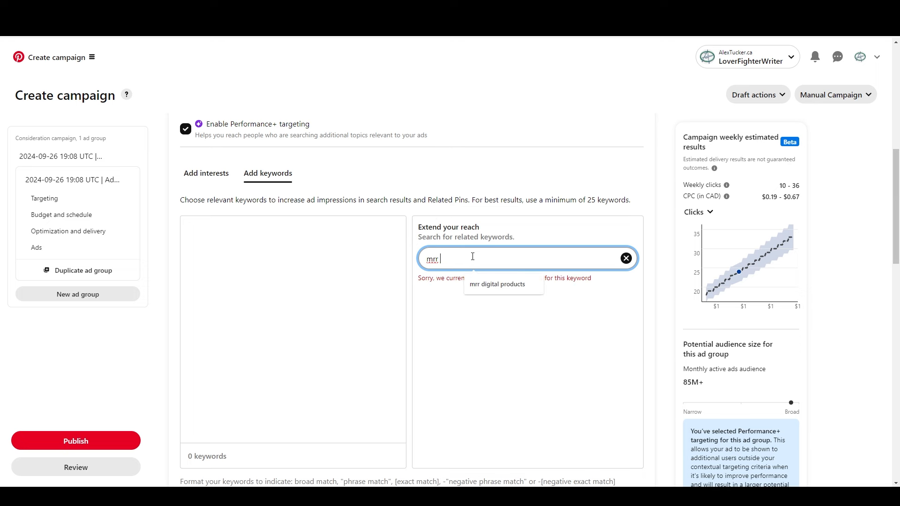
{"action": "type", "text": "digital"}
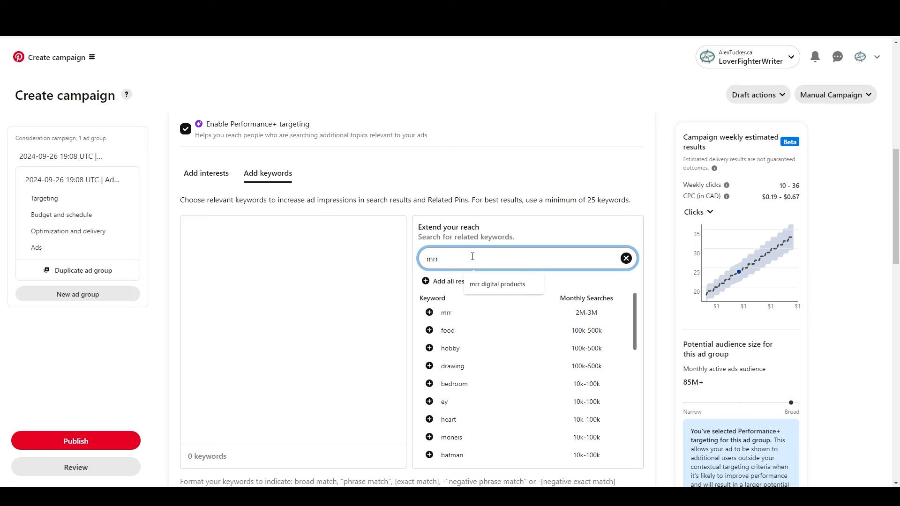
{"action": "type", "text": "master resell"}
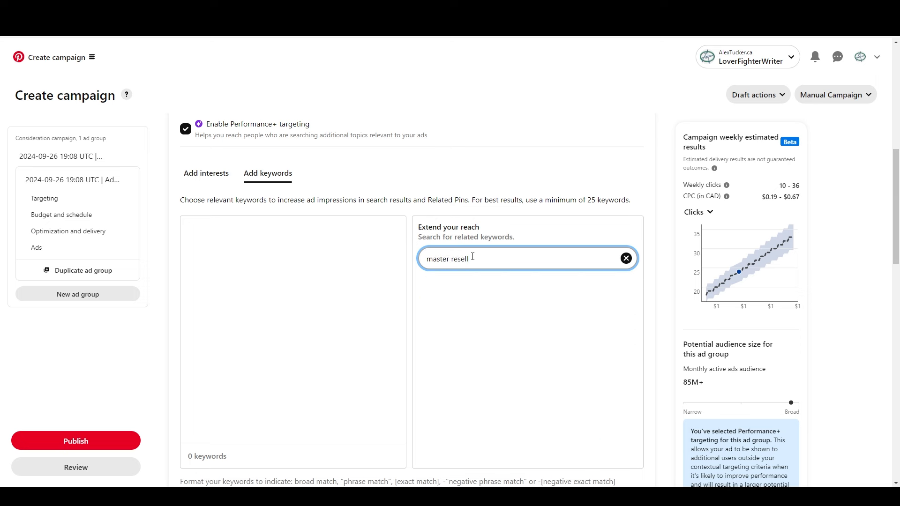
{"action": "key", "text": "Backspace"}
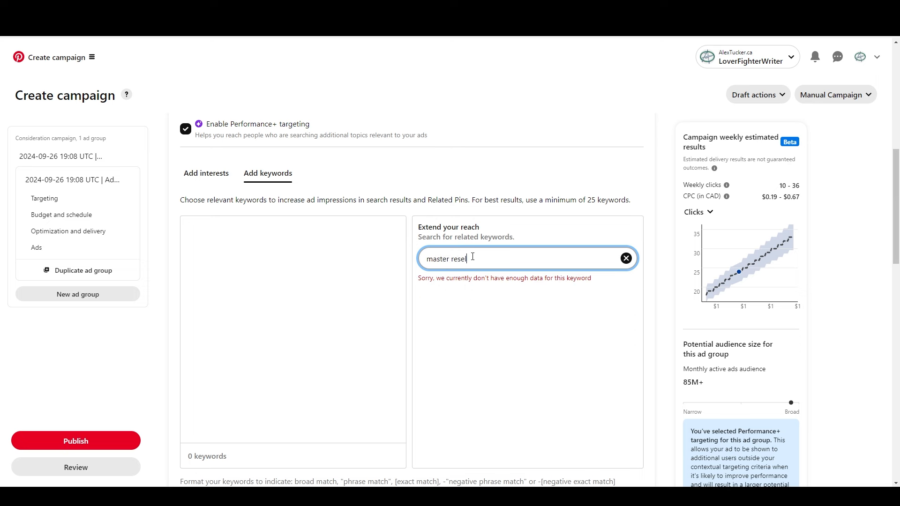
{"action": "left_click", "coordinate": [625, 258]}
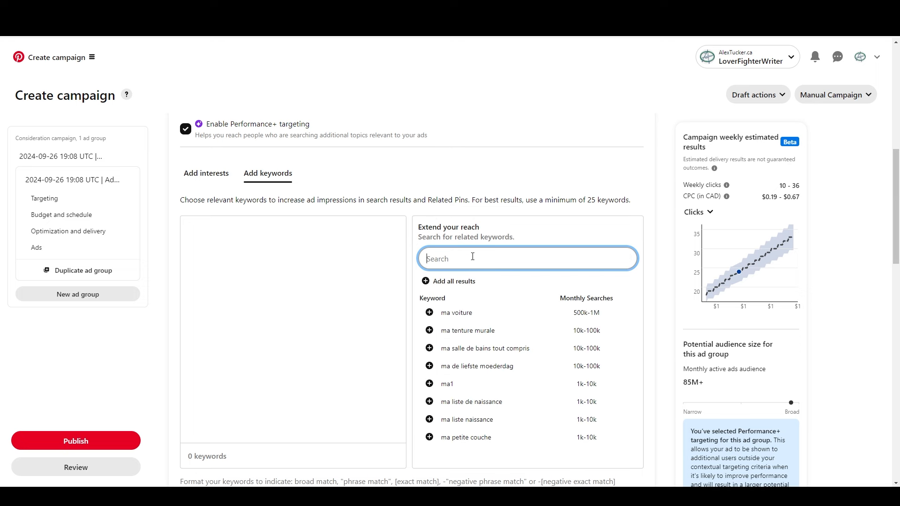
Search 'resel' and add resell products terms, try 'resell digital' and 'digital produc', then search 'plr'.
{"action": "type", "text": "resell"}
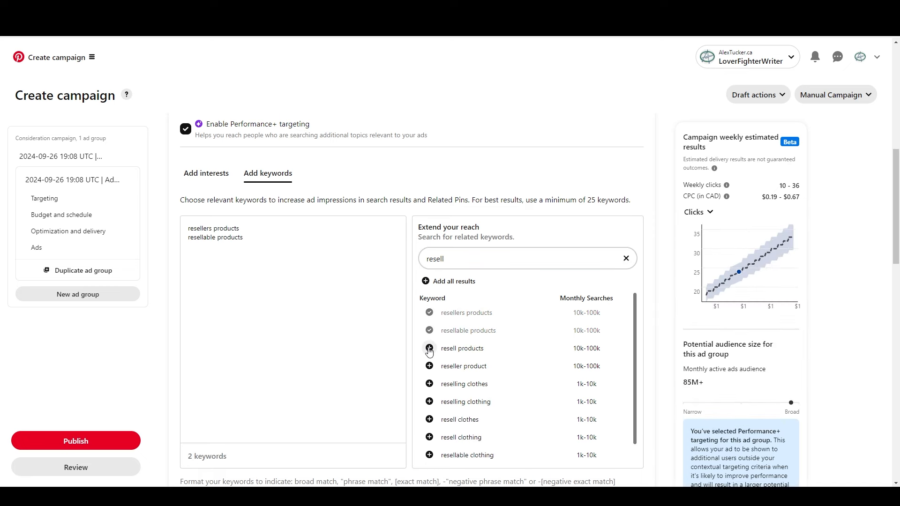
{"action": "left_click", "coordinate": [428, 348]}
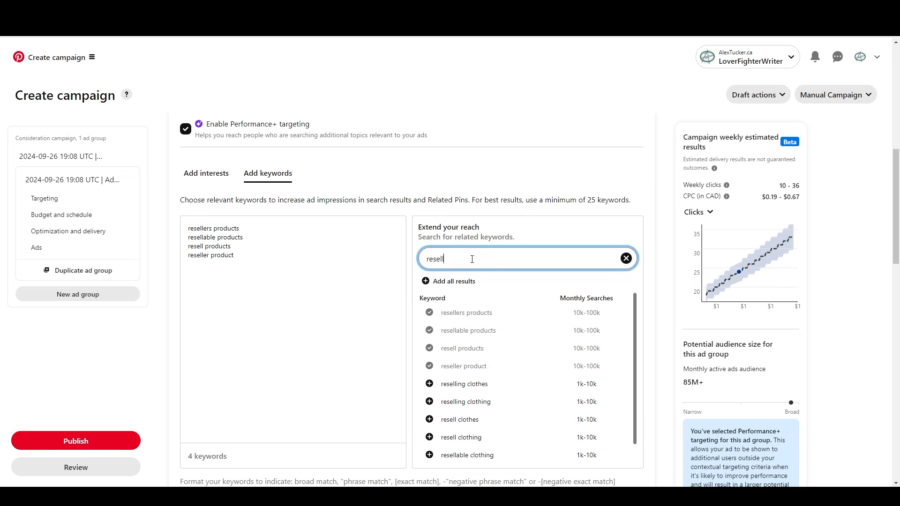
{"action": "key", "text": "Backspace"}
{"action": "type", "text": "al"}
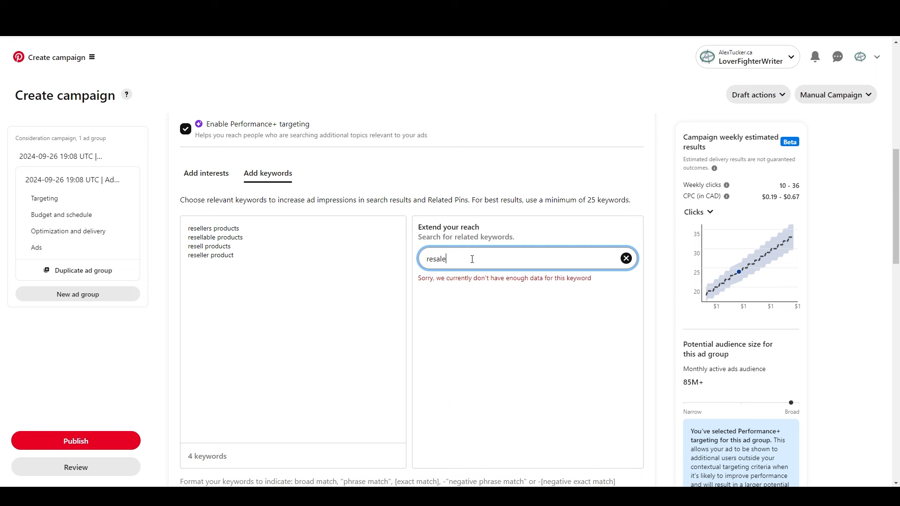
{"action": "type", "text": "resell digital"}
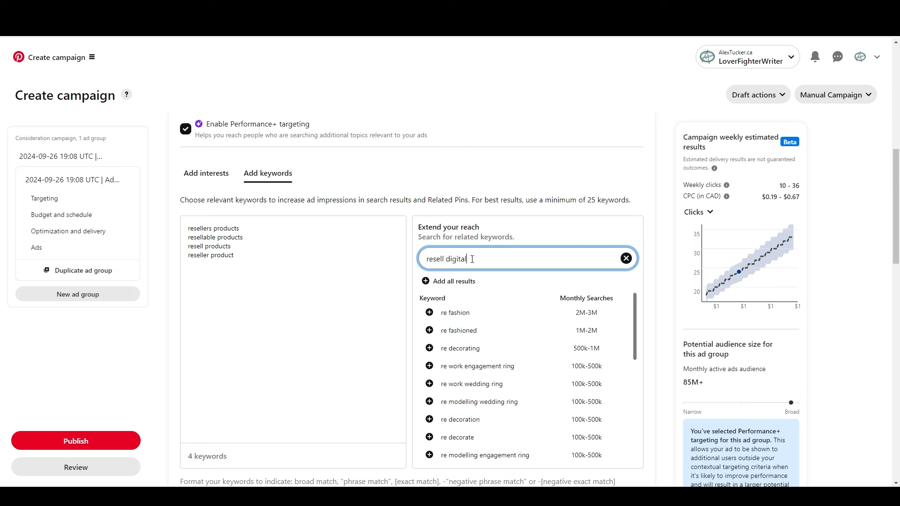
{"action": "type", "text": "digital products to resell"}
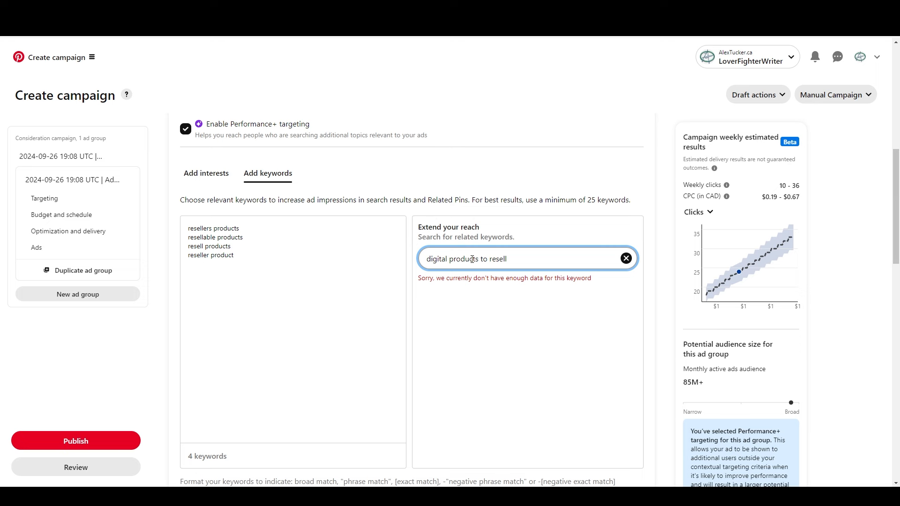
{"action": "type", "text": "plr"}
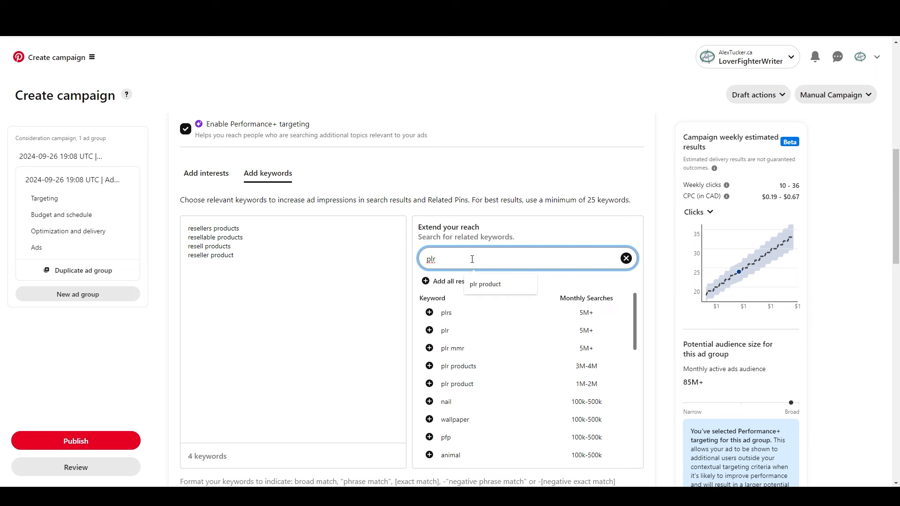
Add 'plr products' and 'plr product' to the keyword list, bringing it to six terms.
{"action": "left_click", "coordinate": [428, 366]}
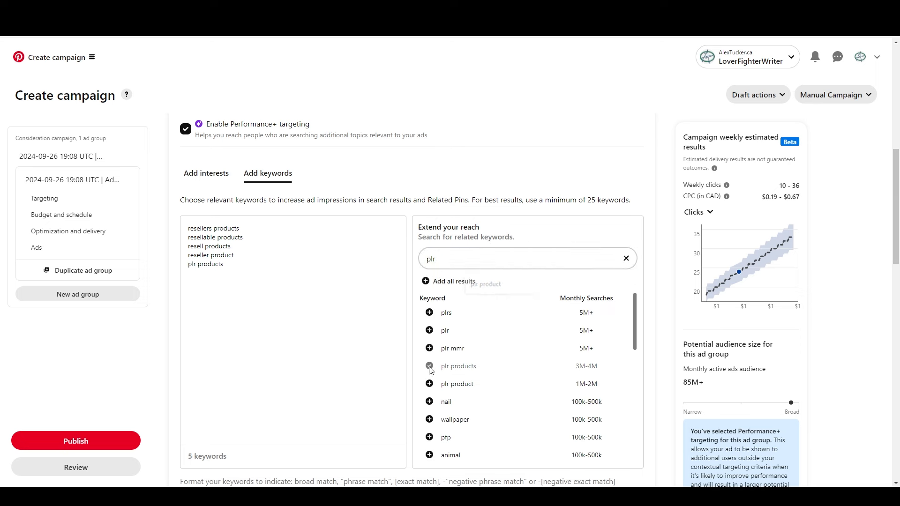
{"action": "left_click", "coordinate": [428, 384]}
{"action": "type", "text": " product"}
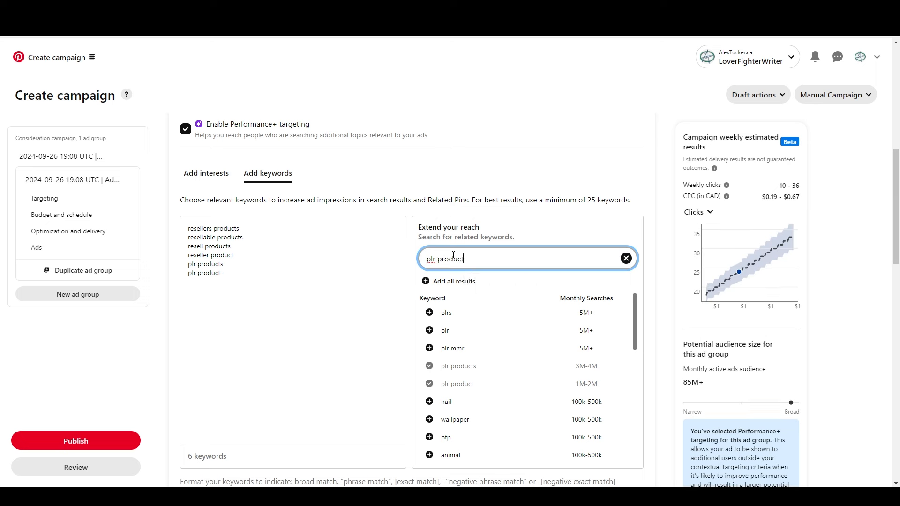
{"action": "double_click", "coordinate": [451, 258]}
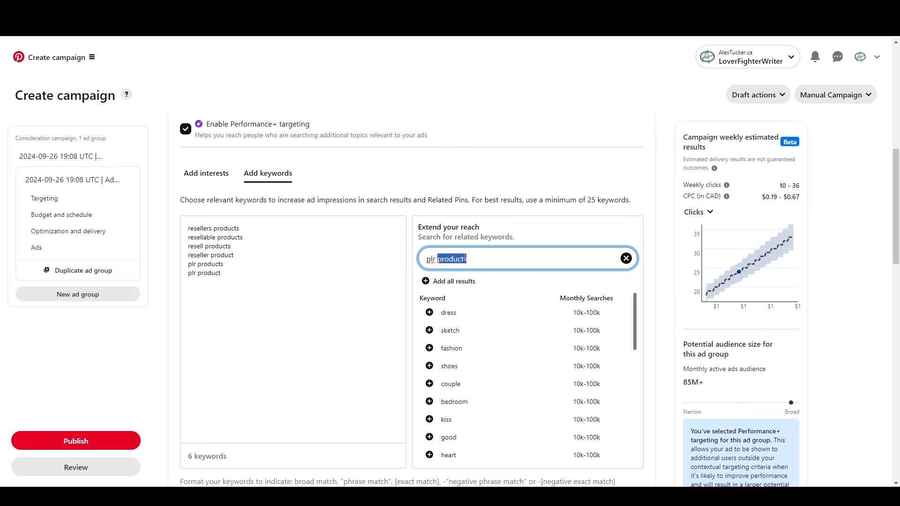
Pick specific ages 21+ in Demographics and uncheck 65+, narrowing the estimate to 49.6M–82.7M.
{"action": "scroll", "scroll_direction": "down", "scroll_amount": 3}
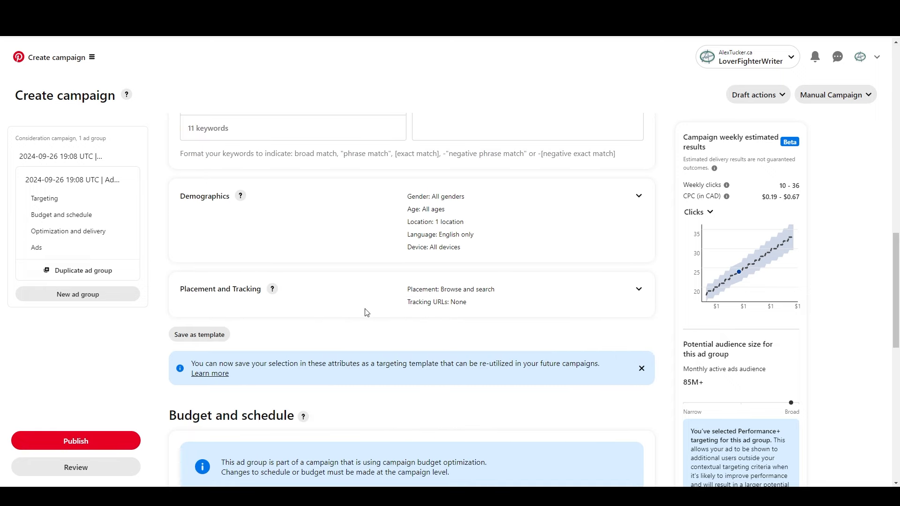
{"action": "left_click", "coordinate": [637, 196]}
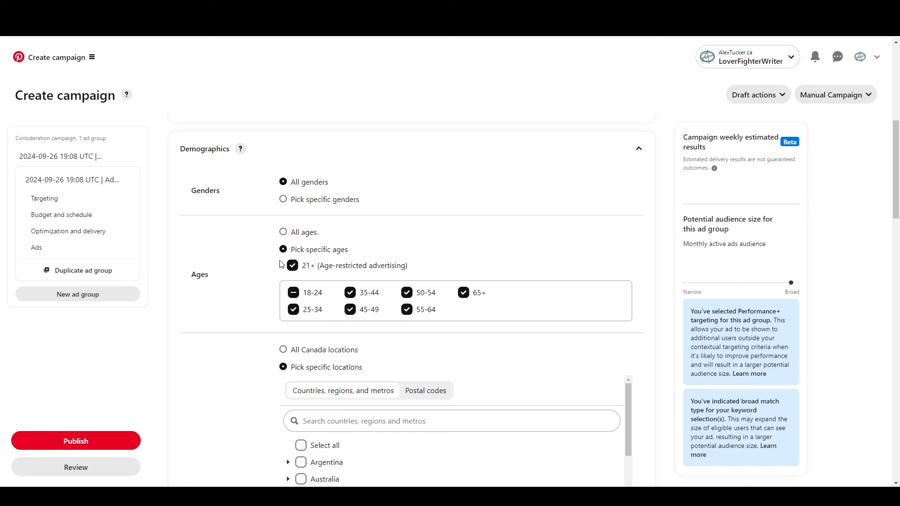
{"action": "left_click", "coordinate": [463, 292]}
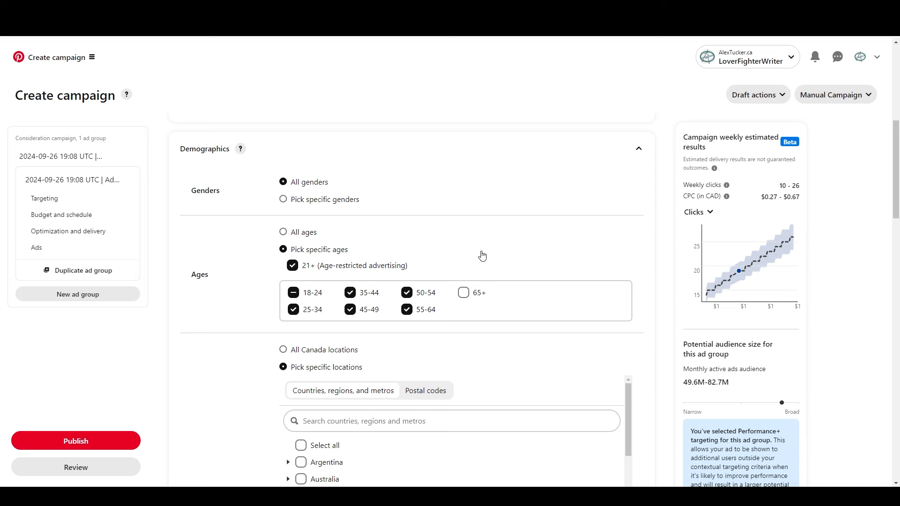
{"action": "mouse_move", "coordinate": [405, 255]}
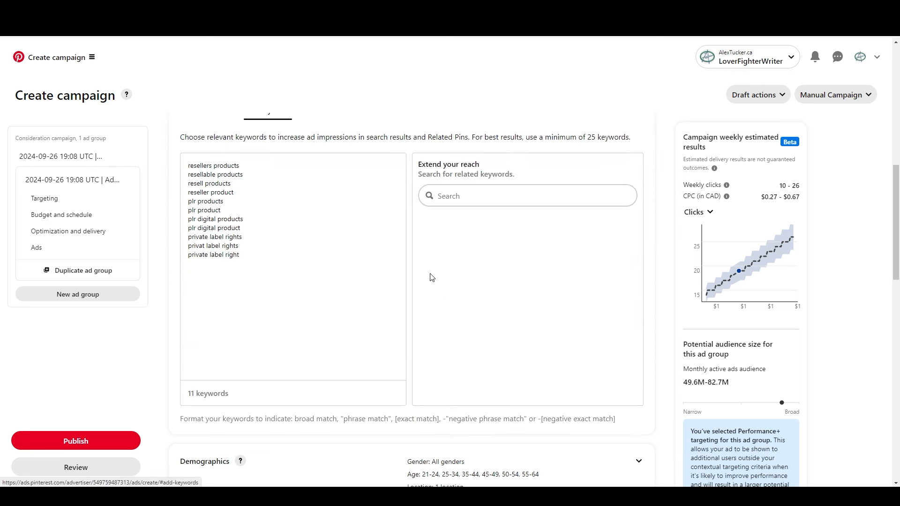
{"action": "mouse_move", "coordinate": [381, 273]}
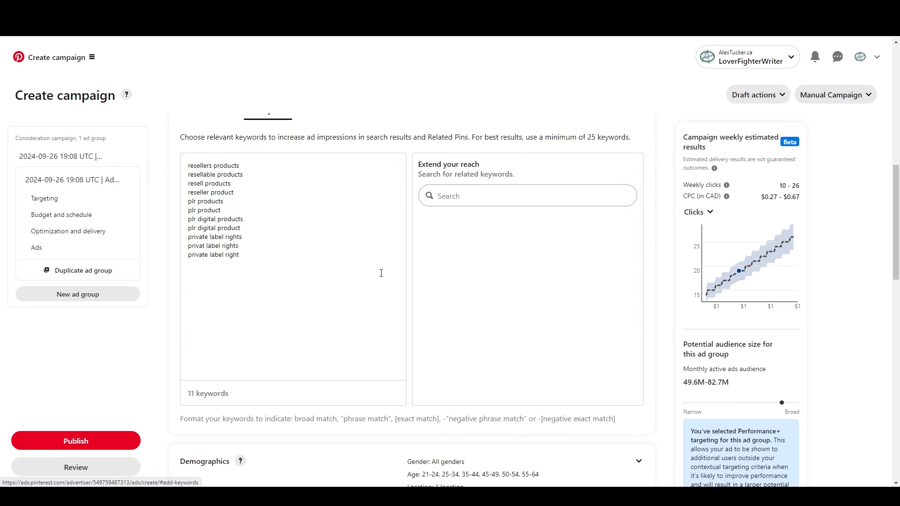
{"action": "mouse_move", "coordinate": [380, 273]}
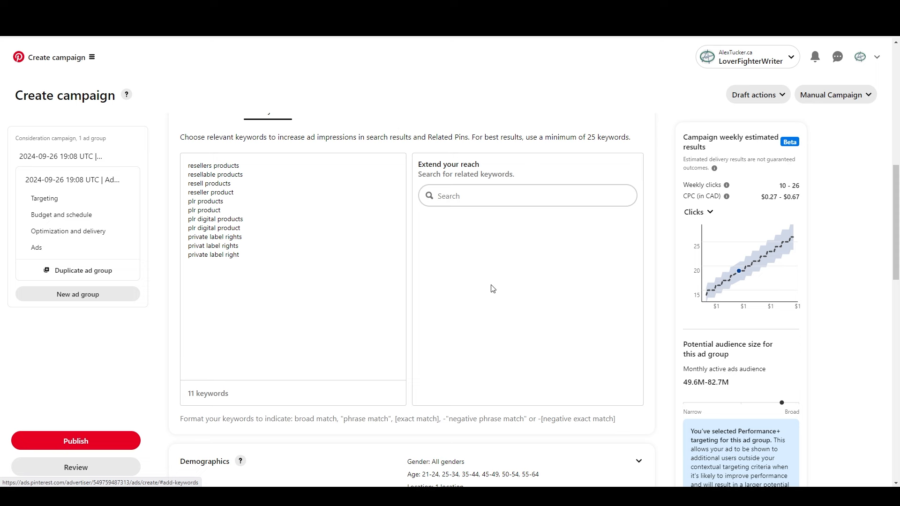
{"action": "mouse_move", "coordinate": [514, 335]}
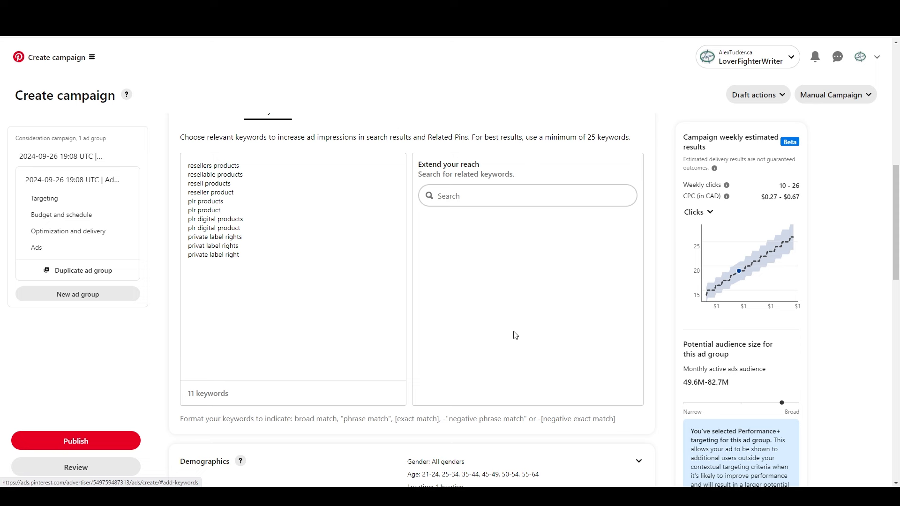
{"action": "mouse_move", "coordinate": [546, 333]}
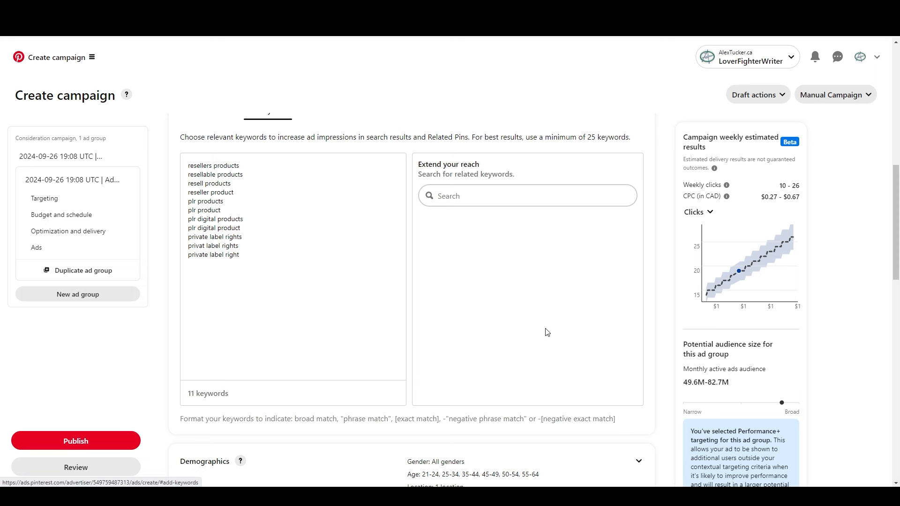
{"action": "mouse_move", "coordinate": [553, 332]}
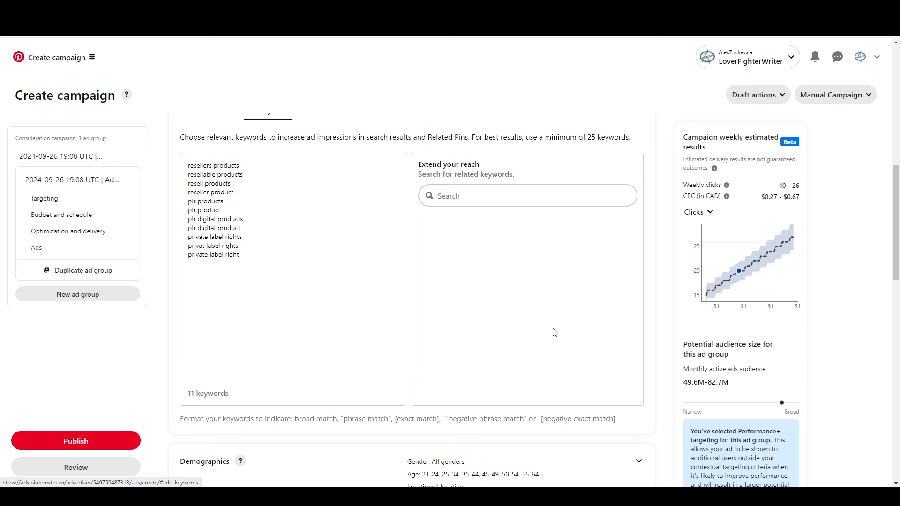
{"action": "mouse_move", "coordinate": [506, 72]}
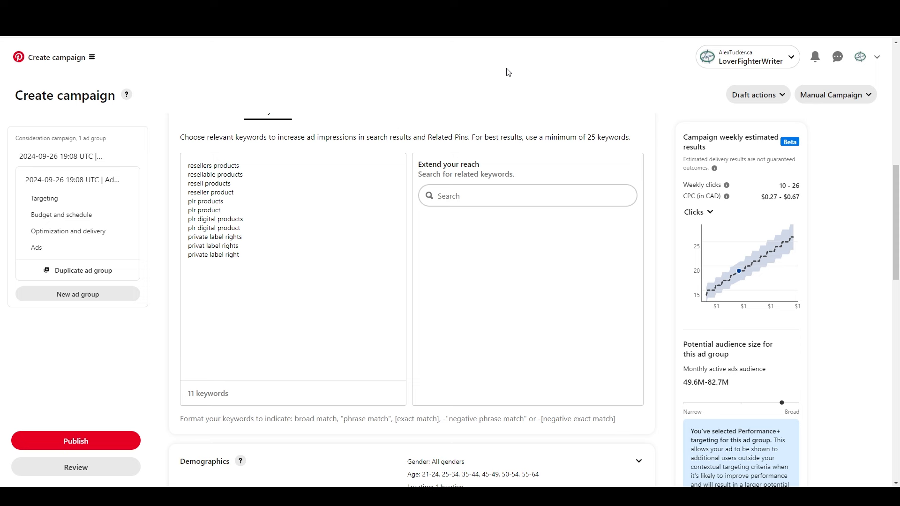
{"action": "mouse_move", "coordinate": [511, 73]}
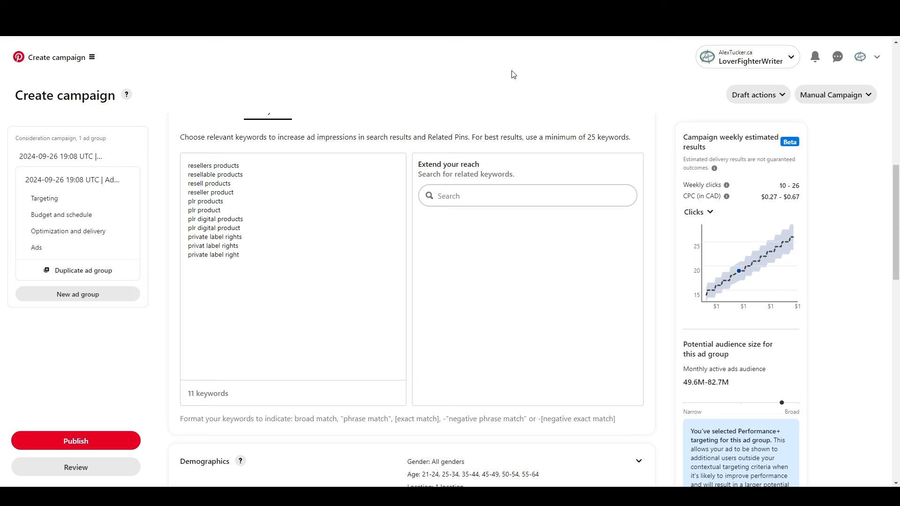
{"action": "mouse_move", "coordinate": [343, 135]}
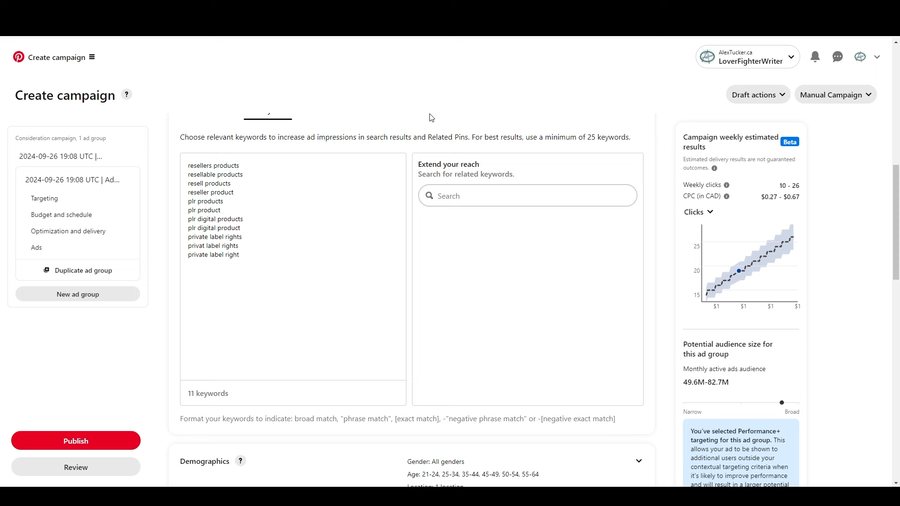
{"action": "mouse_move", "coordinate": [377, 143]}
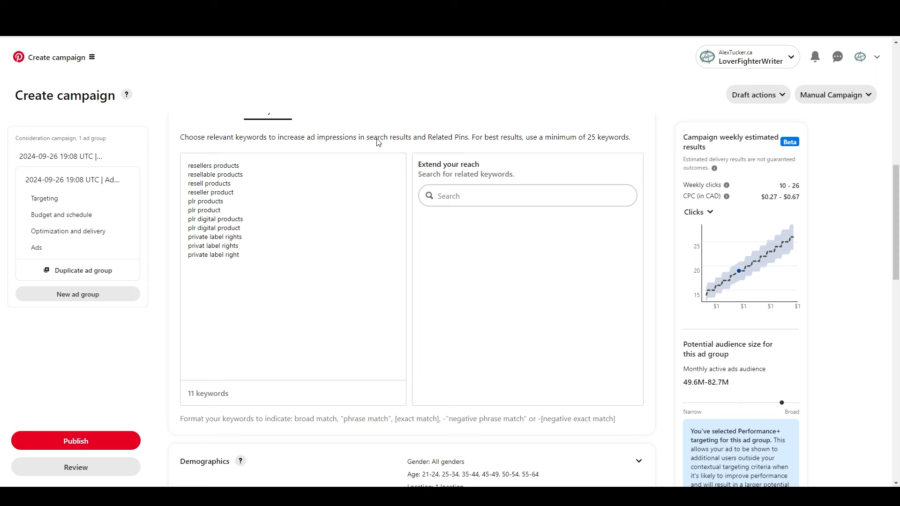
{"action": "mouse_move", "coordinate": [424, 100]}
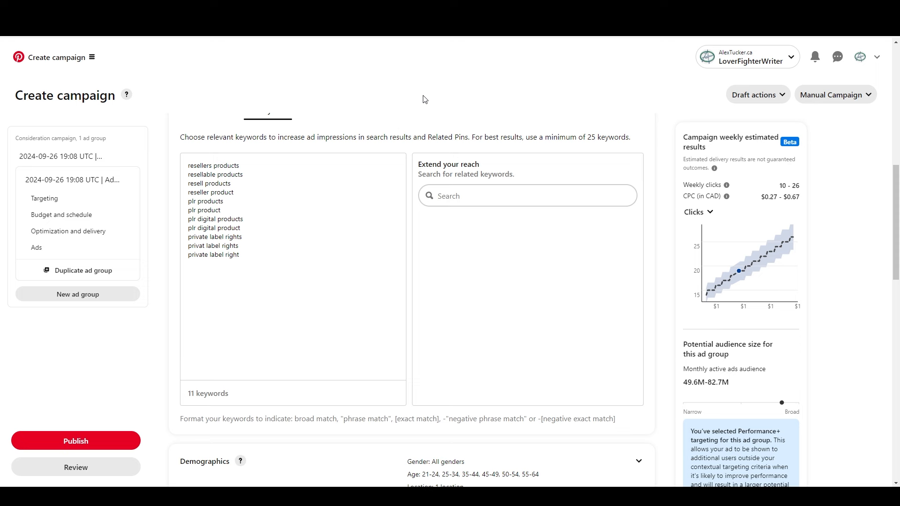
{"action": "mouse_move", "coordinate": [669, 387]}
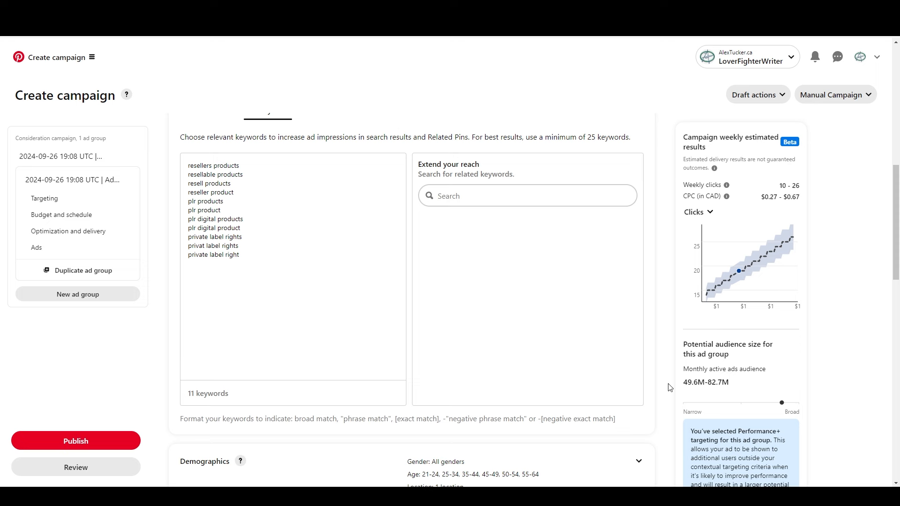
{"action": "mouse_move", "coordinate": [454, 168]}
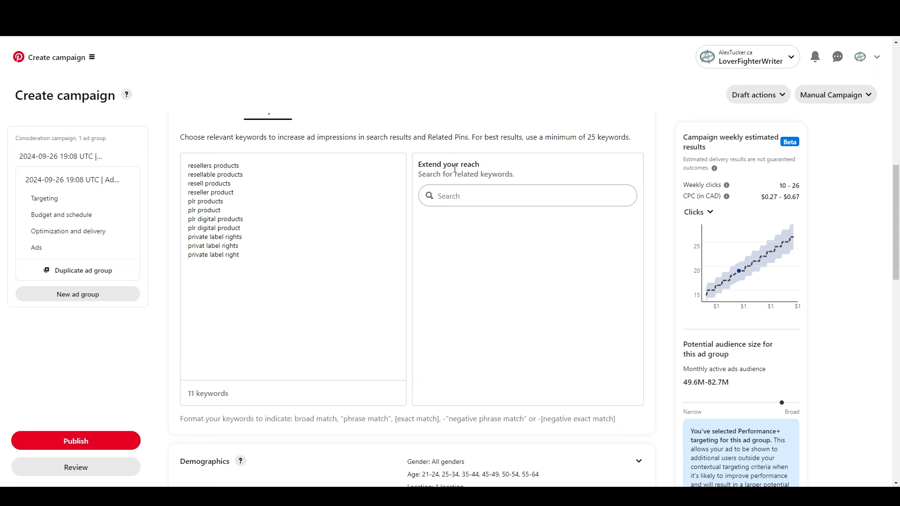
{"action": "mouse_move", "coordinate": [498, 251]}
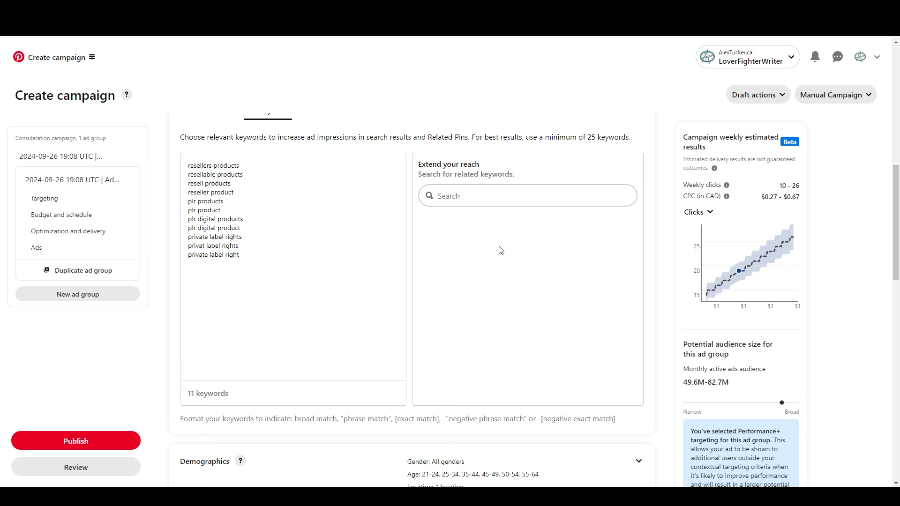
{"action": "mouse_move", "coordinate": [538, 243]}
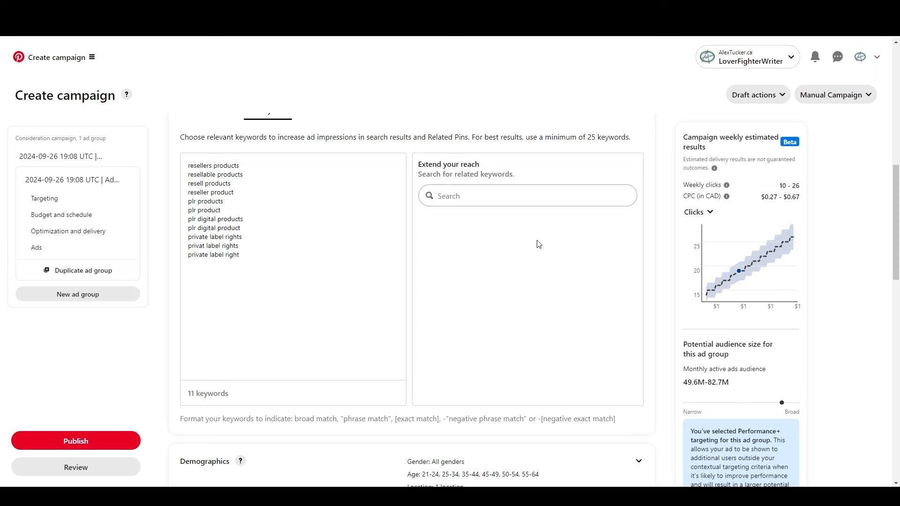
{"action": "mouse_move", "coordinate": [710, 384]}
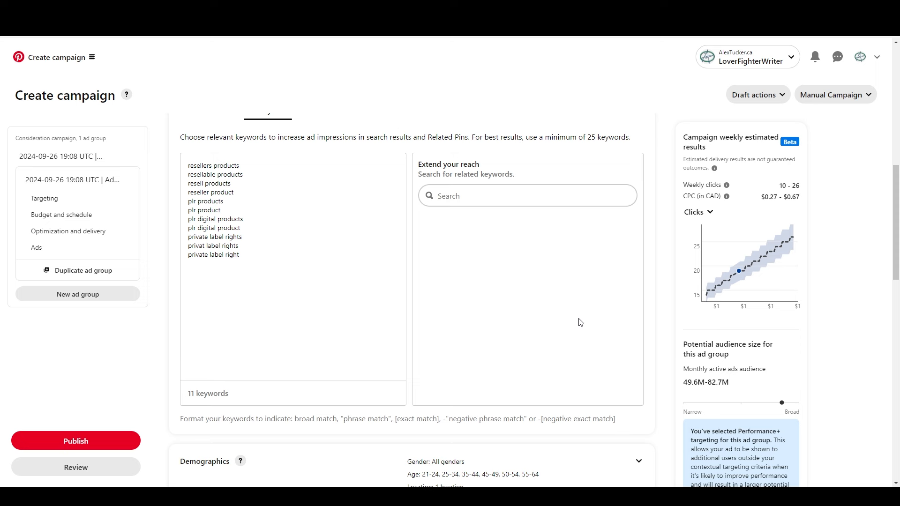
{"action": "mouse_move", "coordinate": [581, 321]}
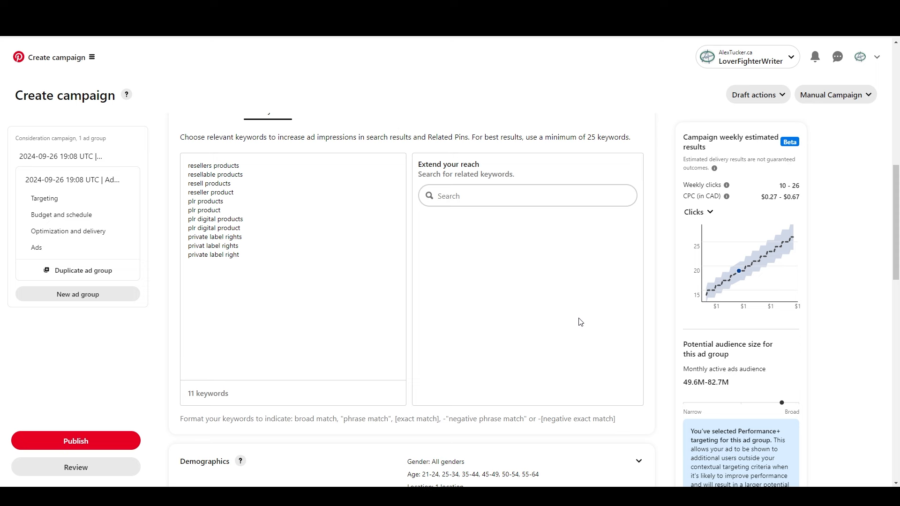
{"action": "mouse_move", "coordinate": [369, 203]}
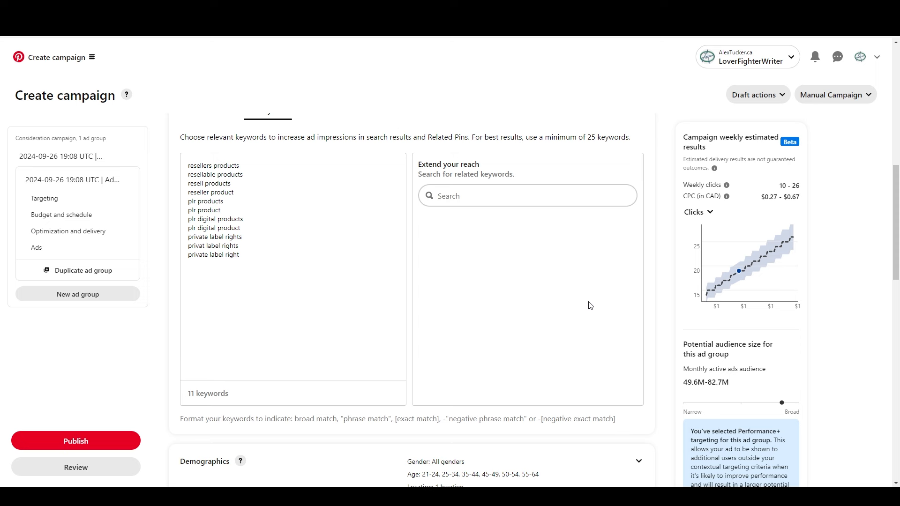
{"action": "mouse_move", "coordinate": [539, 293]}
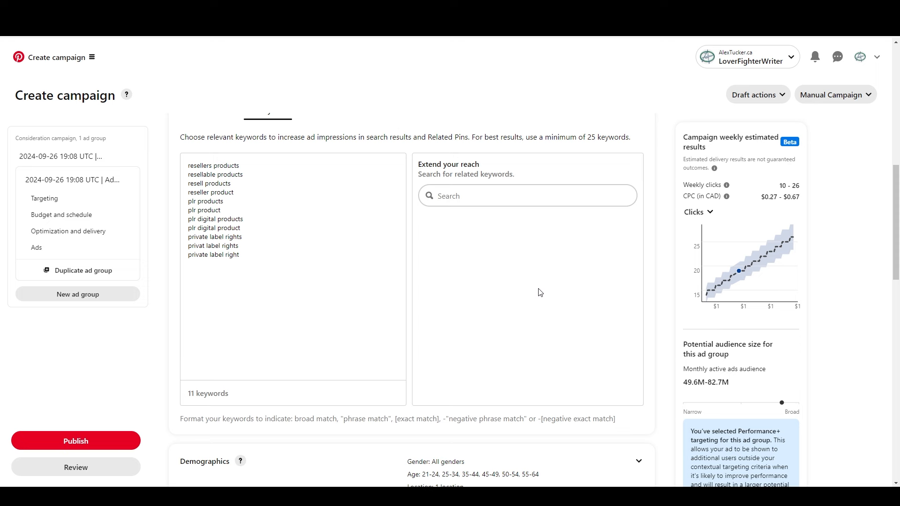
{"action": "mouse_move", "coordinate": [530, 295]}
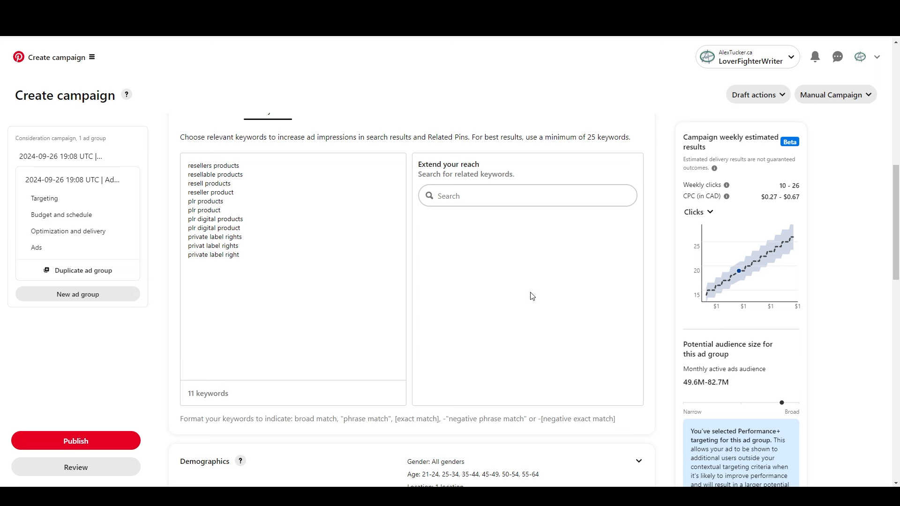